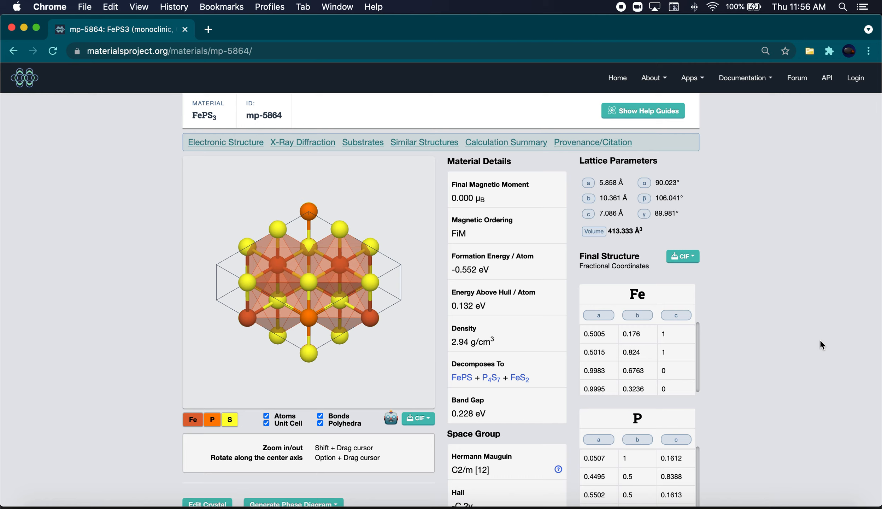
mouse_move(247, 129)
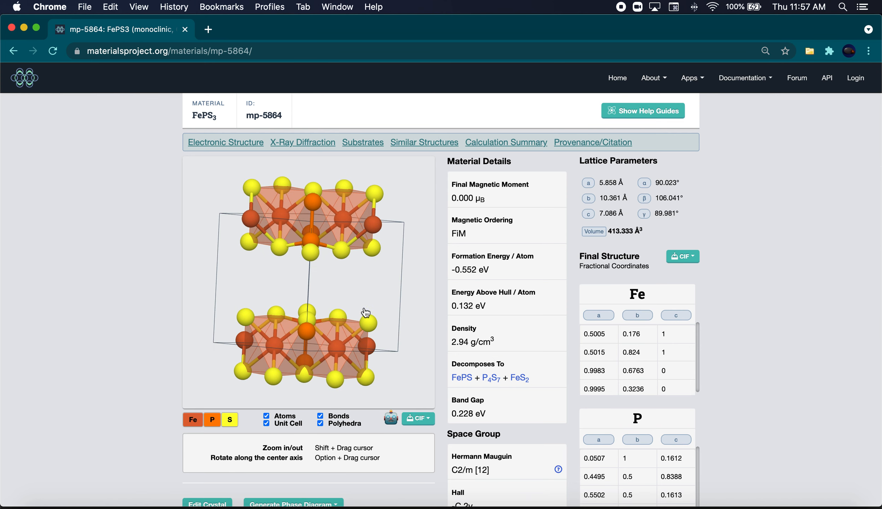
- Download the conventional standard cell CIF of FePS3 (mp-5864) from the structure file variants
scroll(down, 3)
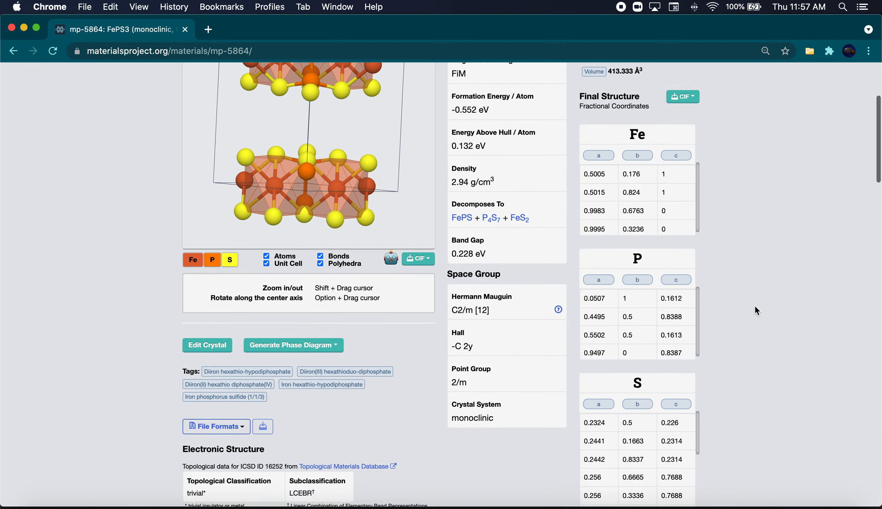
scroll(down, 3)
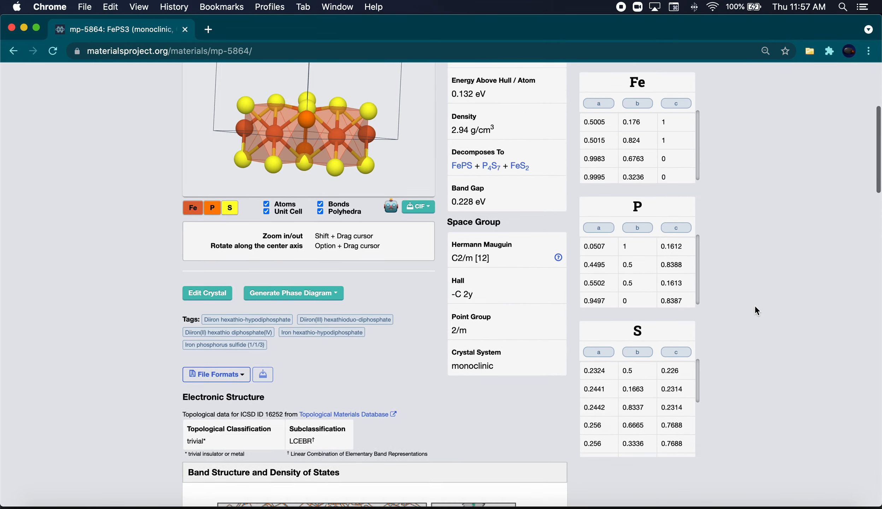
scroll(up, 3)
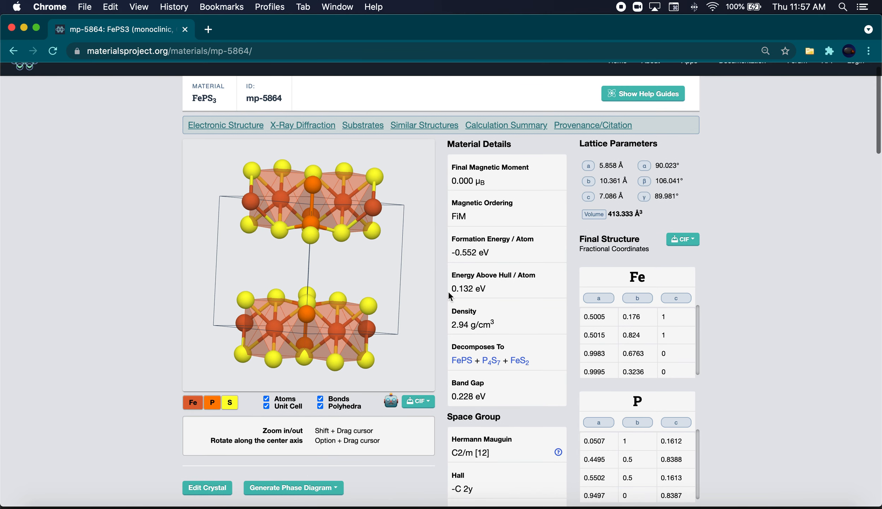
mouse_move(214, 99)
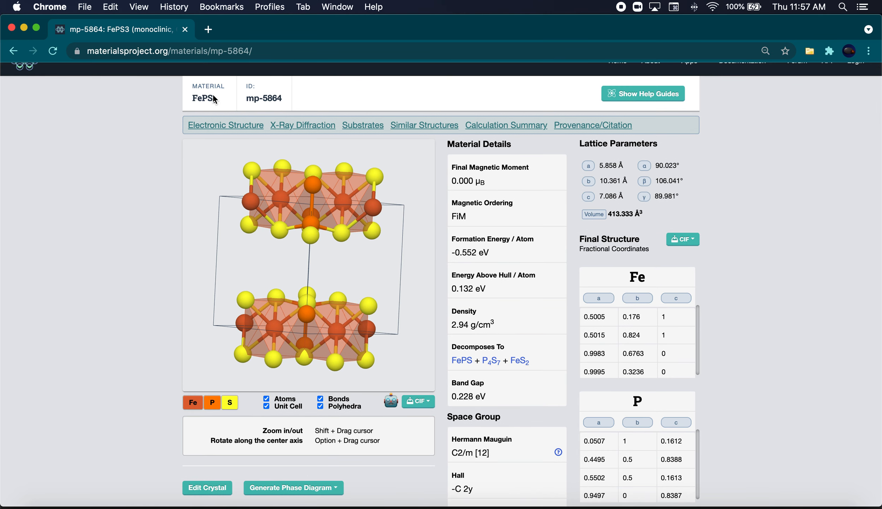
mouse_move(249, 109)
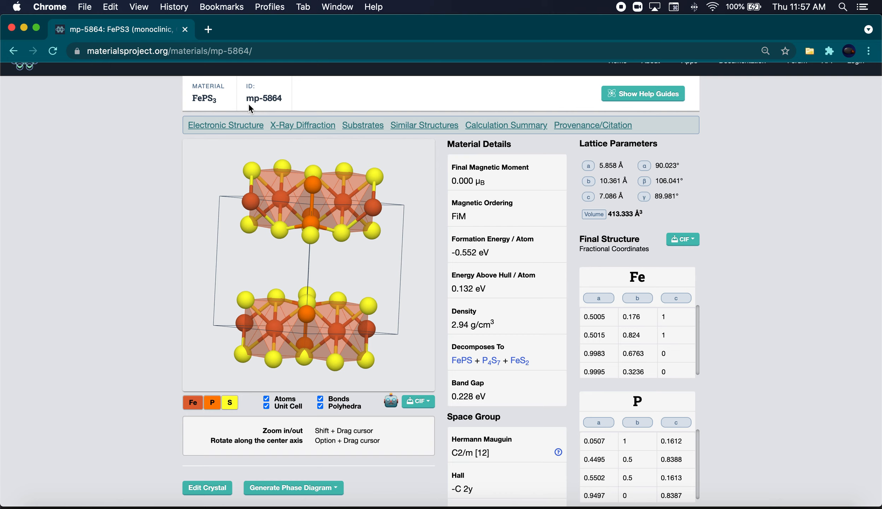
mouse_move(288, 213)
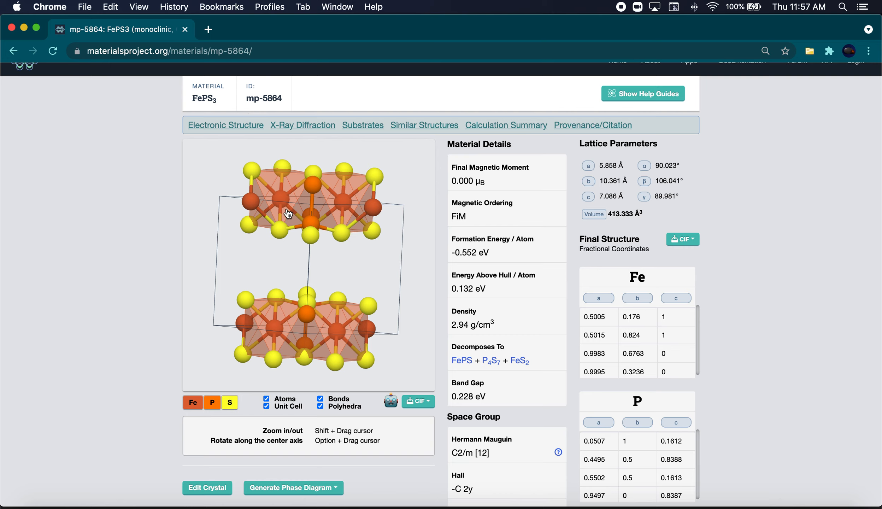
mouse_move(277, 108)
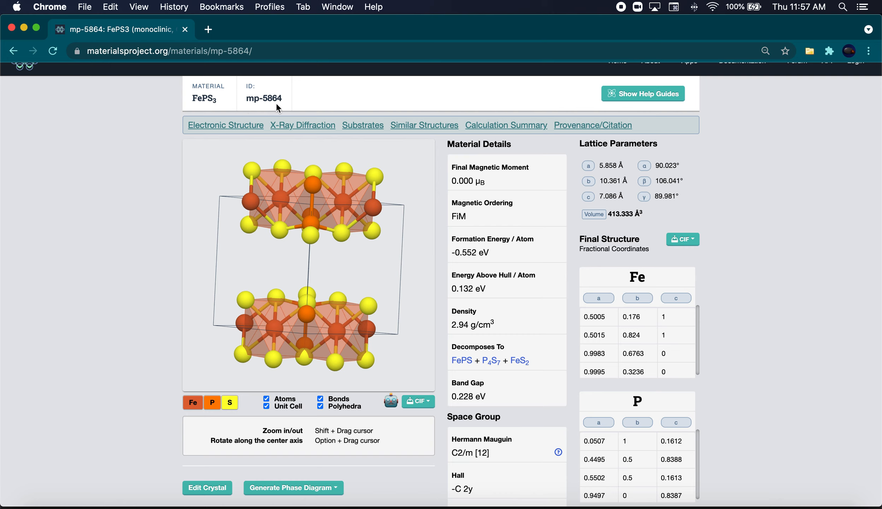
mouse_move(417, 400)
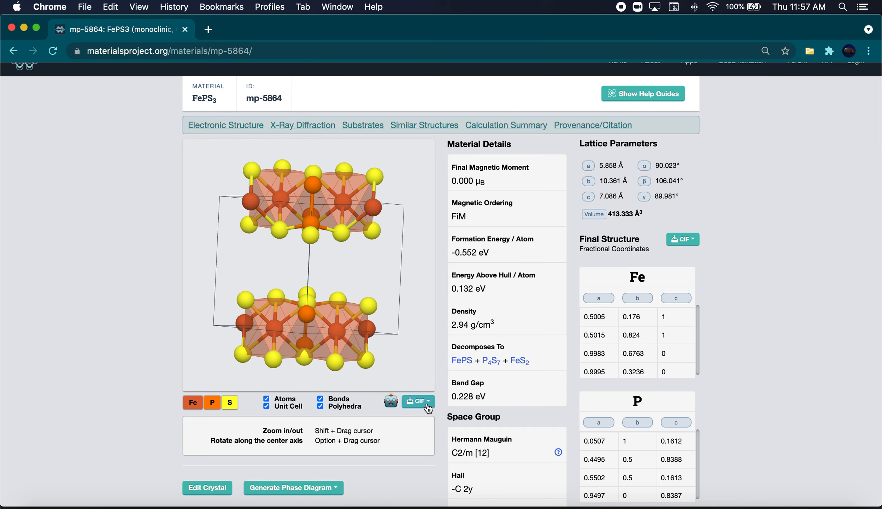
click(417, 400)
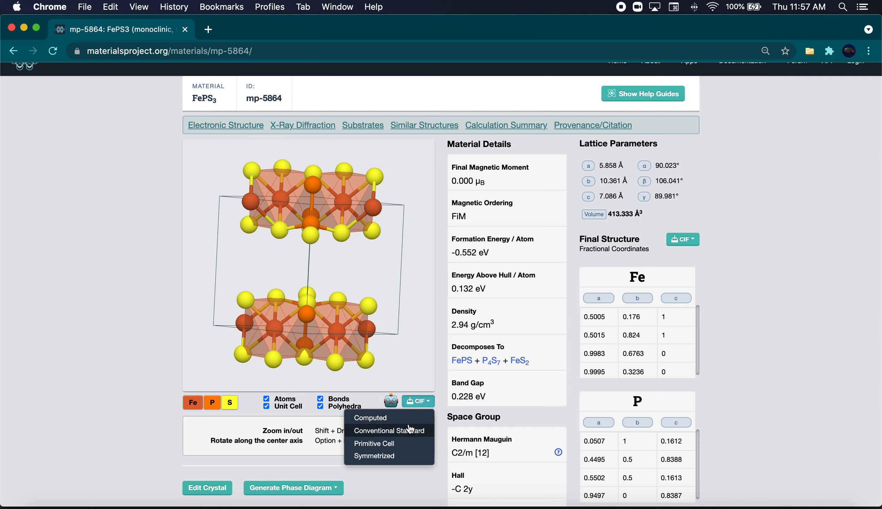
click(389, 430)
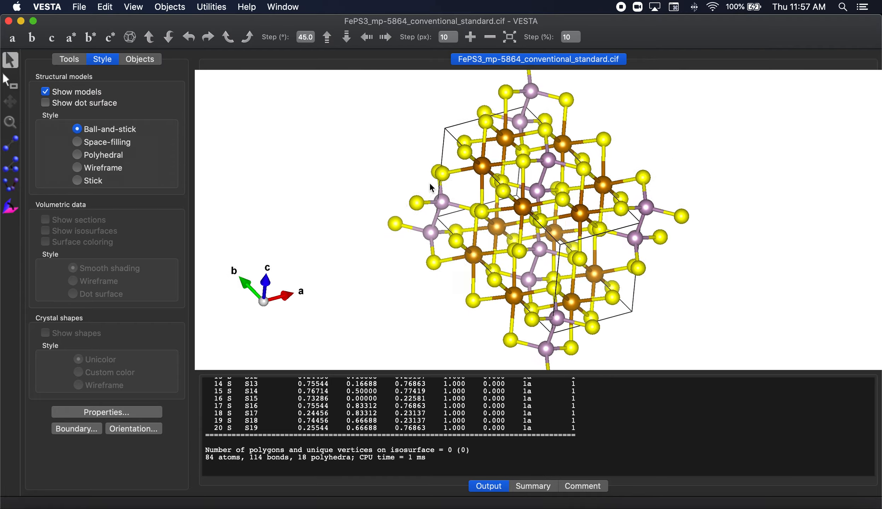
- View the 84-atom FePS3 structure straight along the a axis
click(12, 37)
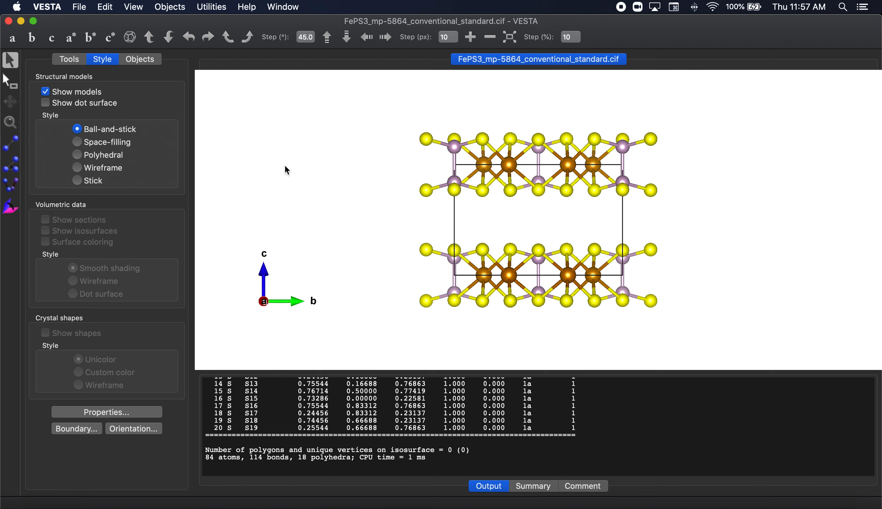
mouse_move(503, 140)
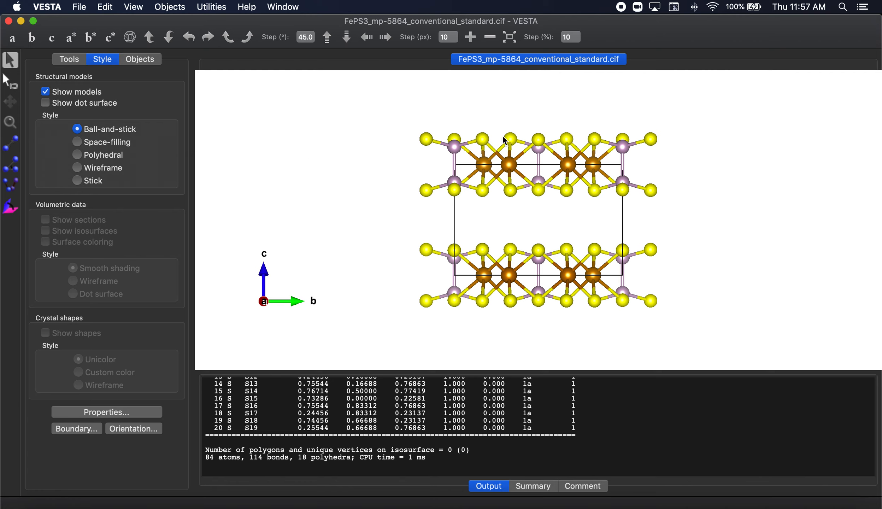
mouse_move(557, 131)
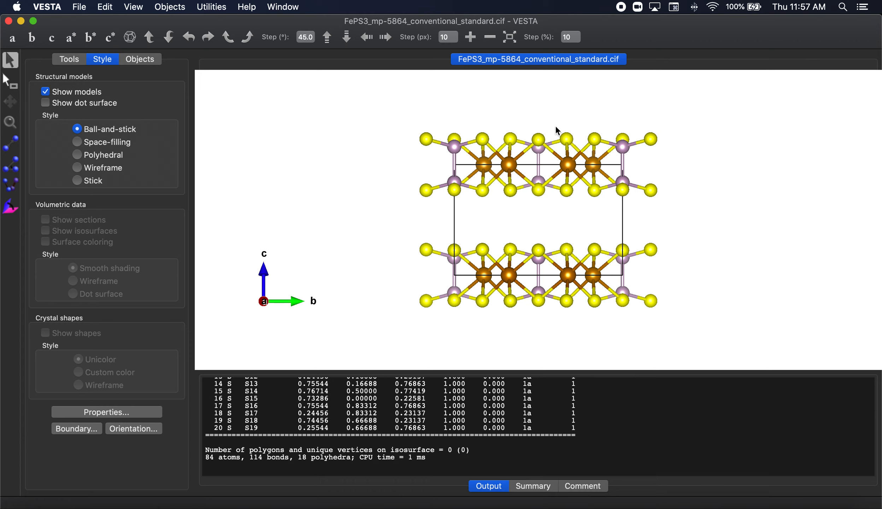
mouse_move(694, 161)
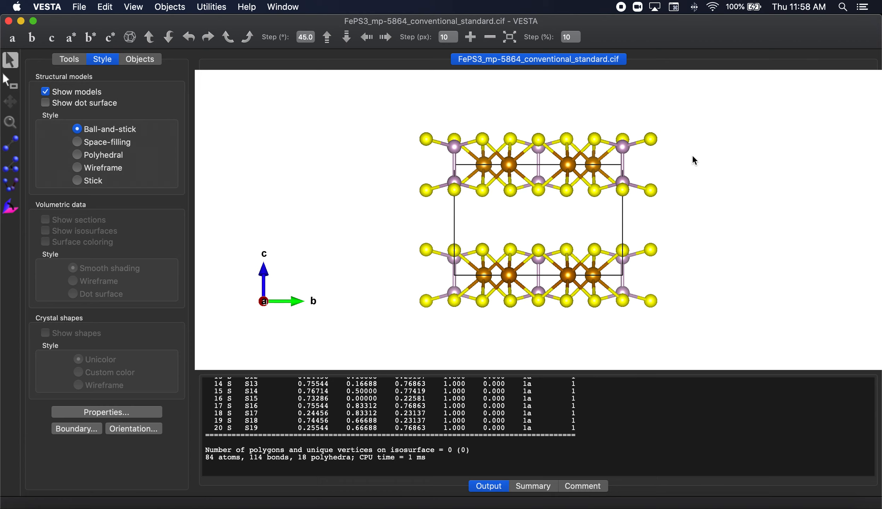
- Clear all bonds in the Bonds settings, leaving 32 separate atoms in the cell
click(104, 7)
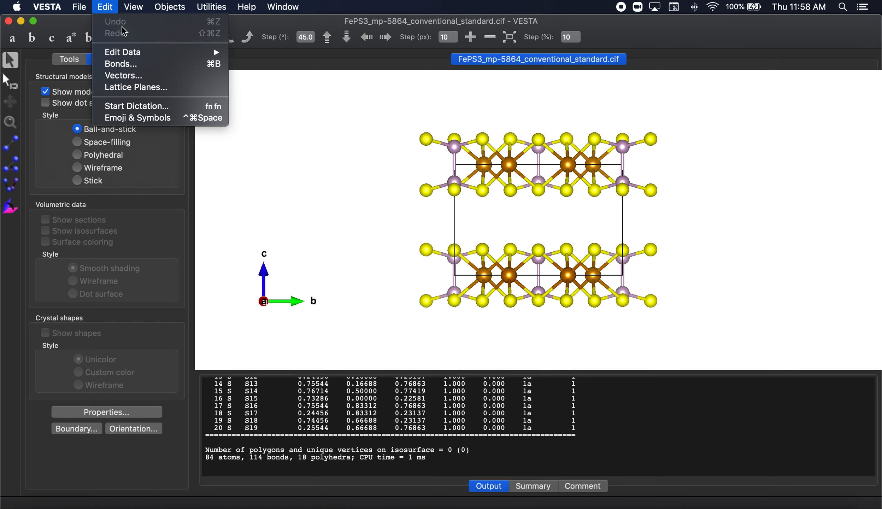
click(120, 64)
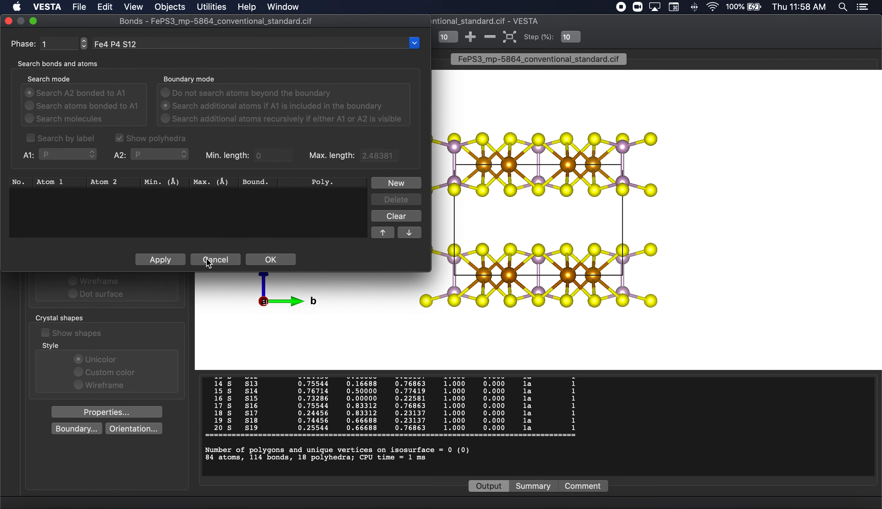
click(214, 259)
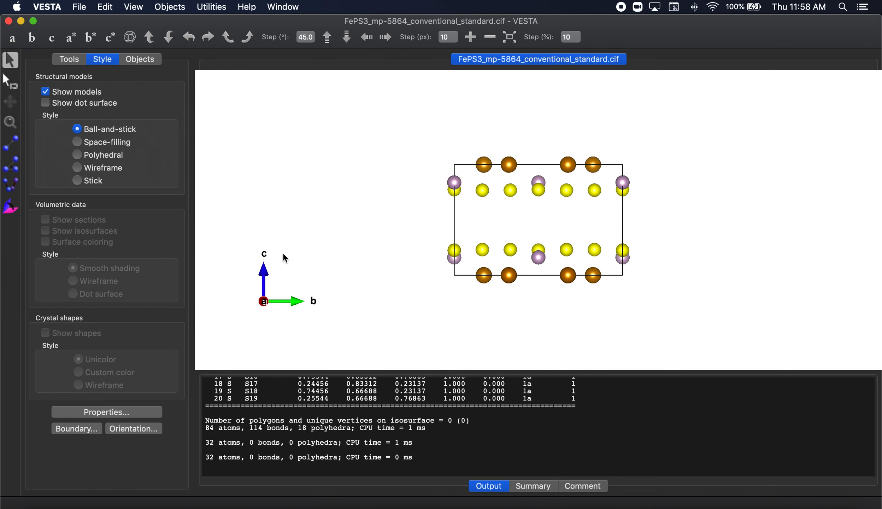
mouse_move(730, 241)
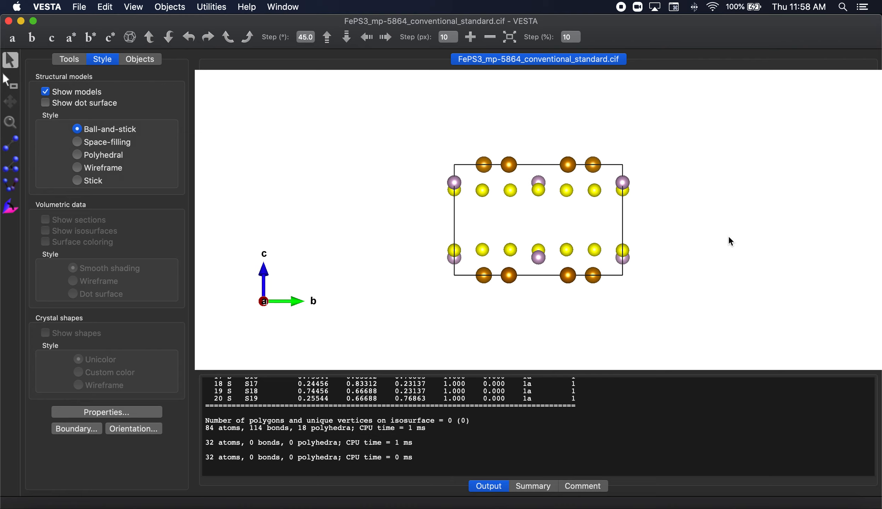
mouse_move(517, 256)
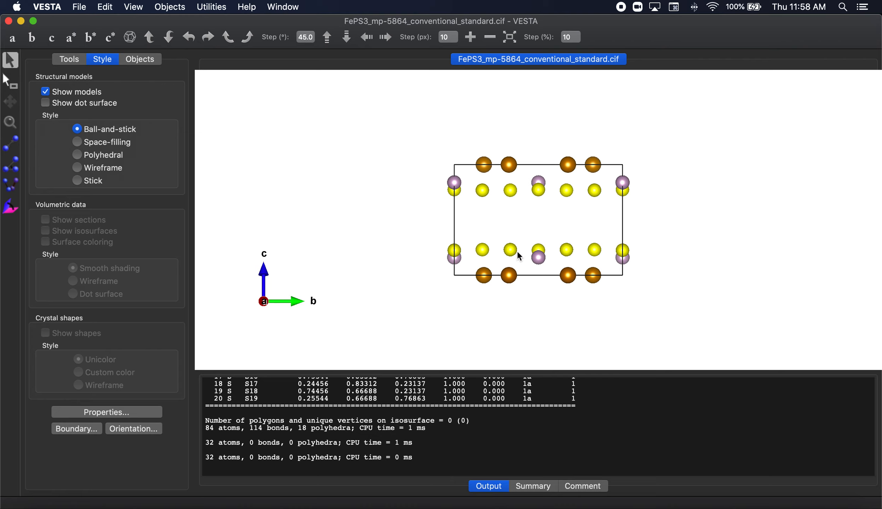
mouse_move(474, 221)
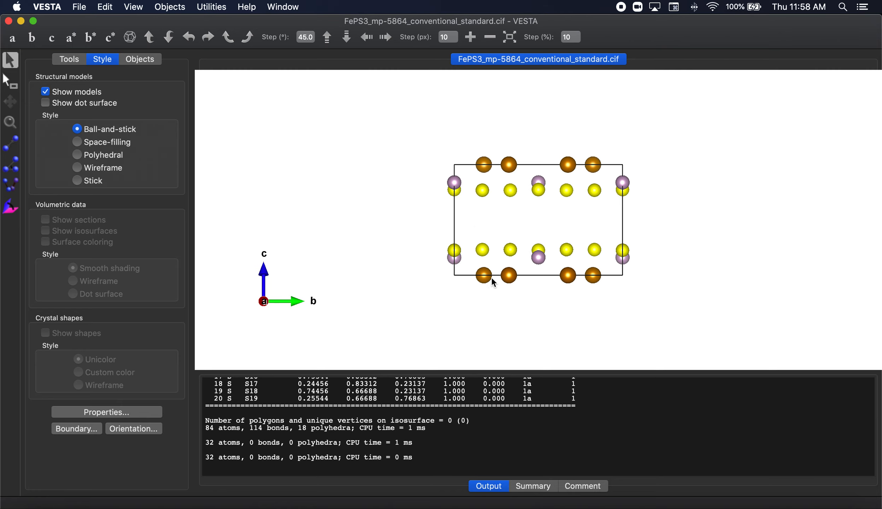
- Set the Boundary z(max) back to 1 and apply a single-cell range along c
click(77, 428)
text(2)
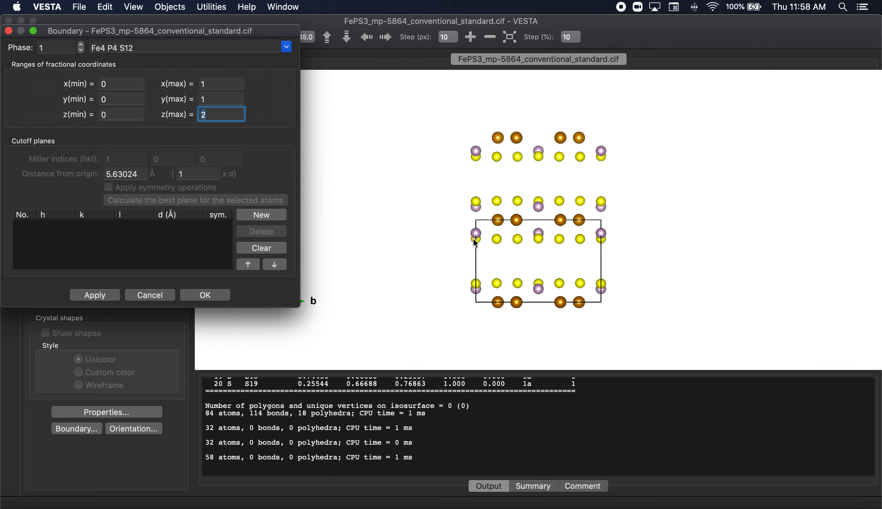
mouse_move(506, 203)
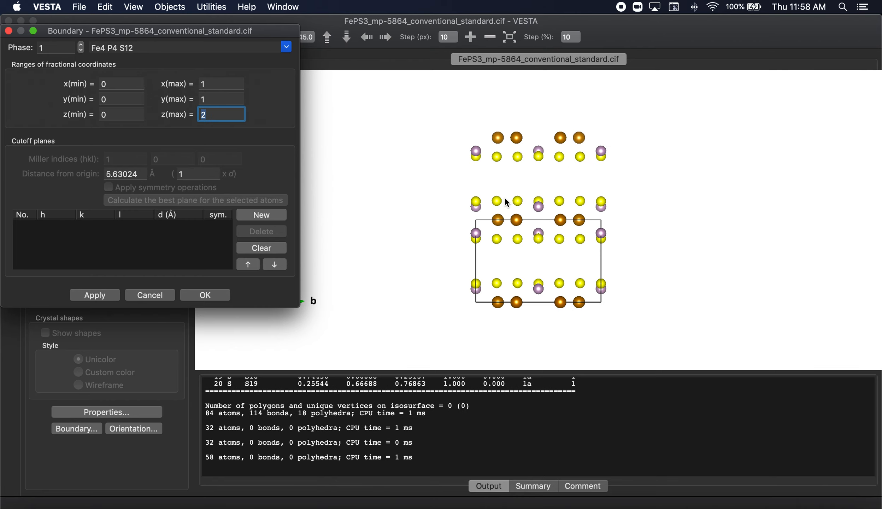
mouse_move(258, 297)
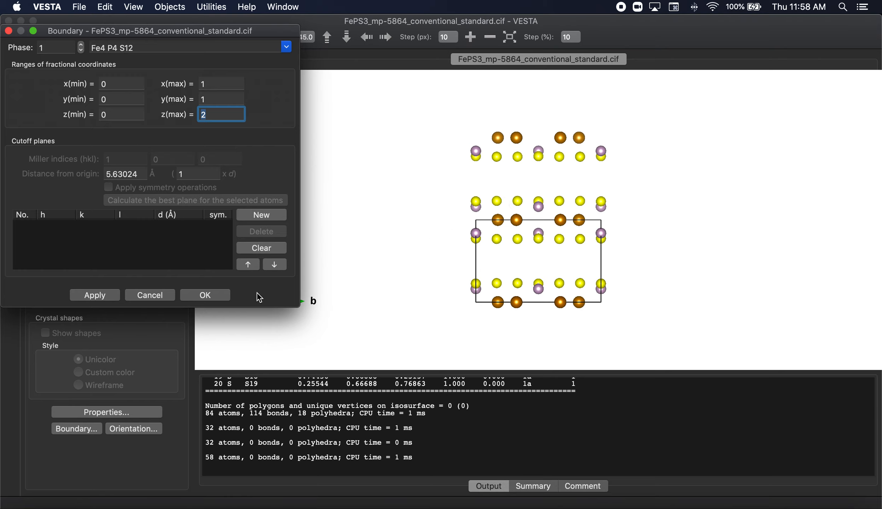
text(1)
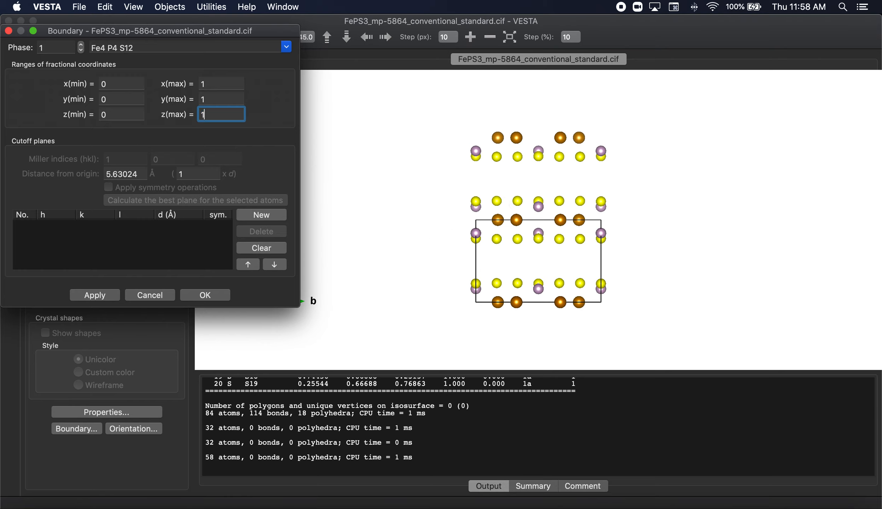
click(95, 294)
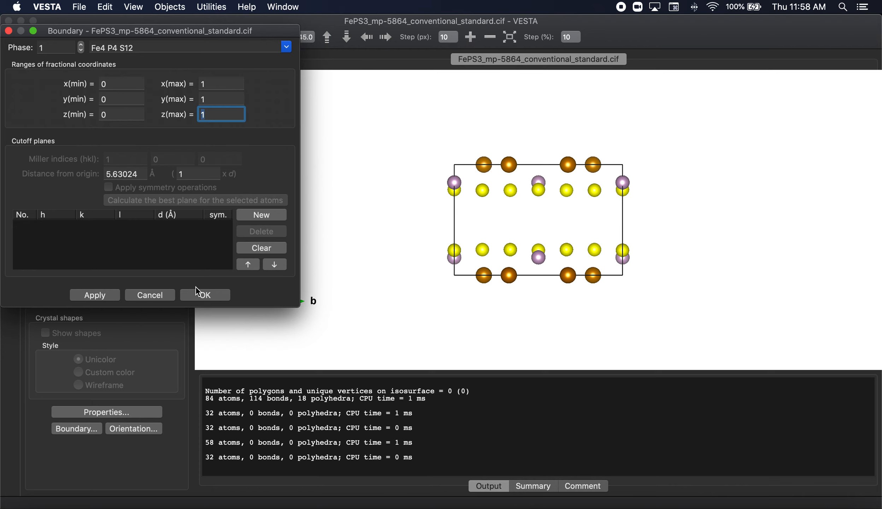
- Transform the unit cell with P33 = 2, adding atoms in the new cell as sites (58 atoms)
click(105, 7)
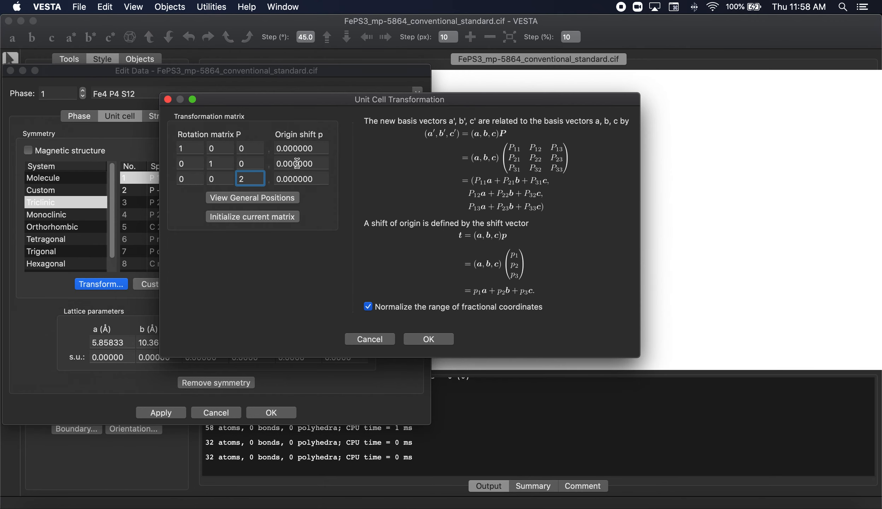
mouse_move(541, 344)
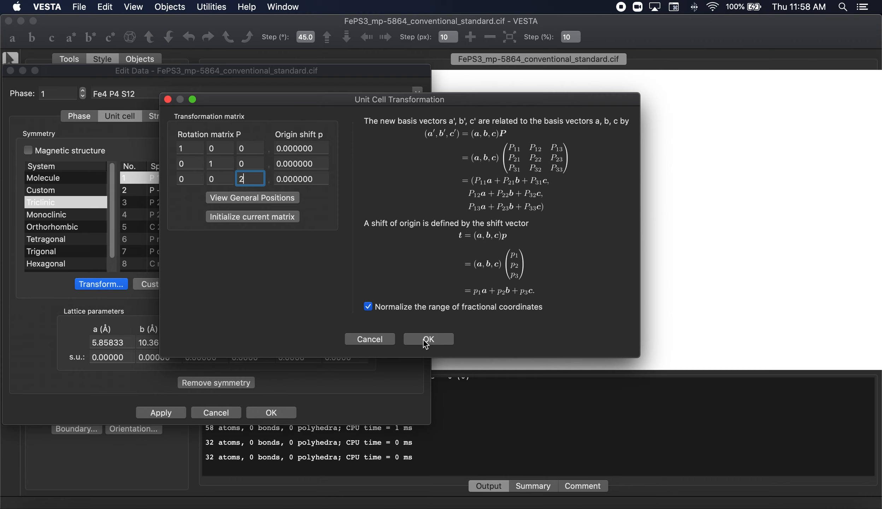
click(428, 340)
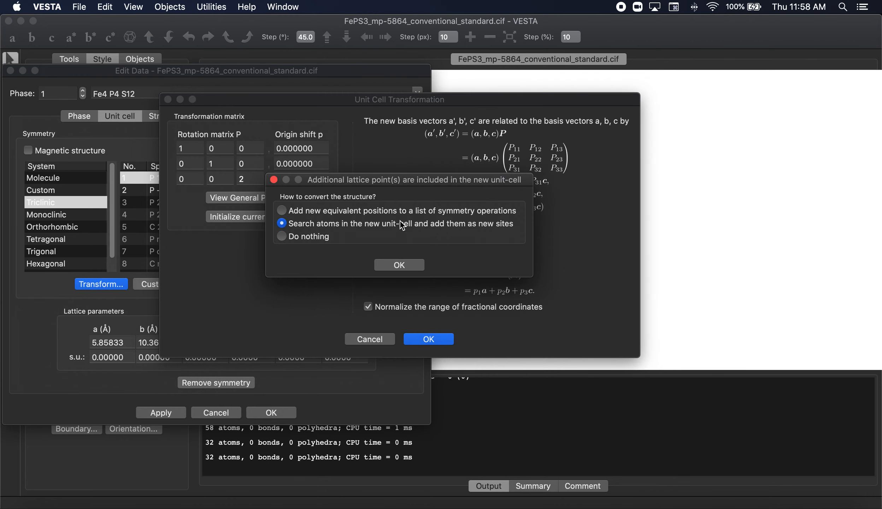
mouse_move(403, 234)
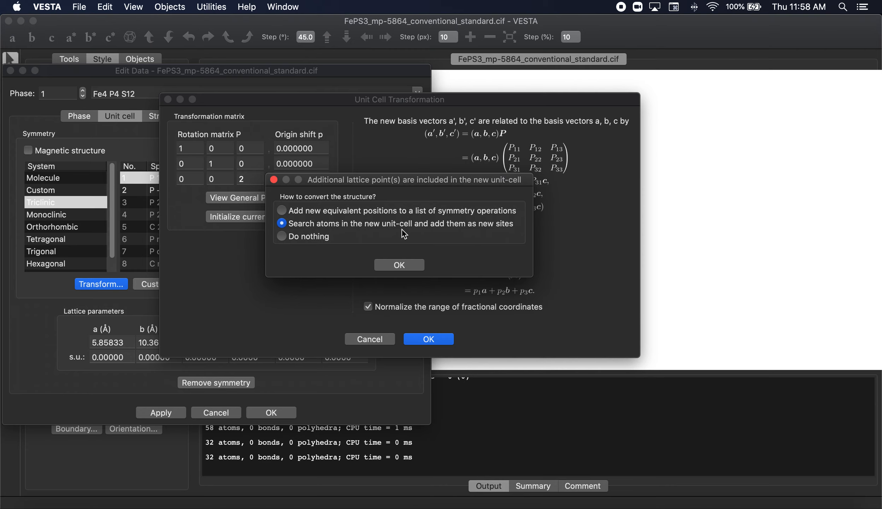
click(398, 265)
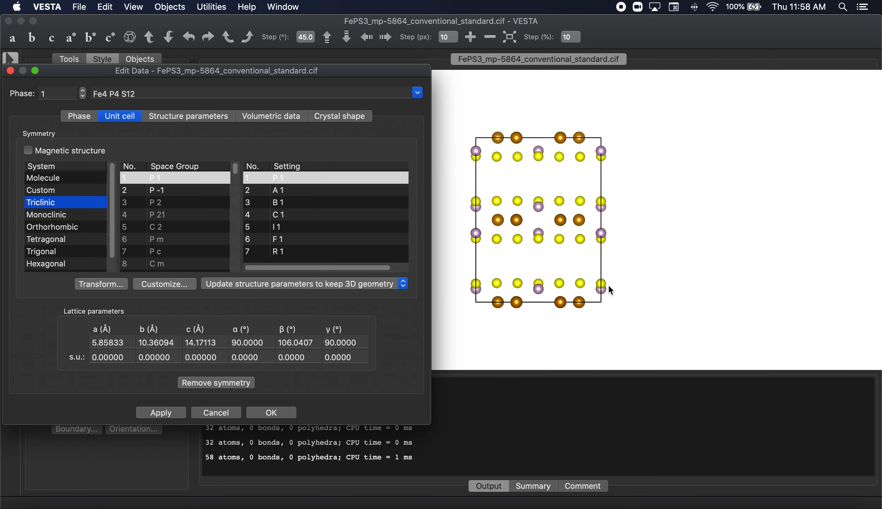
mouse_move(318, 310)
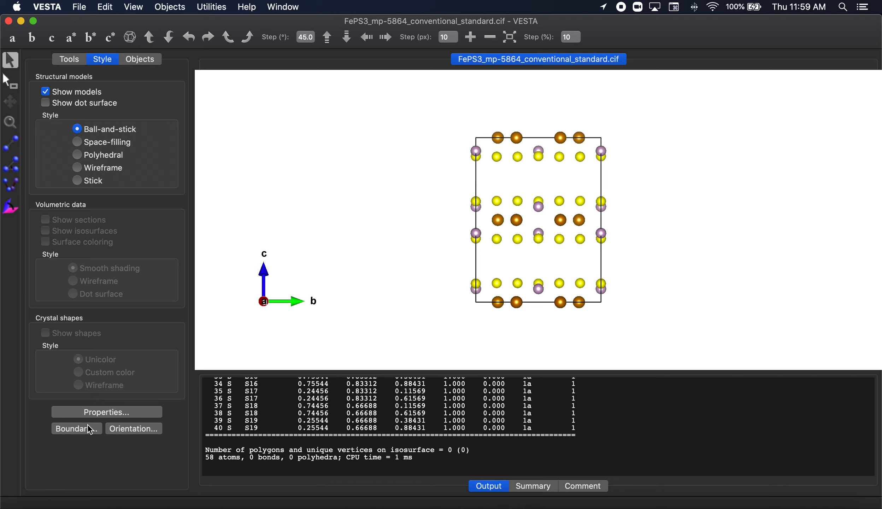
mouse_move(527, 260)
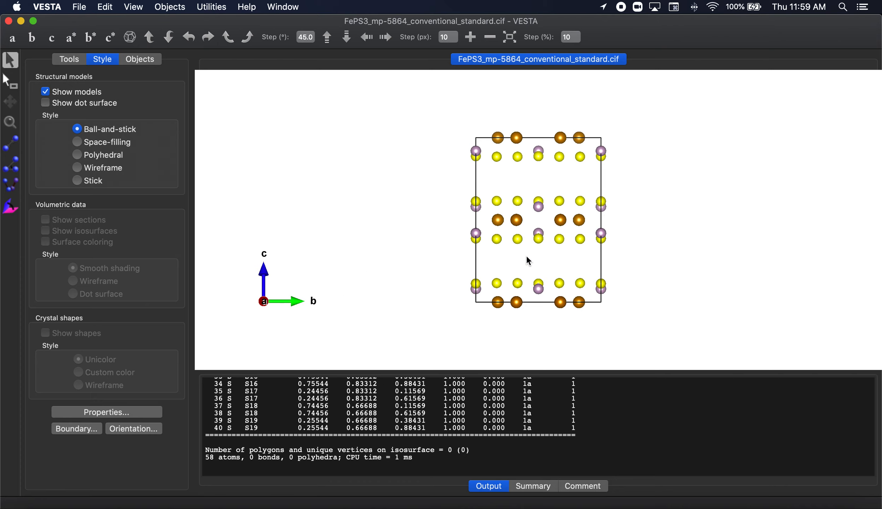
mouse_move(498, 301)
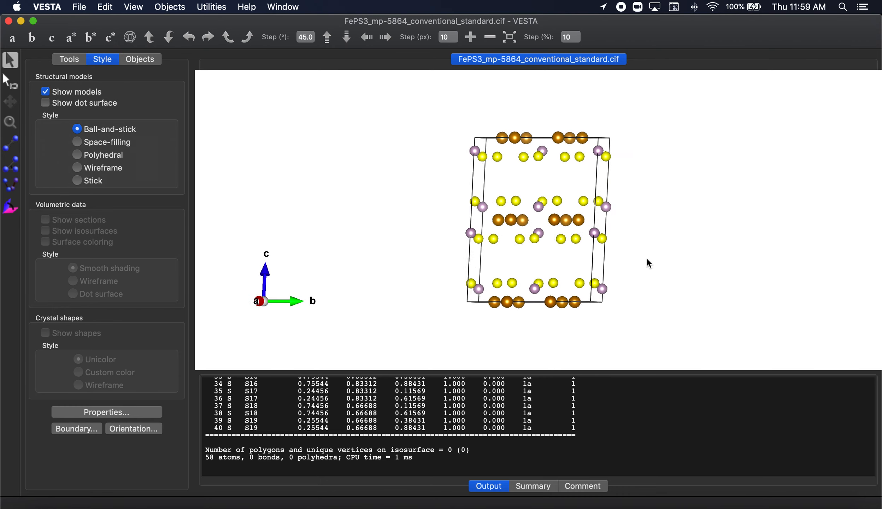
- Reset the view along a on the doubled 58-atom FePS3 cell
click(13, 38)
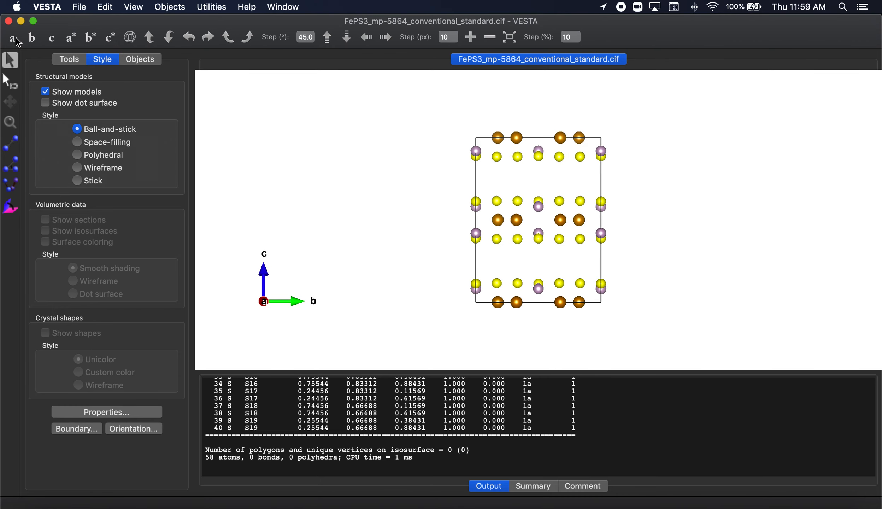
mouse_move(399, 98)
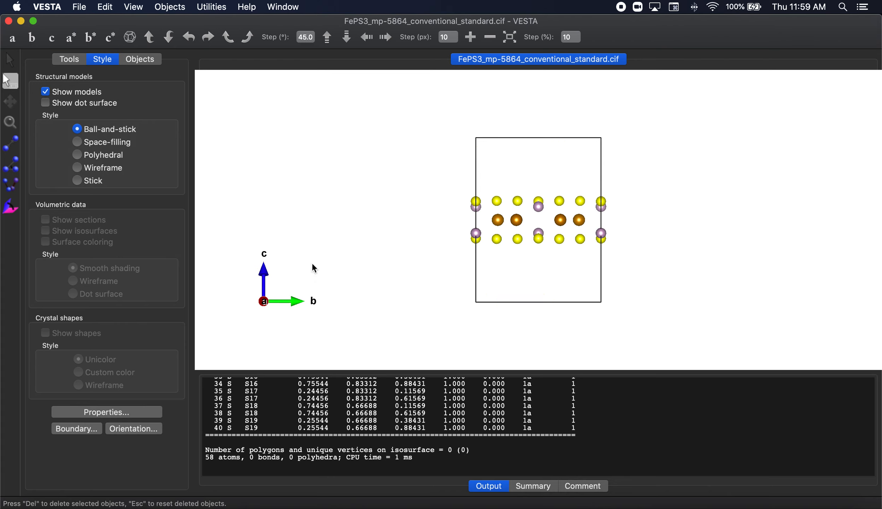
mouse_move(346, 168)
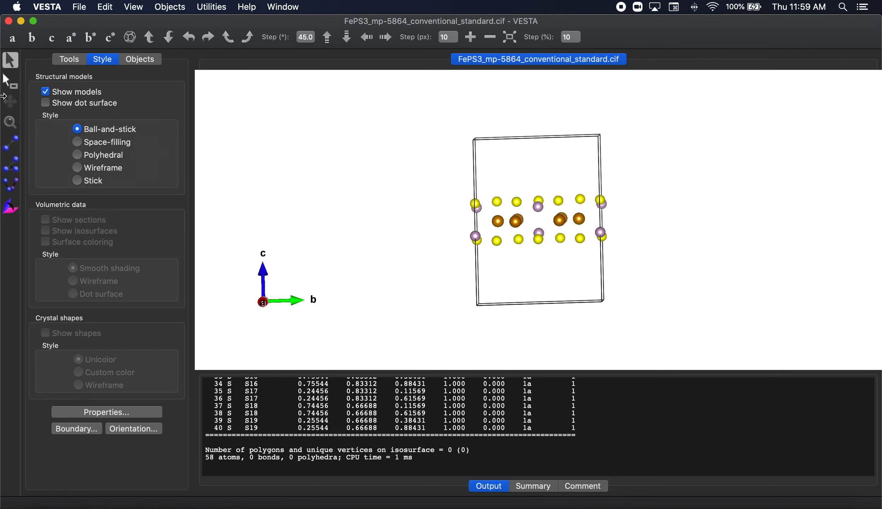
mouse_move(14, 79)
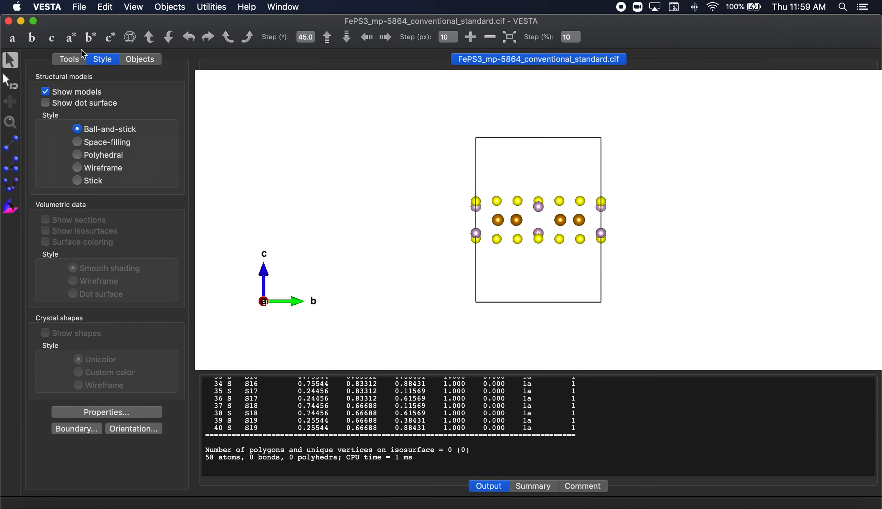
mouse_move(276, 129)
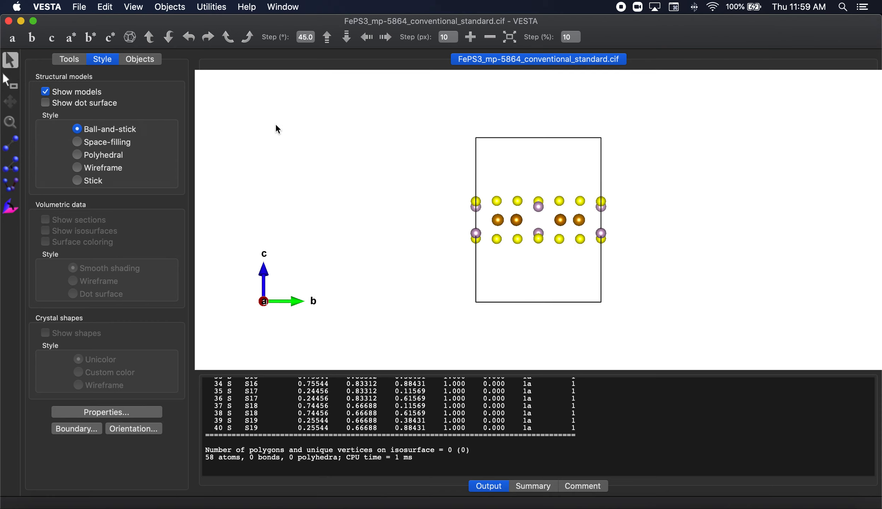
mouse_move(669, 215)
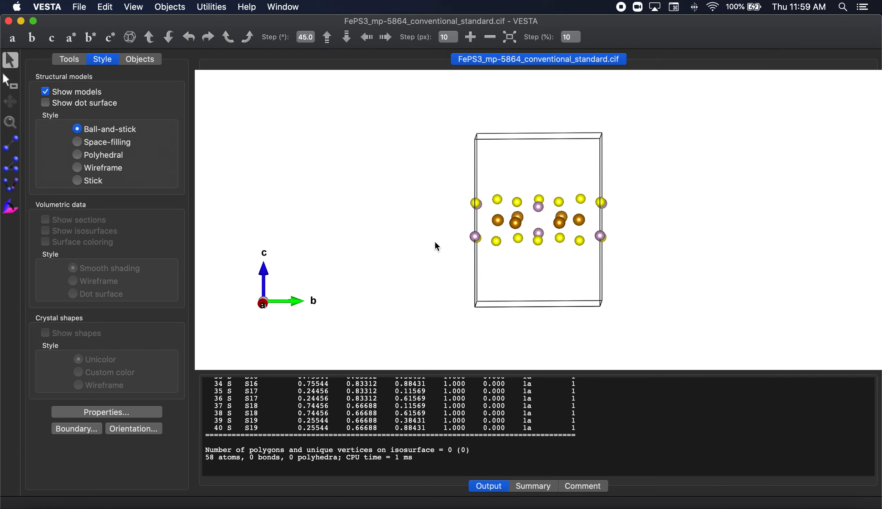
mouse_move(693, 251)
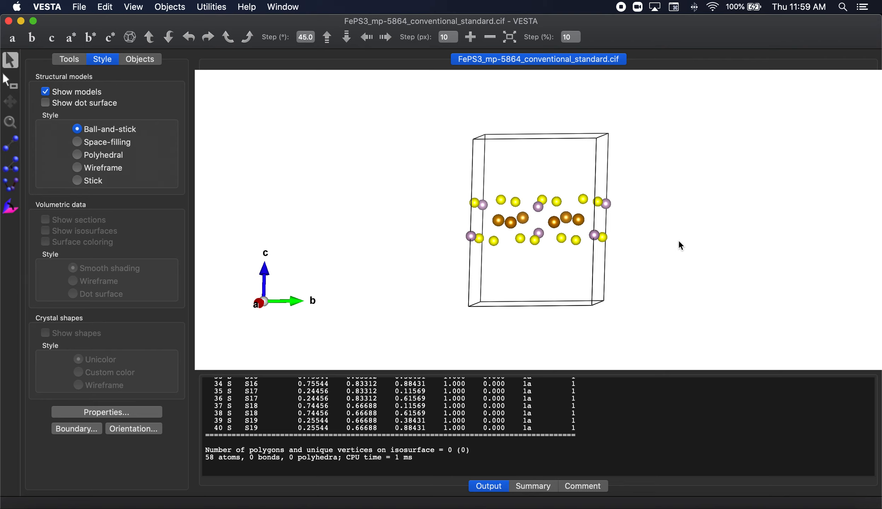
mouse_move(488, 282)
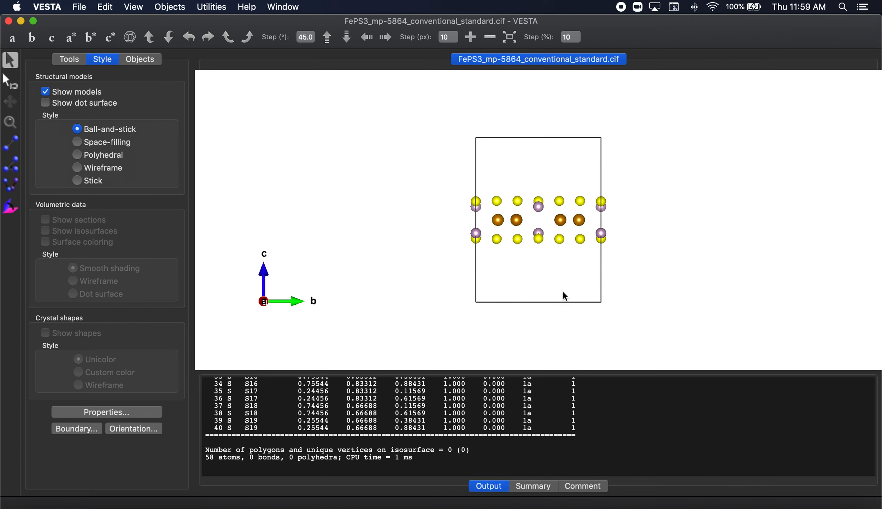
mouse_move(475, 207)
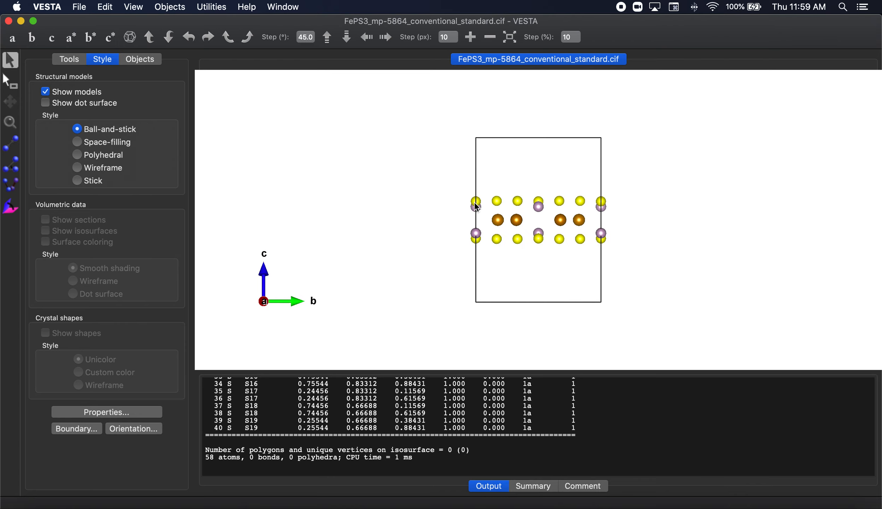
mouse_move(600, 204)
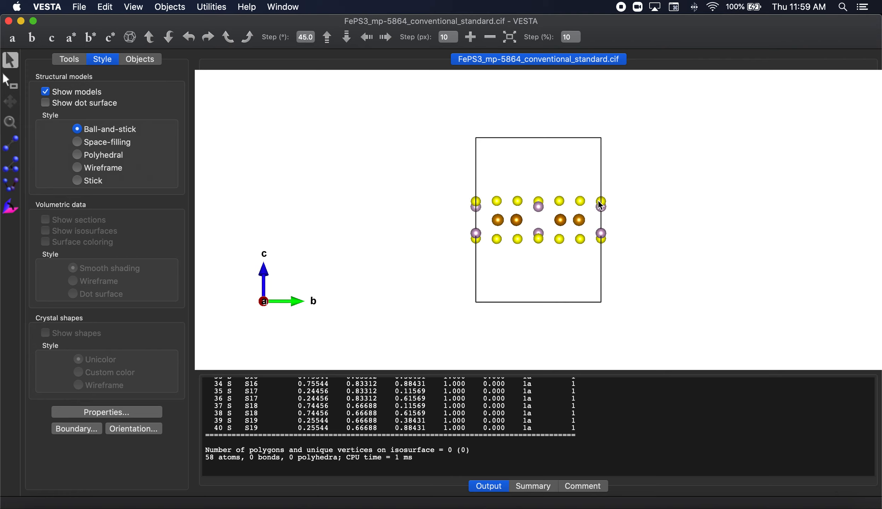
mouse_move(462, 204)
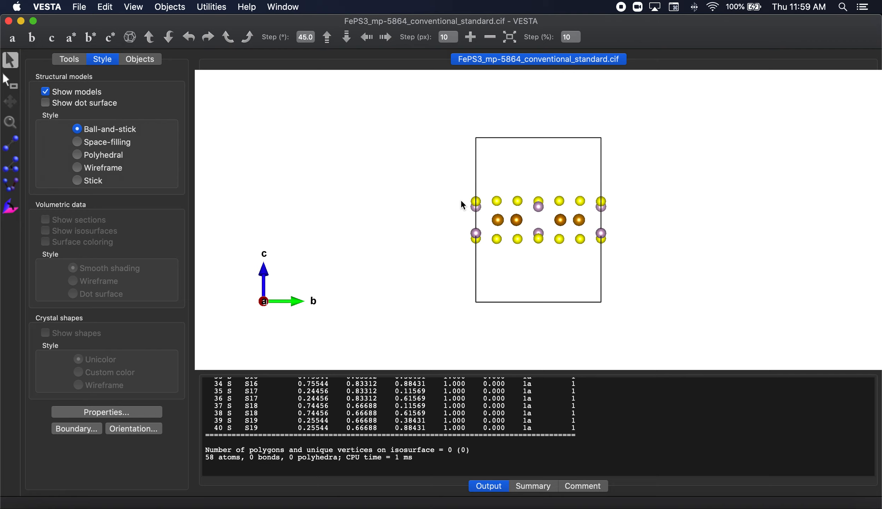
mouse_move(649, 216)
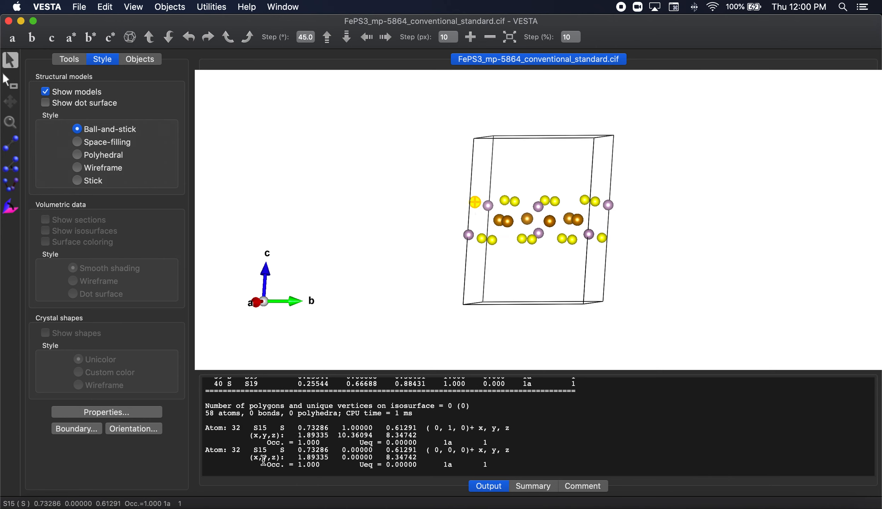
mouse_move(233, 428)
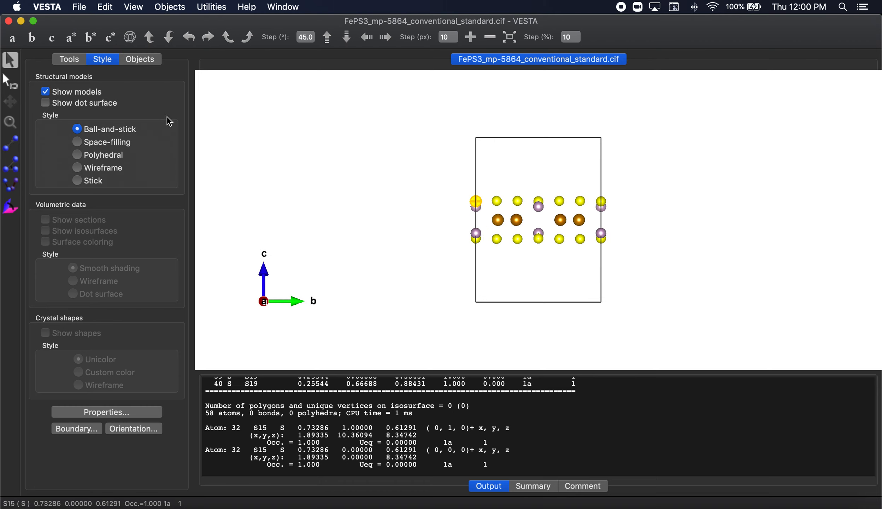
mouse_move(503, 245)
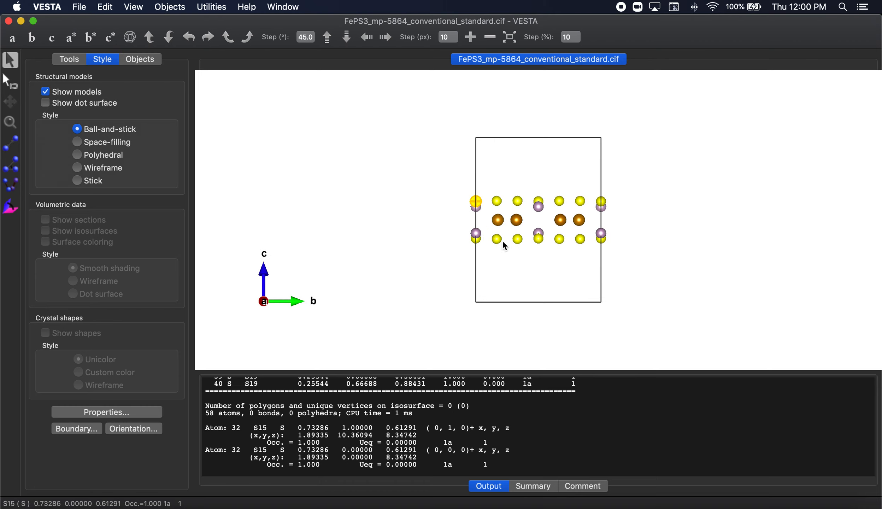
mouse_move(493, 272)
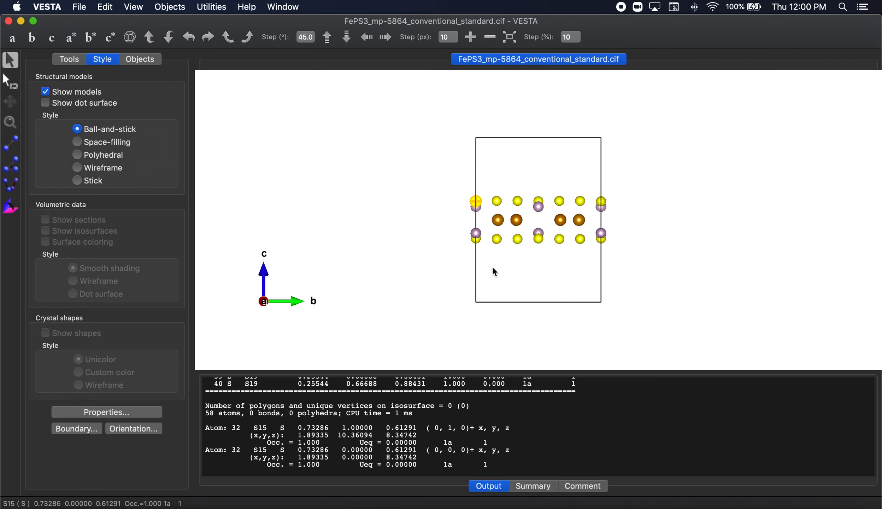
mouse_move(36, 76)
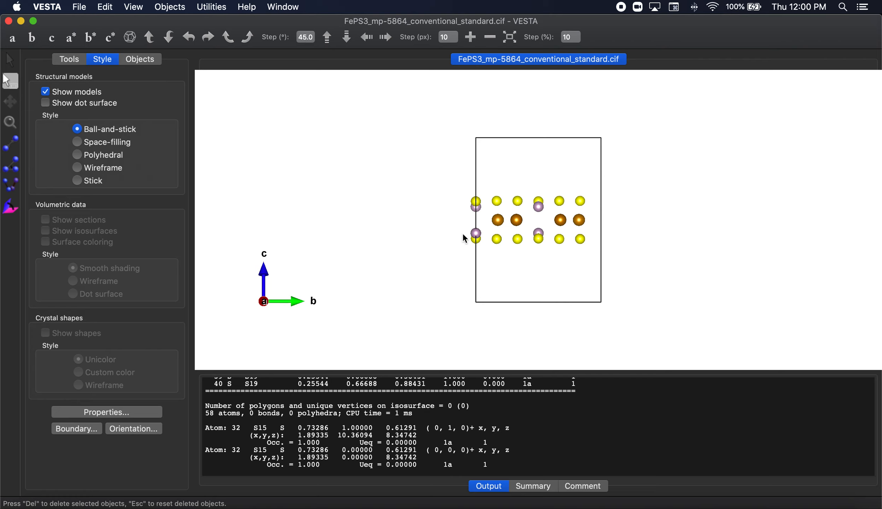
mouse_move(608, 215)
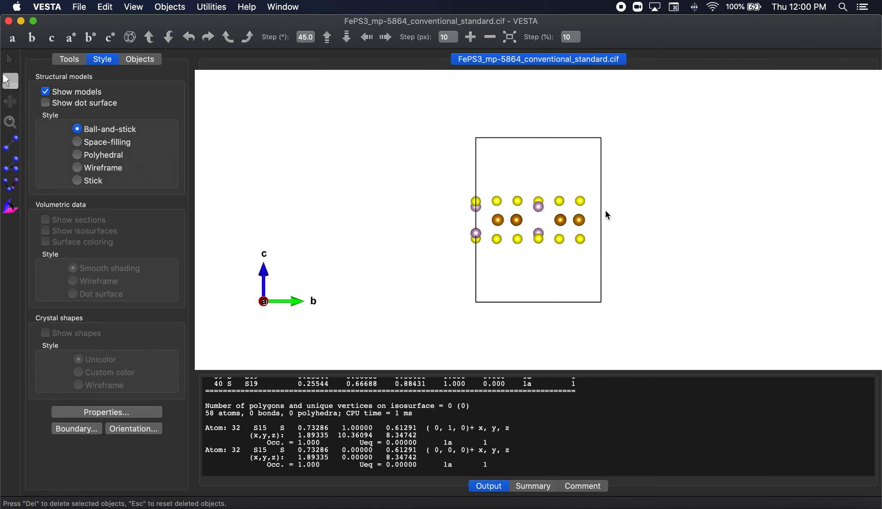
mouse_move(492, 224)
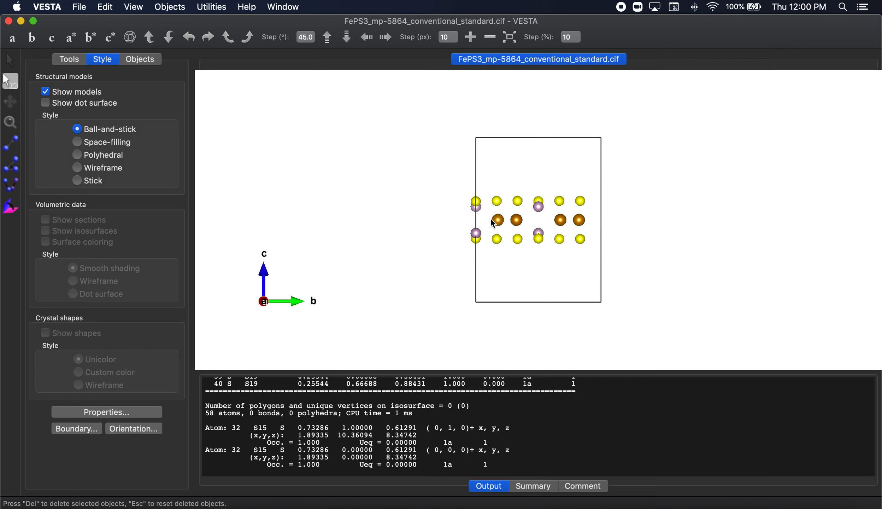
mouse_move(796, 225)
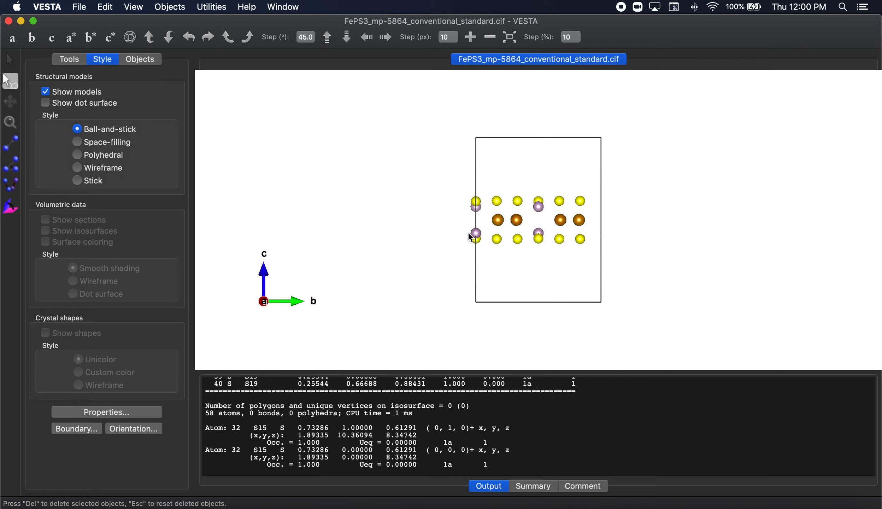
mouse_move(101, 106)
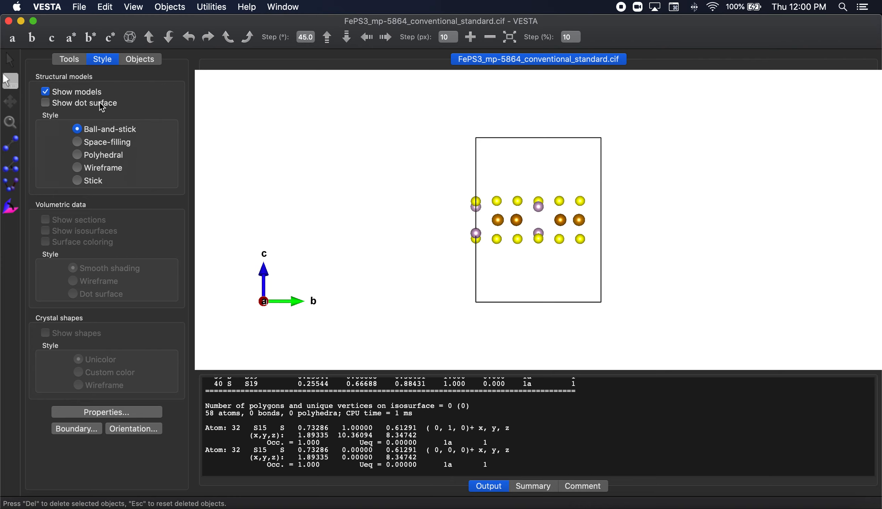
mouse_move(33, 43)
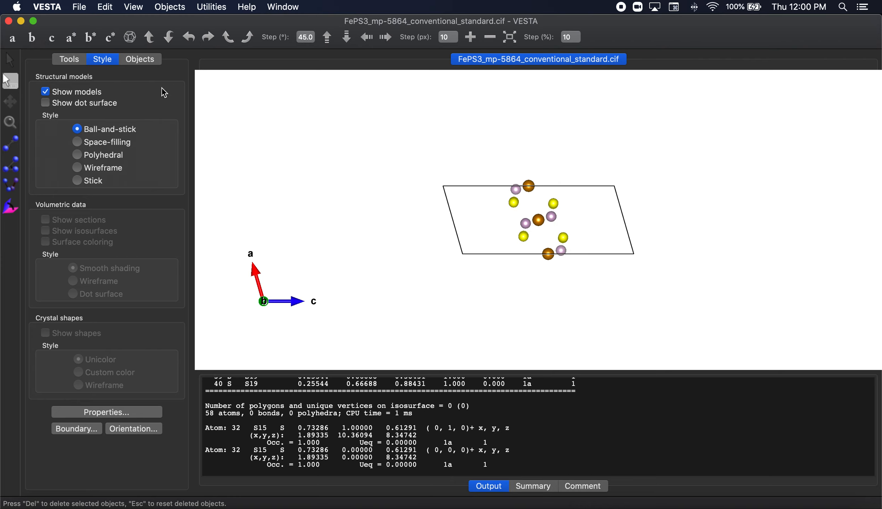
mouse_move(567, 287)
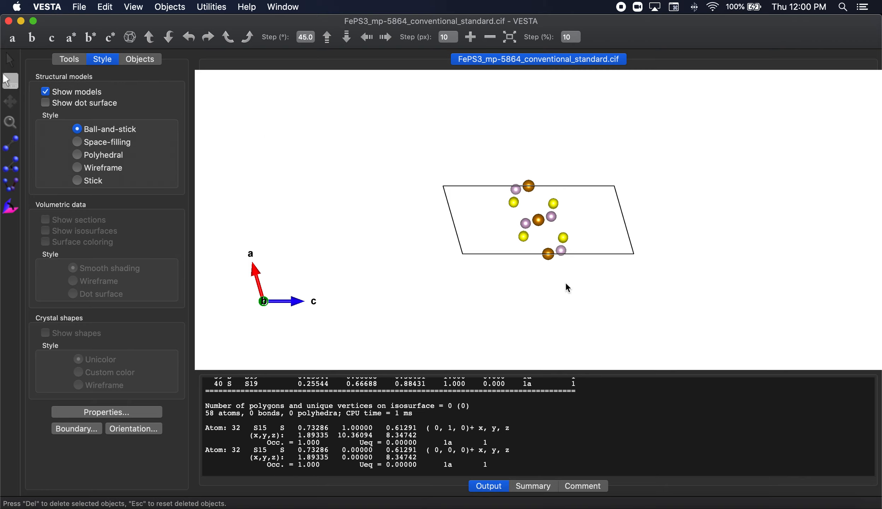
mouse_move(548, 257)
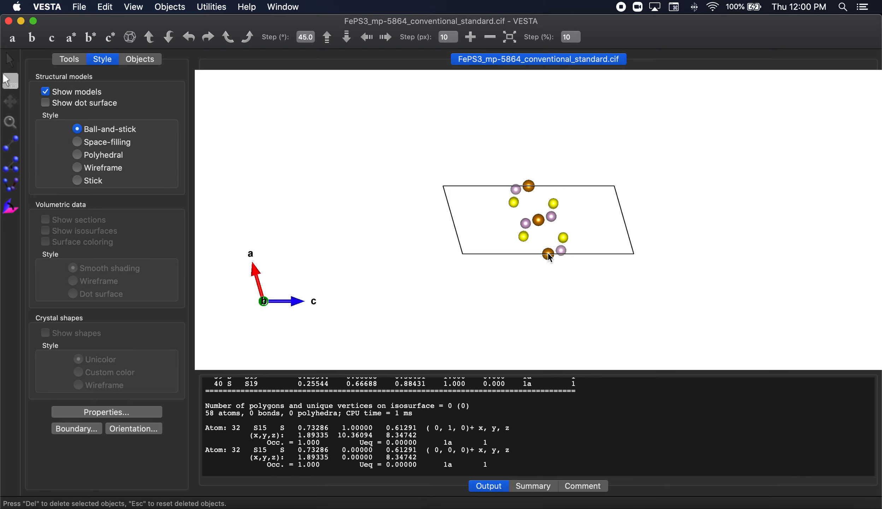
mouse_move(534, 208)
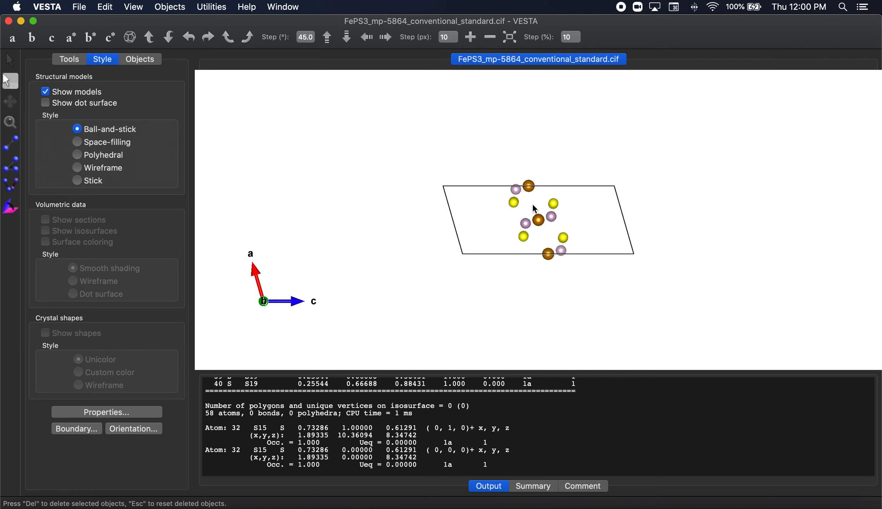
mouse_move(544, 241)
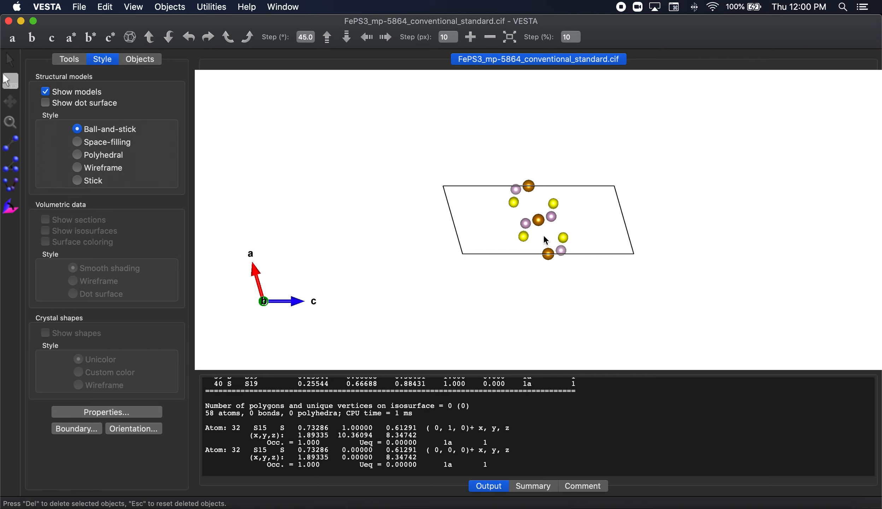
mouse_move(376, 172)
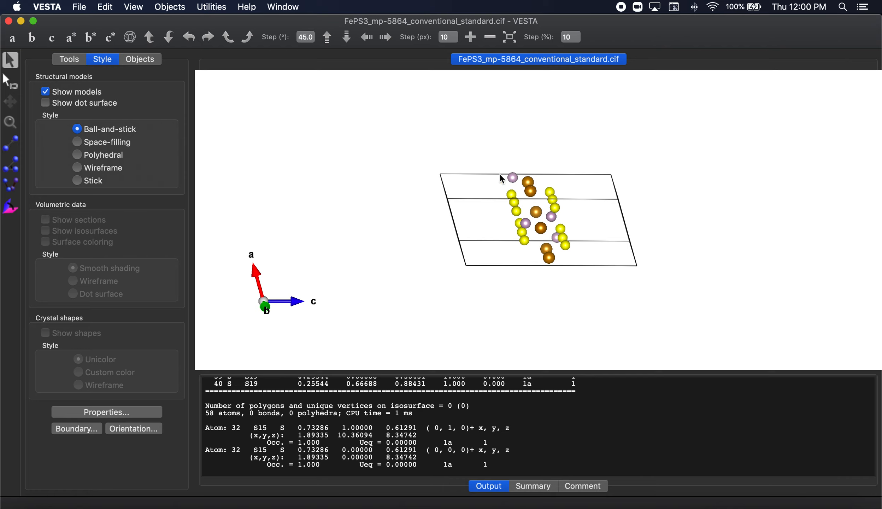
mouse_move(525, 181)
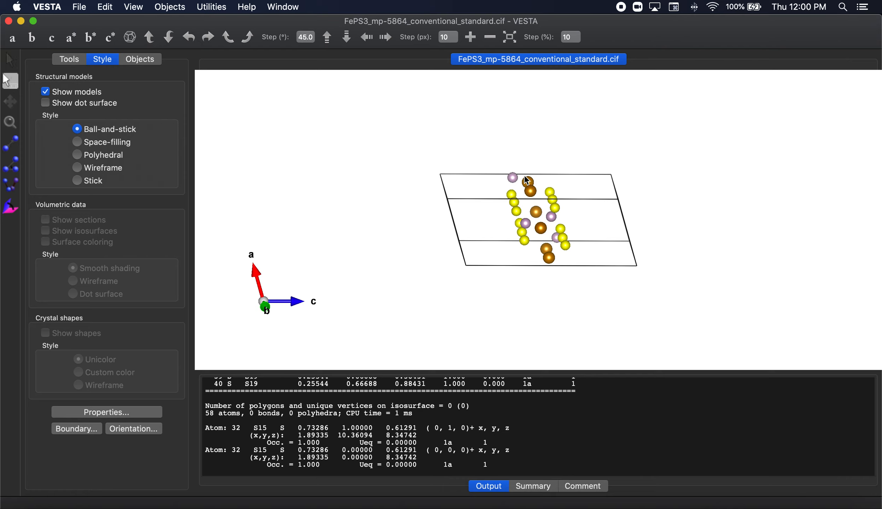
- Select sulfur atom S15 to read its coordinates in the Output pane
click(528, 192)
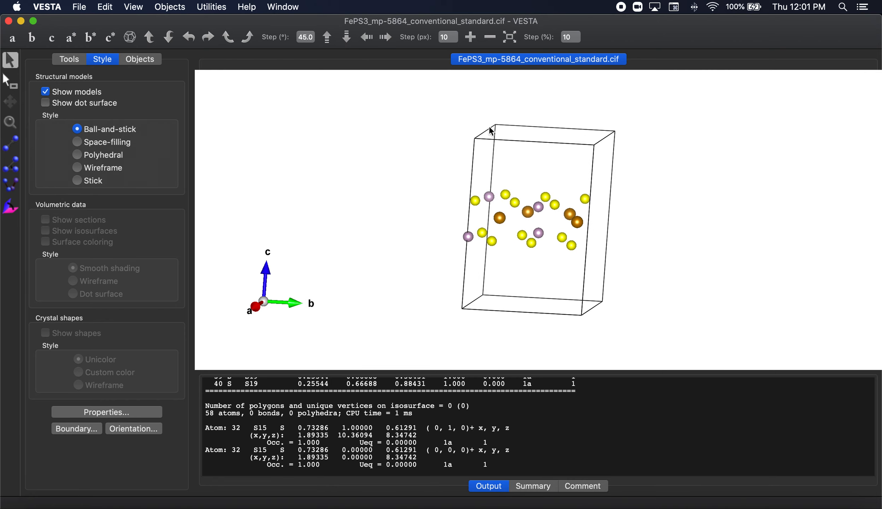
mouse_move(506, 250)
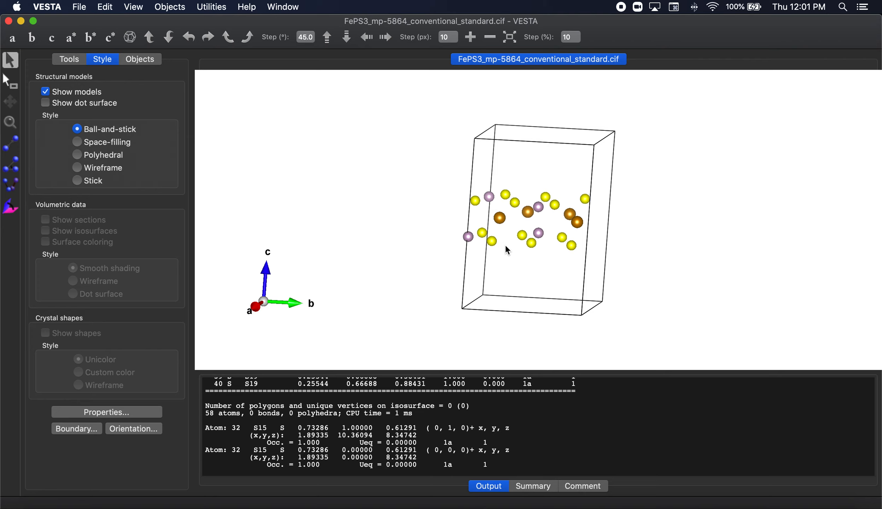
mouse_move(216, 17)
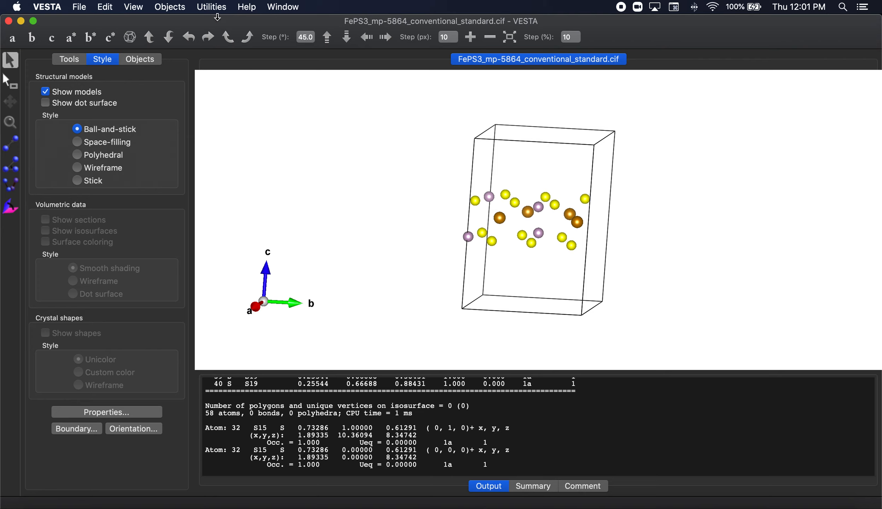
- Start exporting the single-layer FePS3 structure from the File menu
click(104, 7)
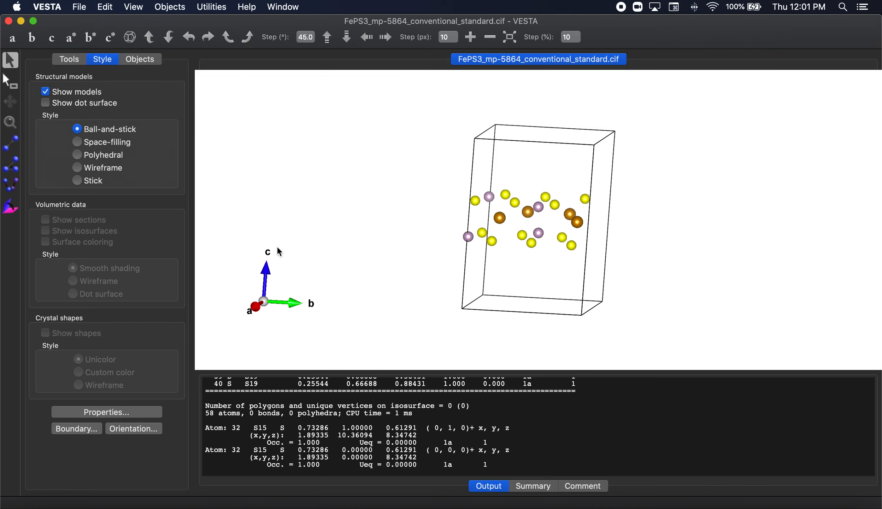
mouse_move(252, 141)
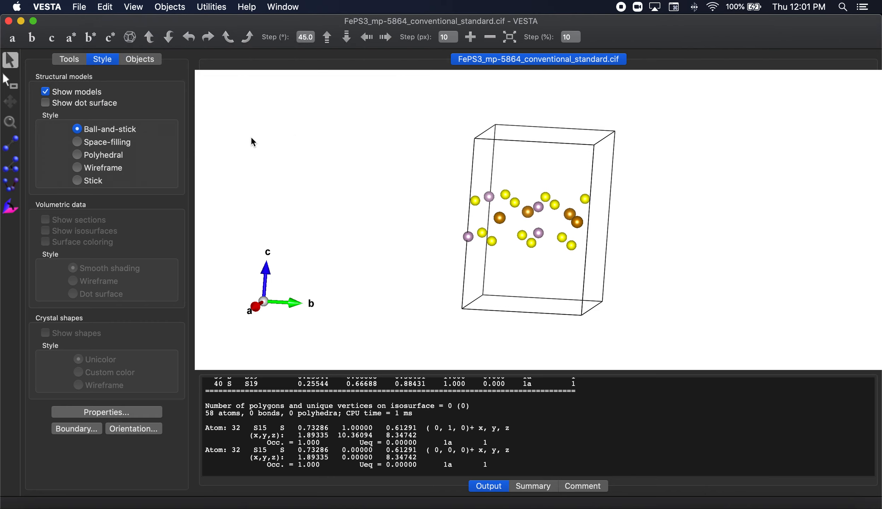
click(79, 7)
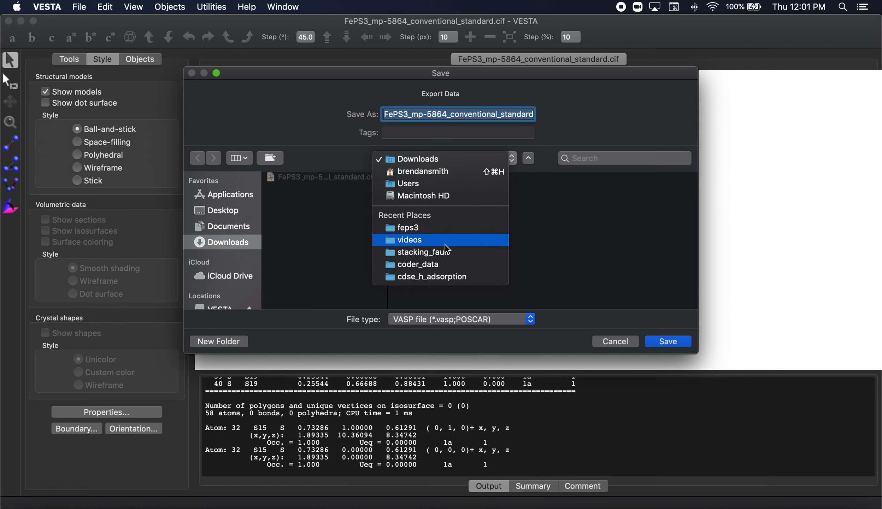
- Save feps3_monolayer.vasp in the feps3 folder with Cartesian atomic coordinates
click(407, 227)
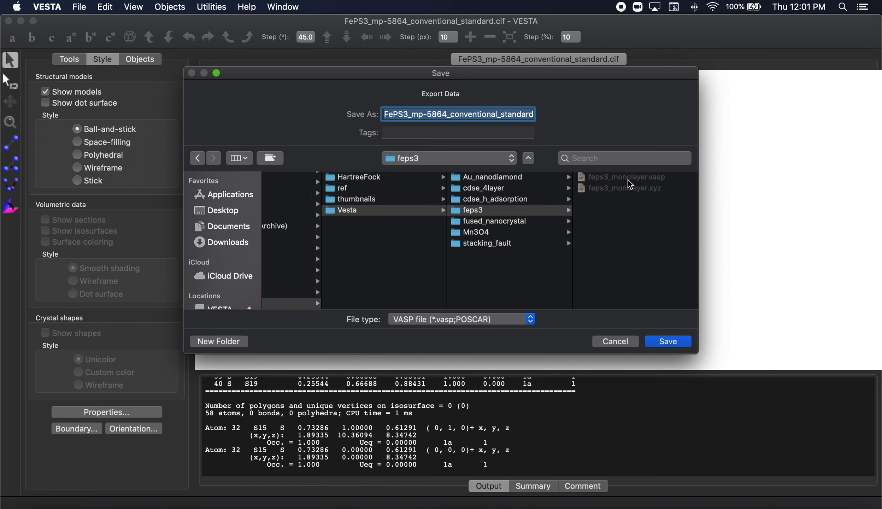
mouse_move(628, 185)
text(feps)
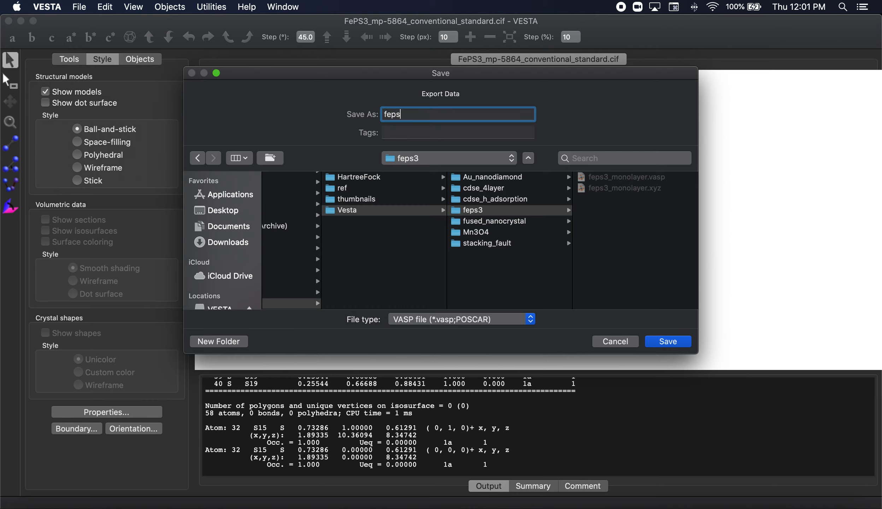
text(3_monola)
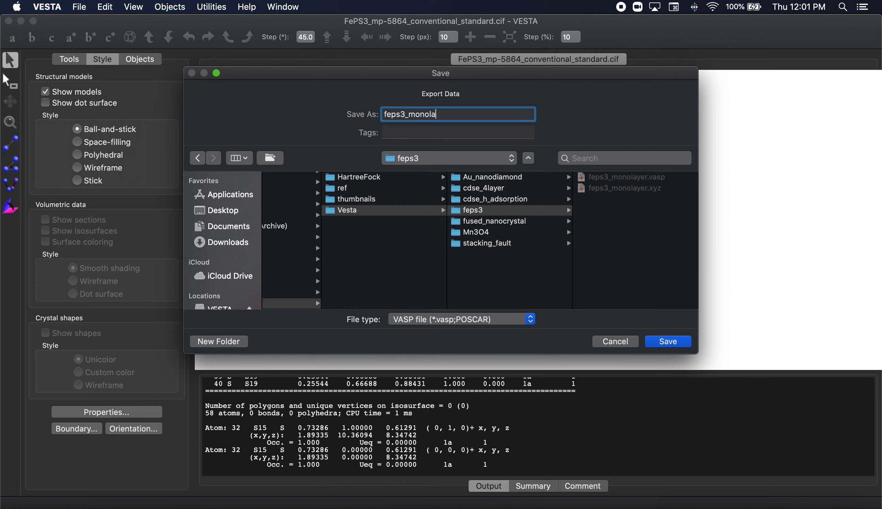
text(yer)
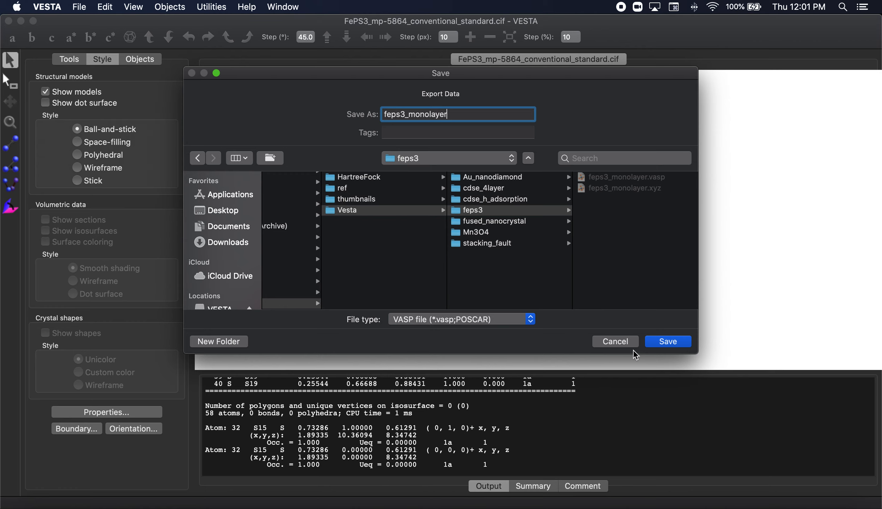
click(668, 341)
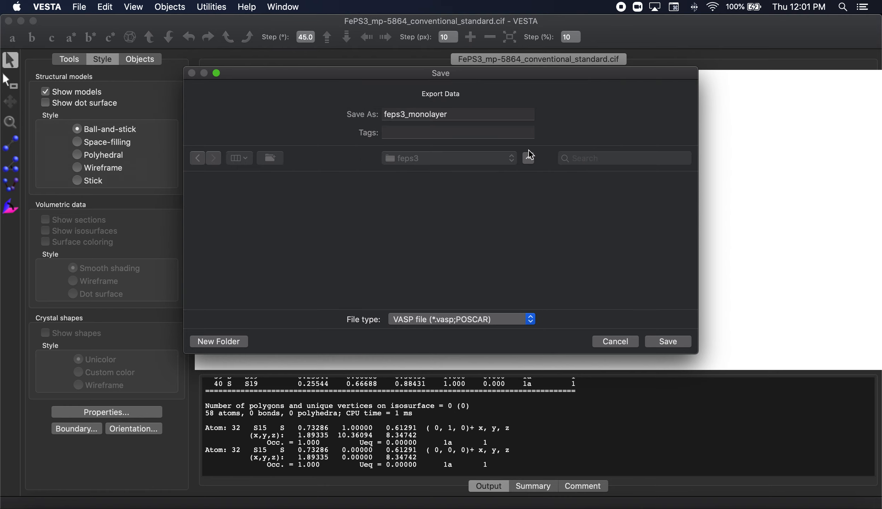
click(667, 341)
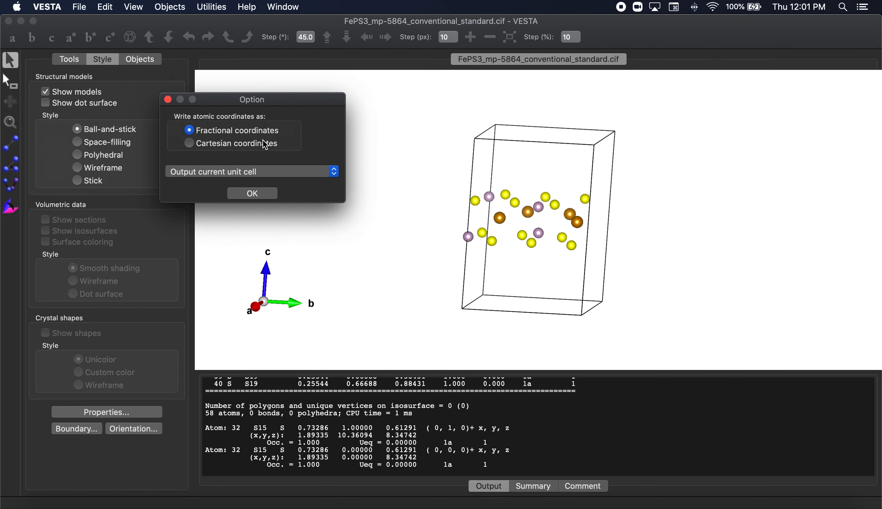
click(189, 143)
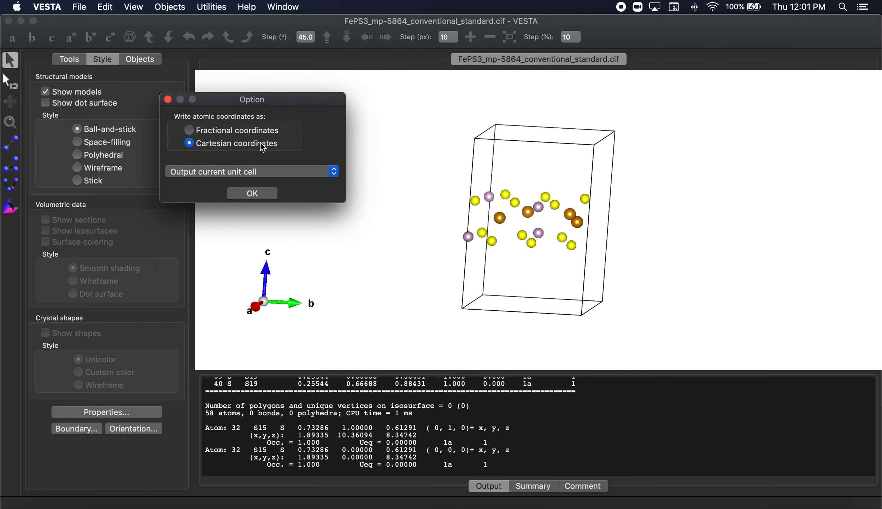
click(252, 193)
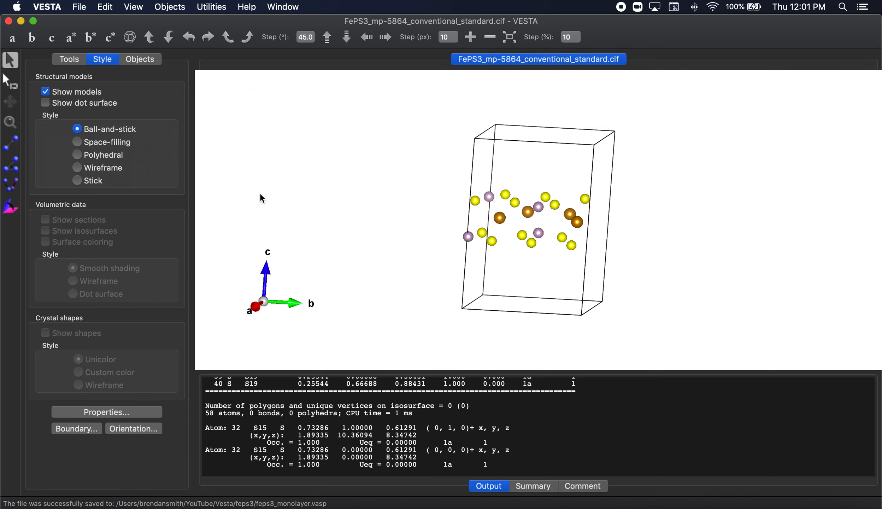
mouse_move(109, 46)
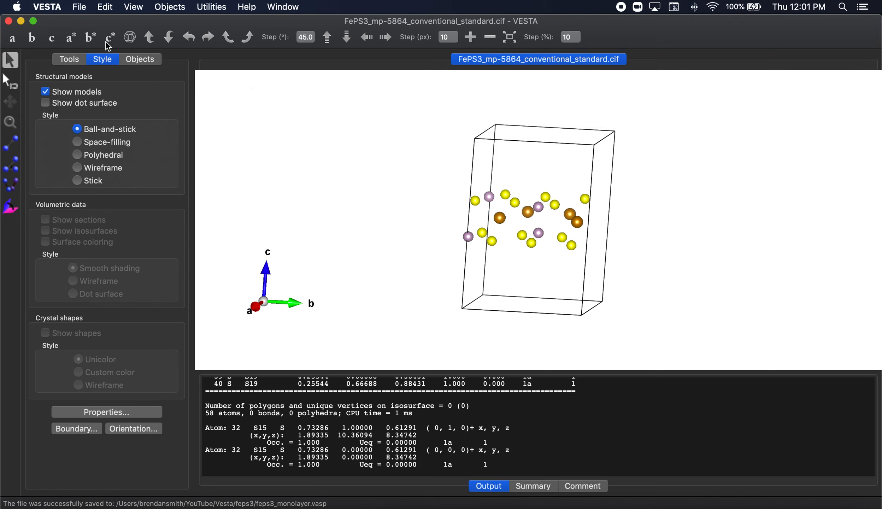
- Export the structure again as feps3_monolayer.xyz in the feps3 folder
click(78, 7)
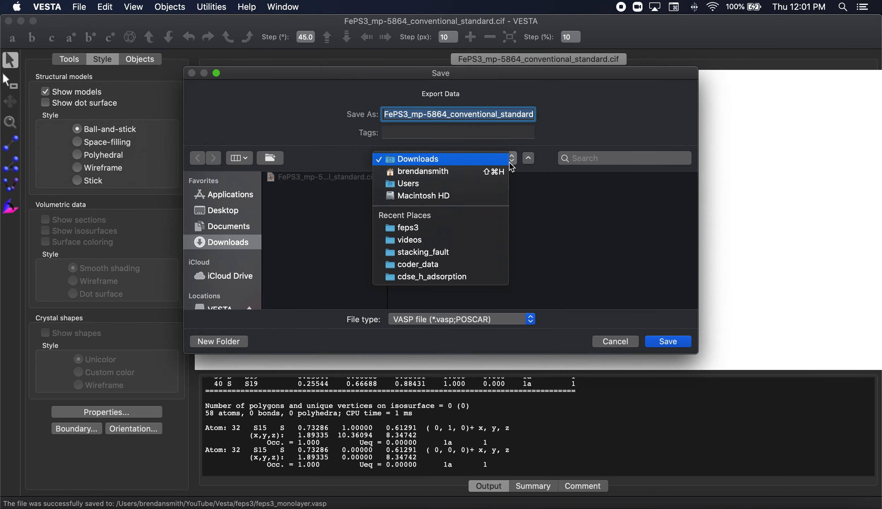
mouse_move(478, 226)
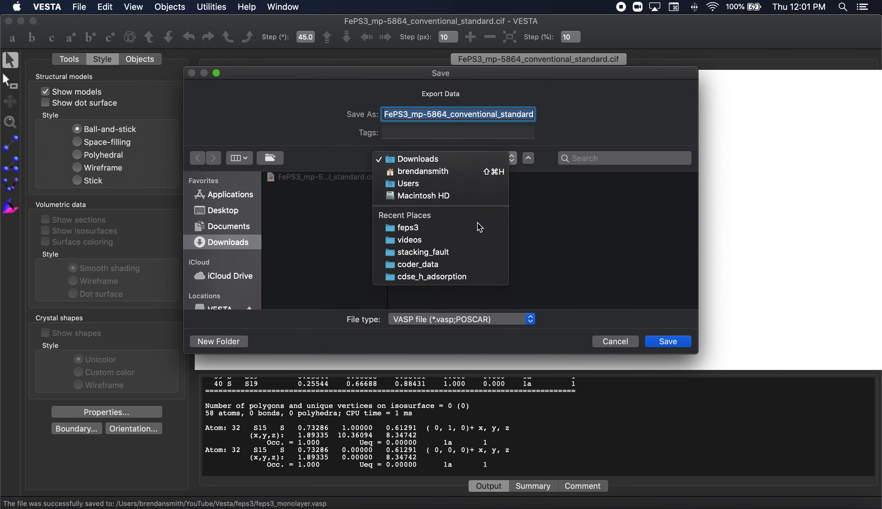
click(407, 228)
text(feps3)
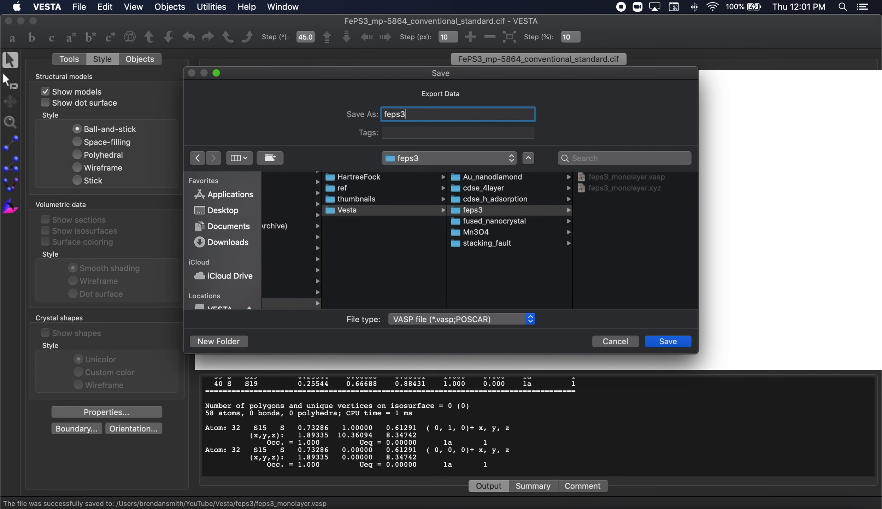
text(_monolayer)
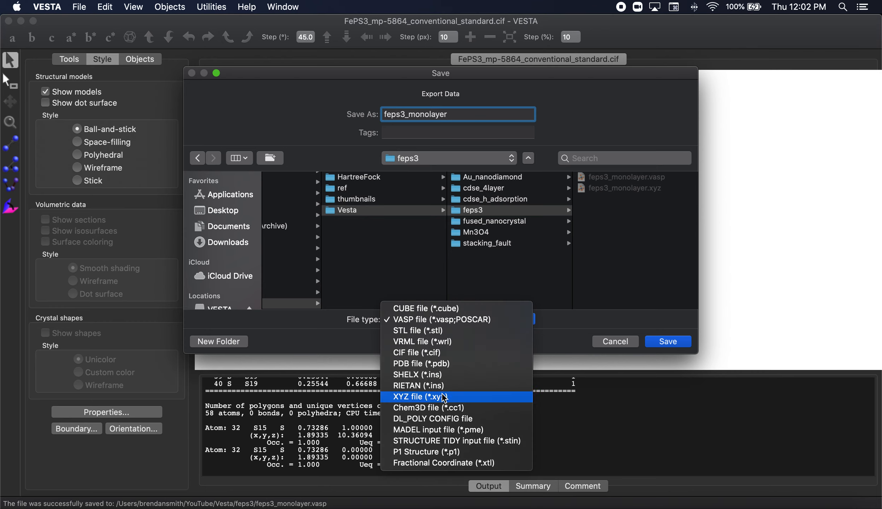
click(413, 396)
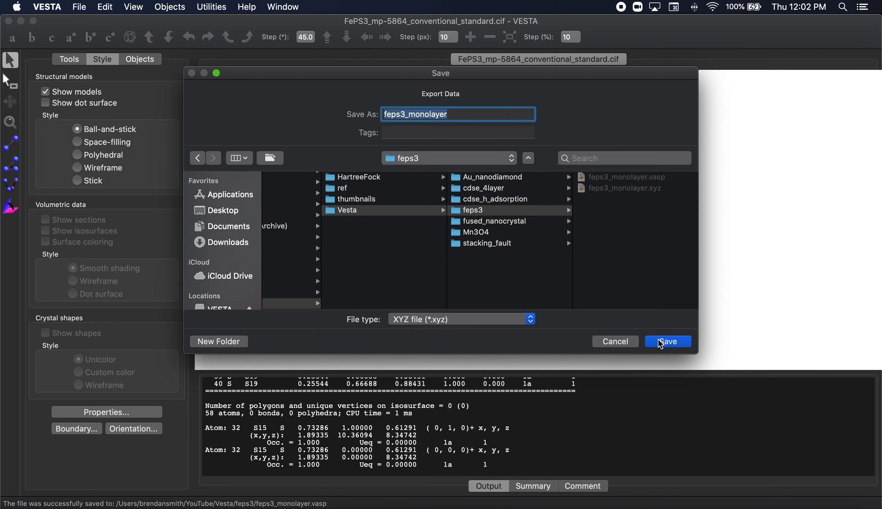
click(667, 341)
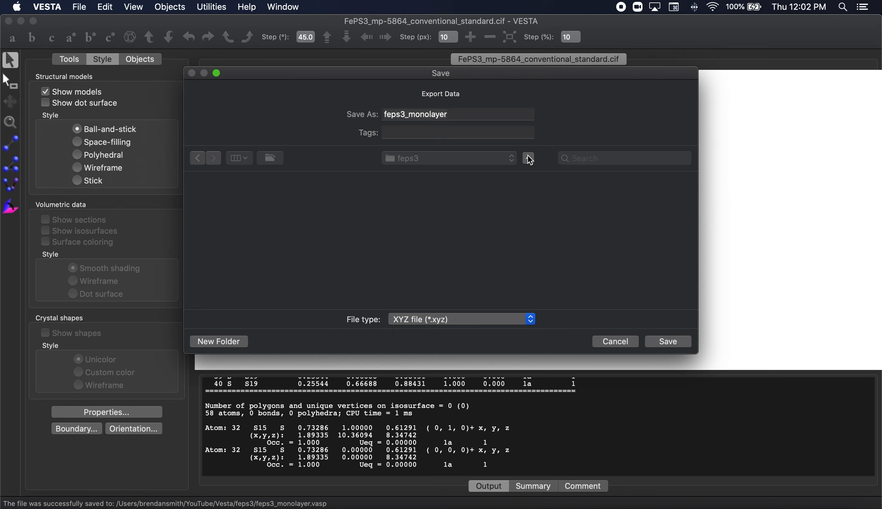
- Close the structure so VESTA has no file open
click(50, 6)
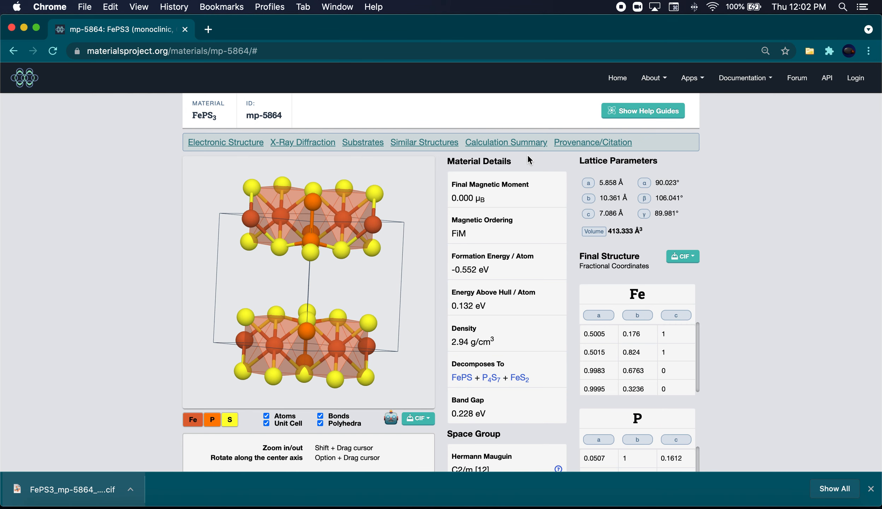
scroll(down, 3)
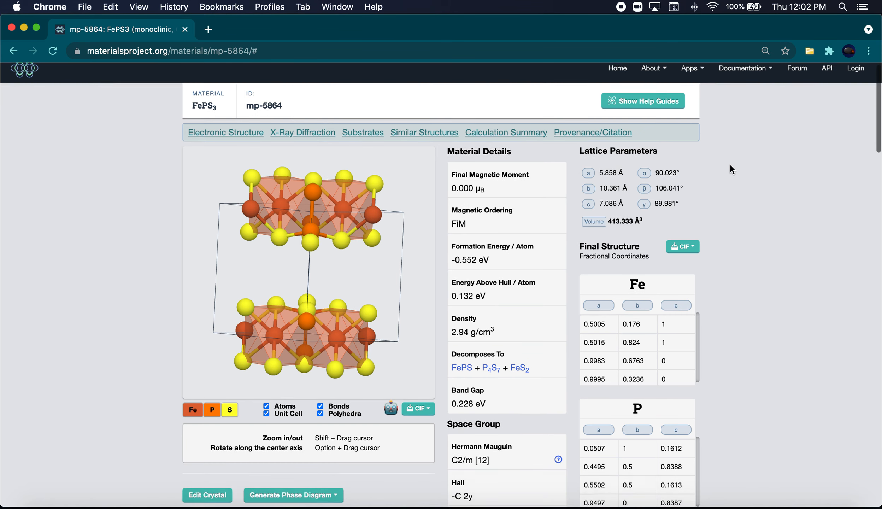
scroll(down, 3)
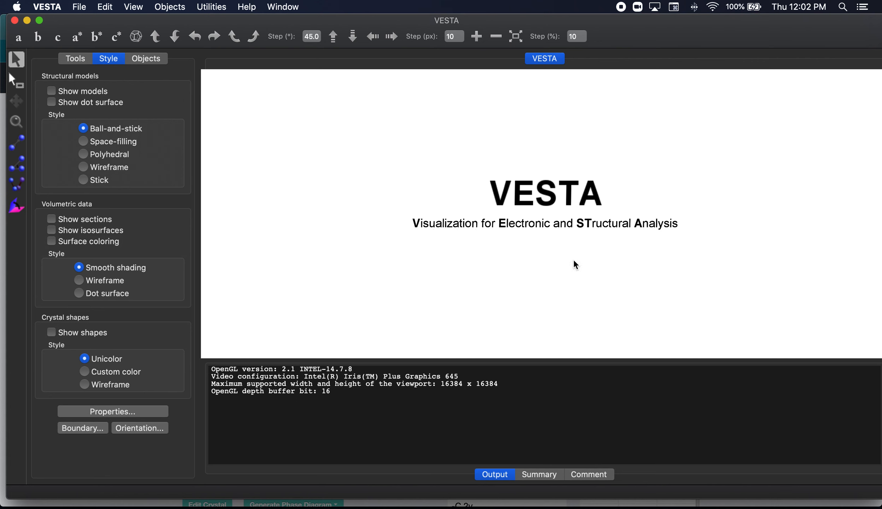
click(78, 7)
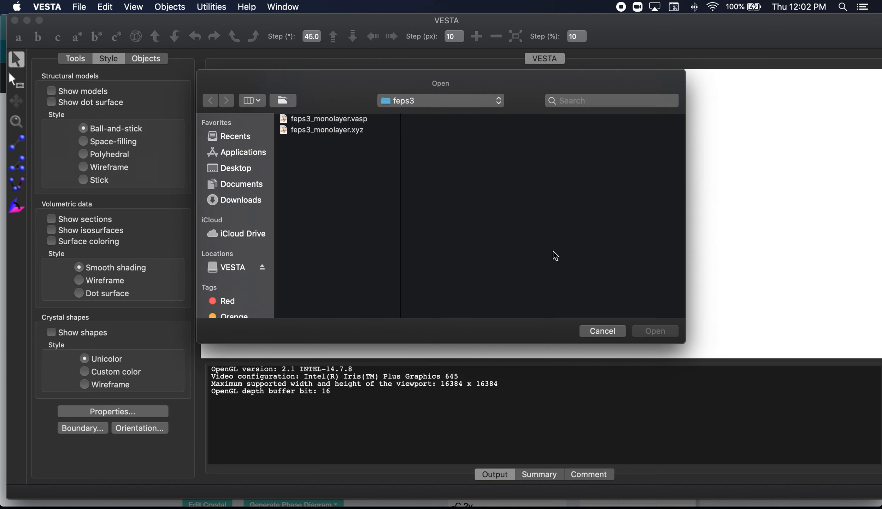
mouse_move(353, 95)
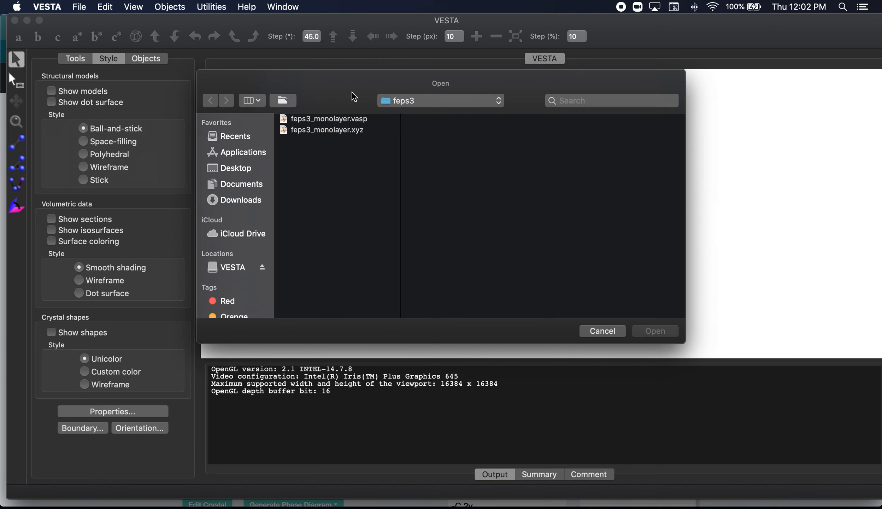
mouse_move(597, 335)
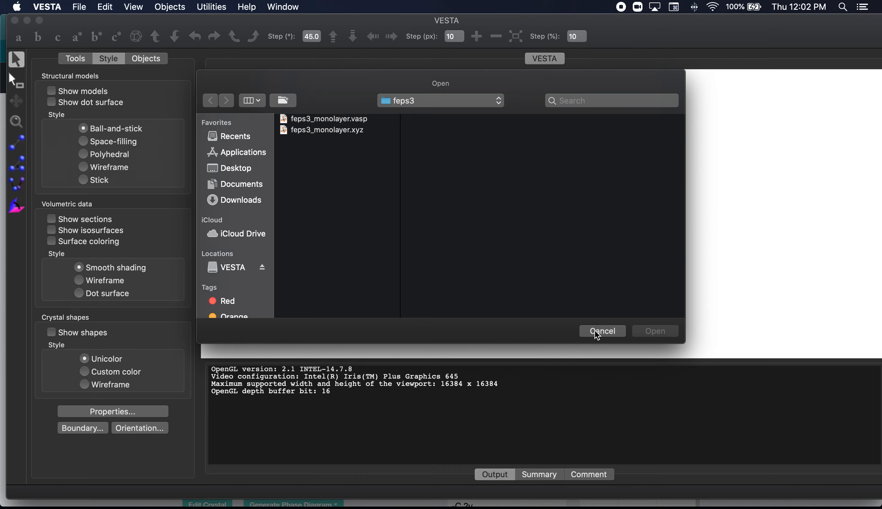
click(601, 331)
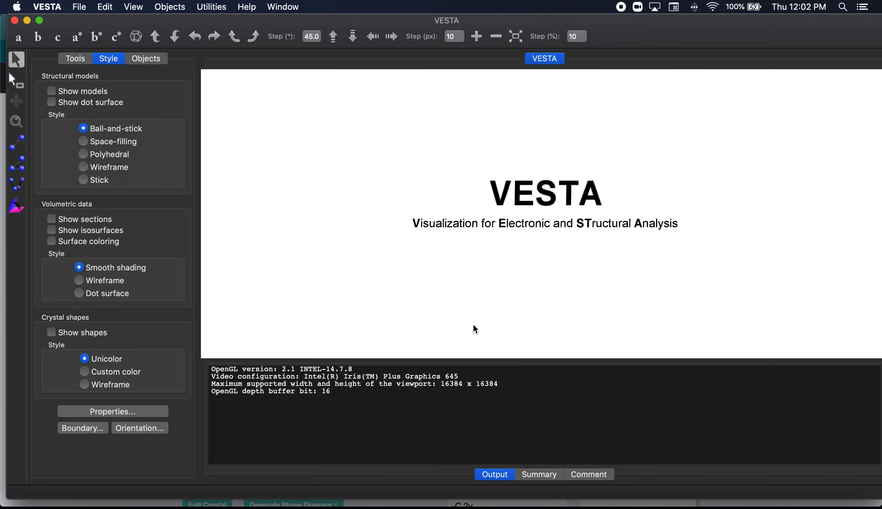
mouse_move(604, 29)
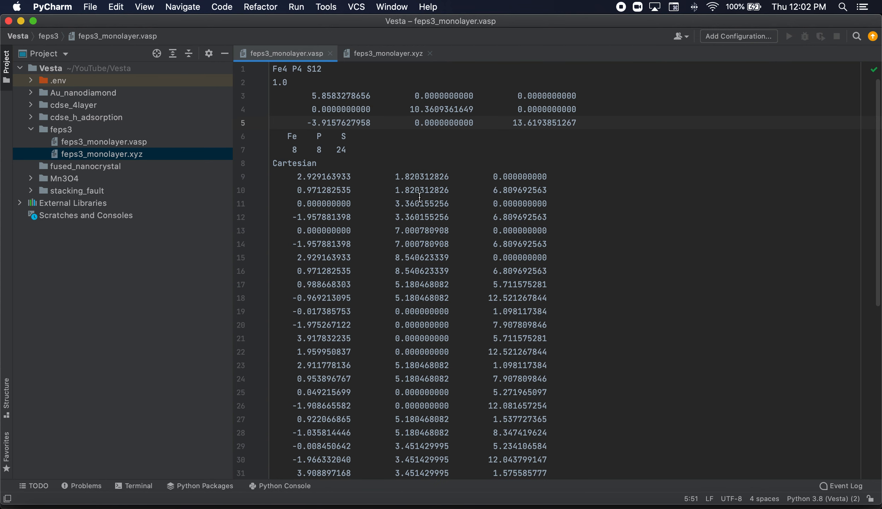
mouse_move(160, 151)
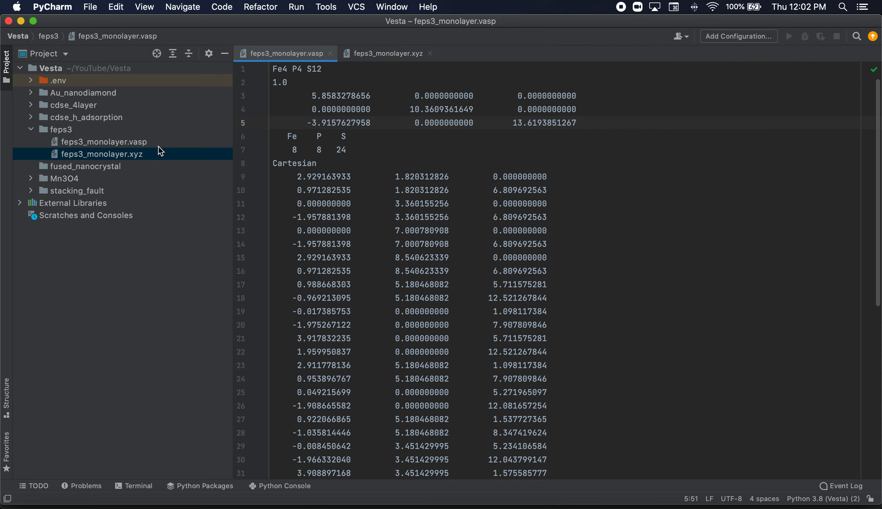
click(104, 141)
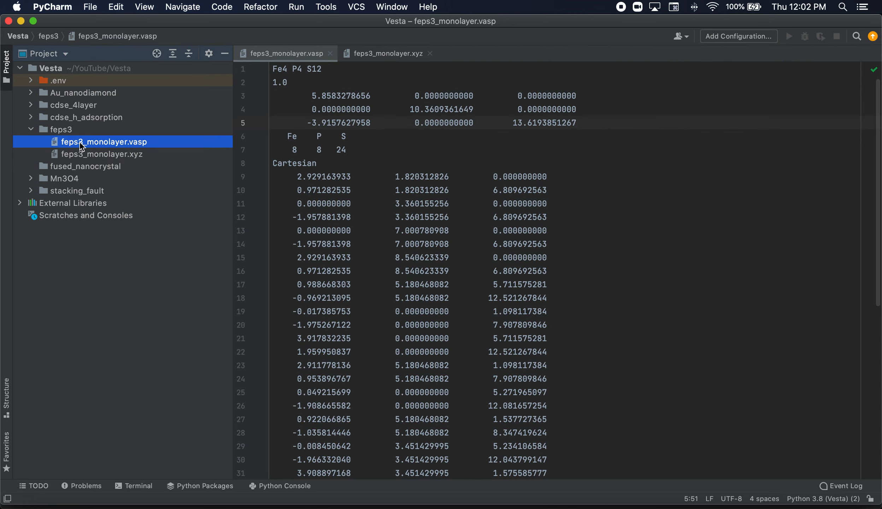
scroll(down, 3)
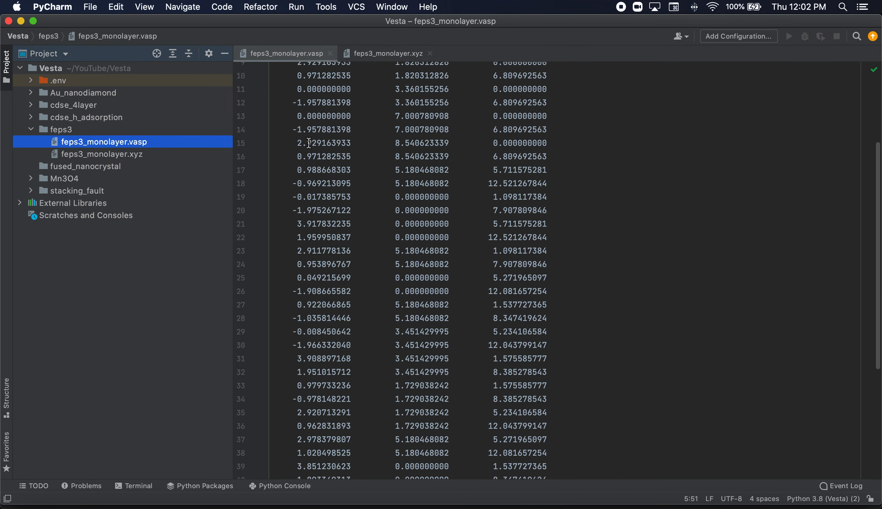
click(387, 53)
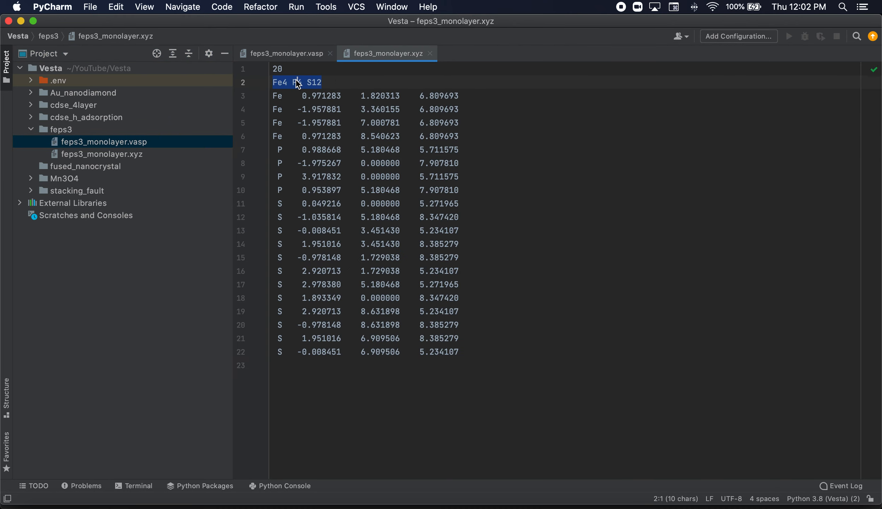
click(284, 53)
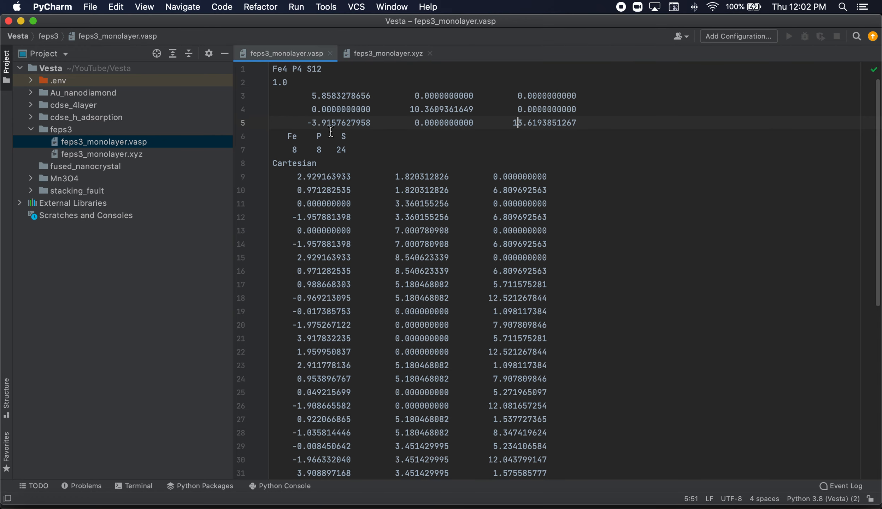
mouse_move(379, 175)
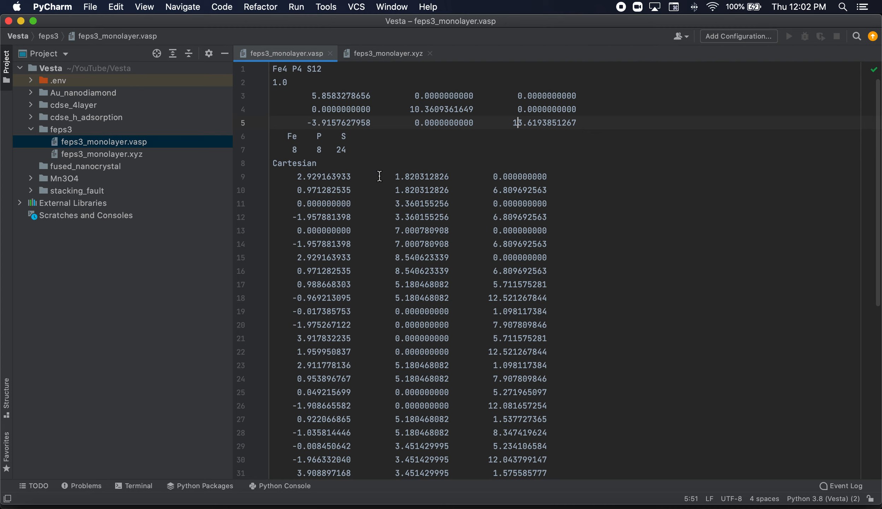
mouse_move(337, 134)
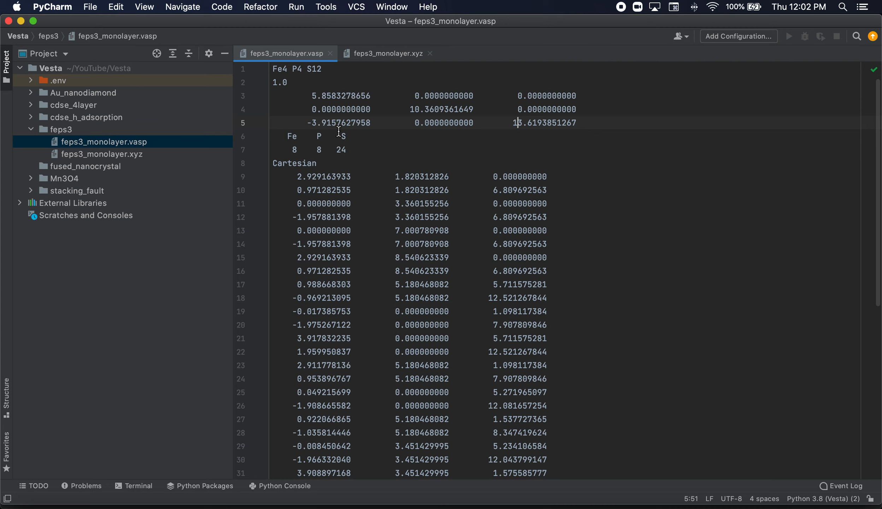
mouse_move(315, 150)
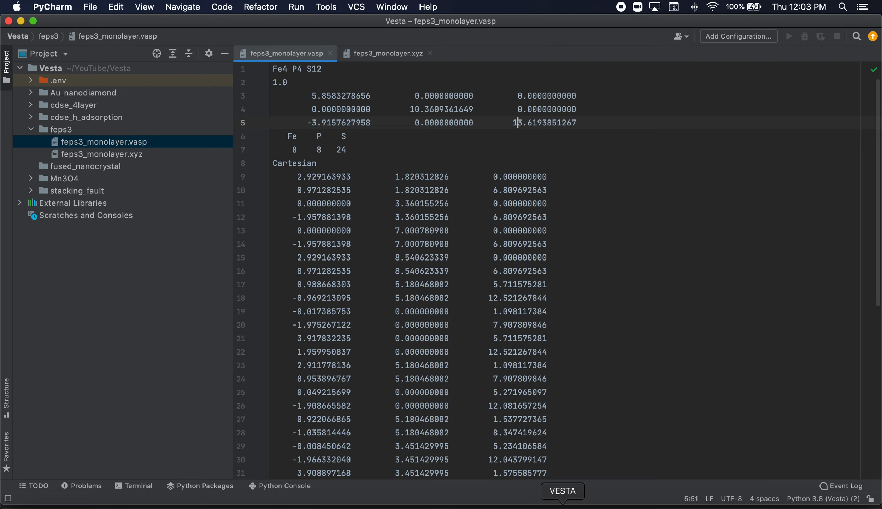
click(562, 491)
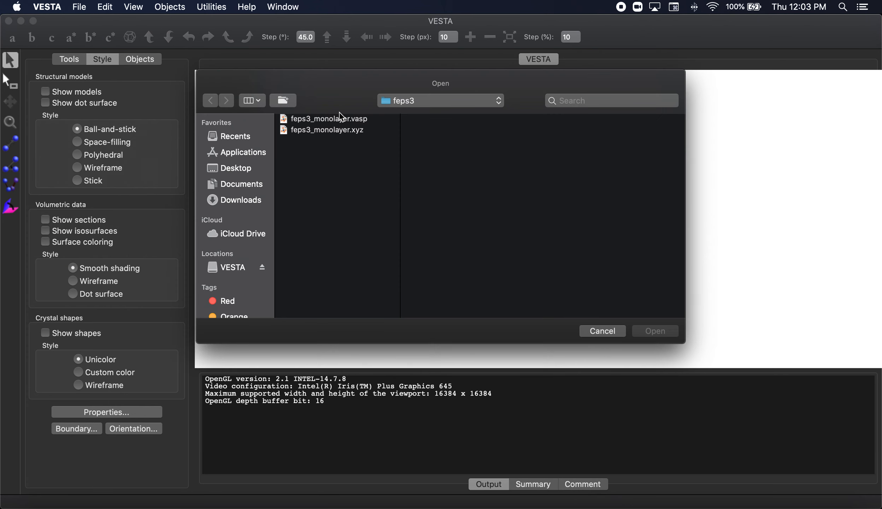
double_click(329, 119)
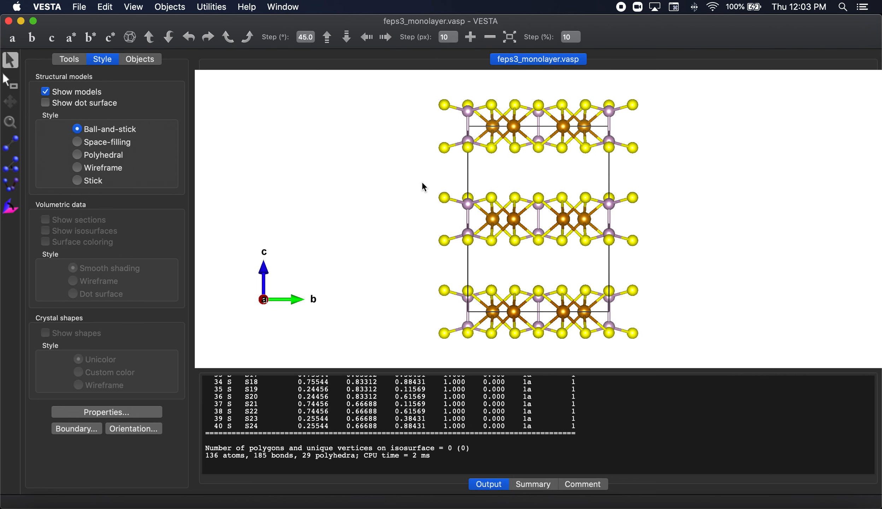
click(105, 7)
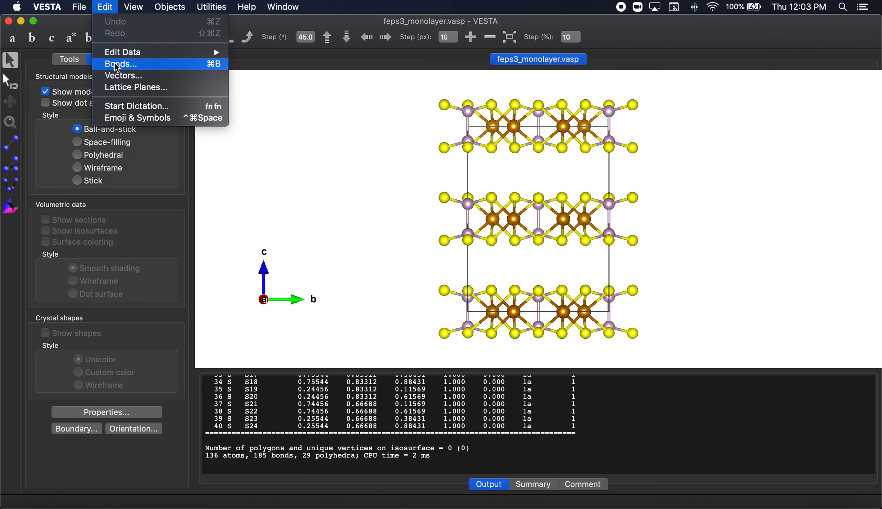
click(120, 64)
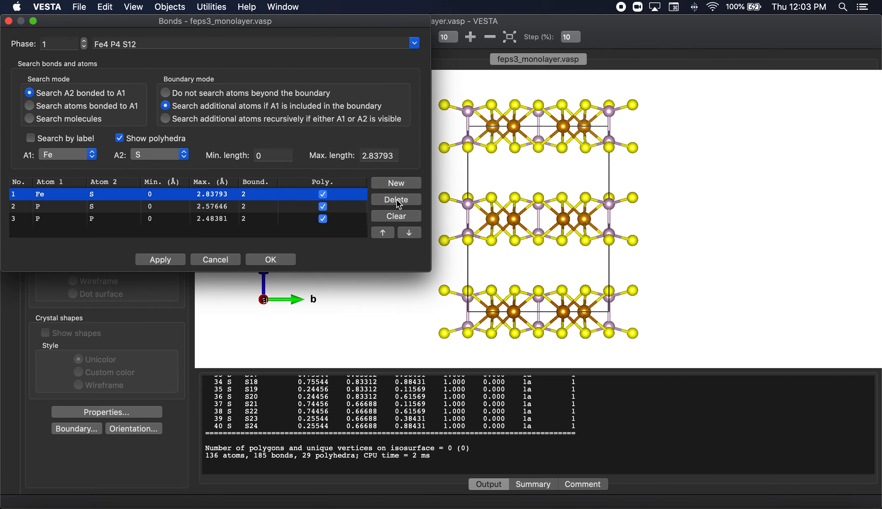
click(270, 259)
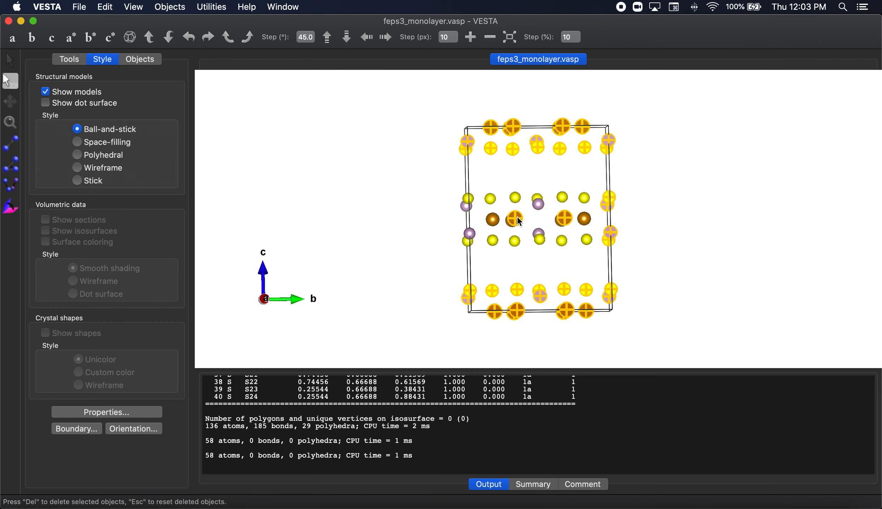
mouse_move(697, 246)
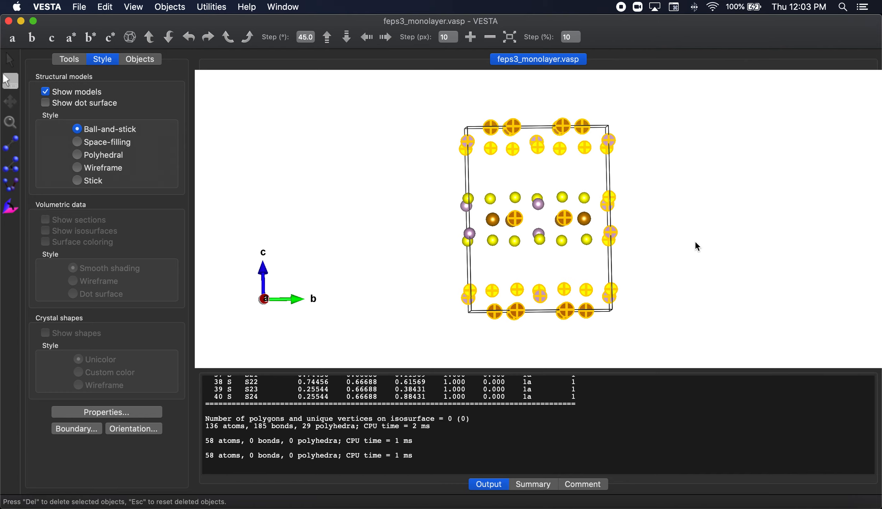
mouse_move(141, 108)
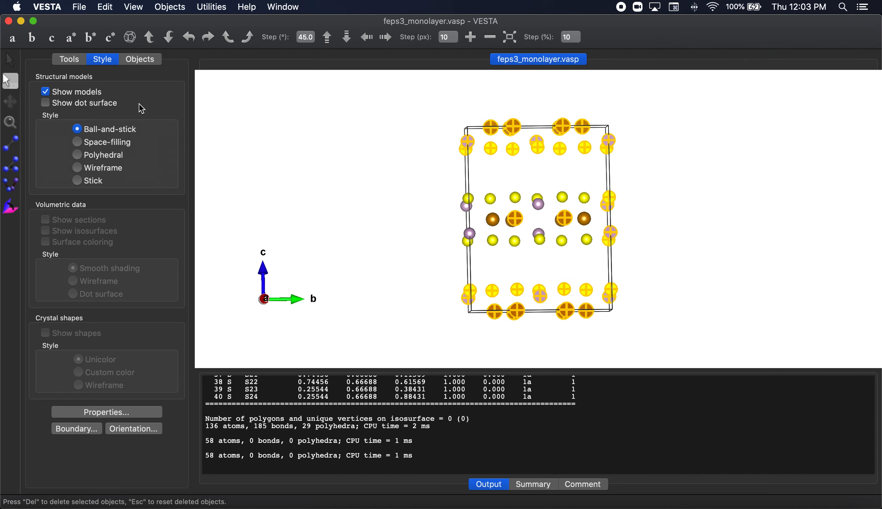
mouse_move(512, 83)
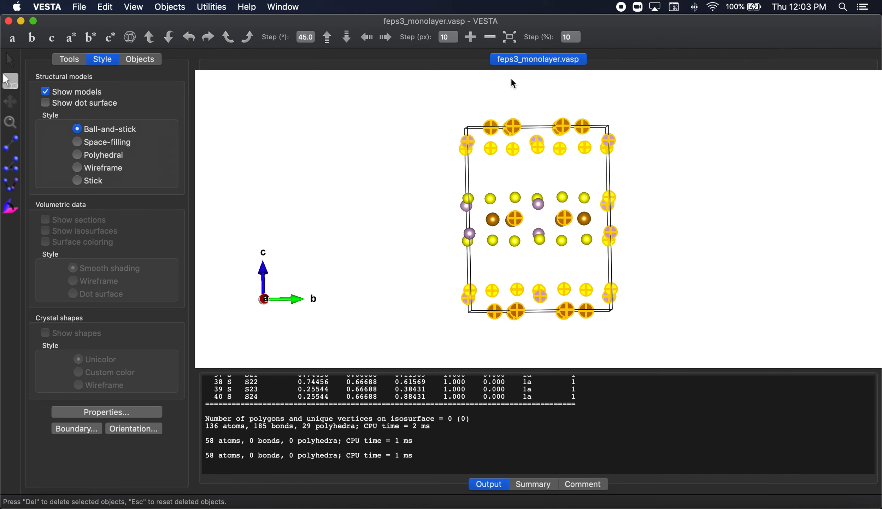
click(8, 20)
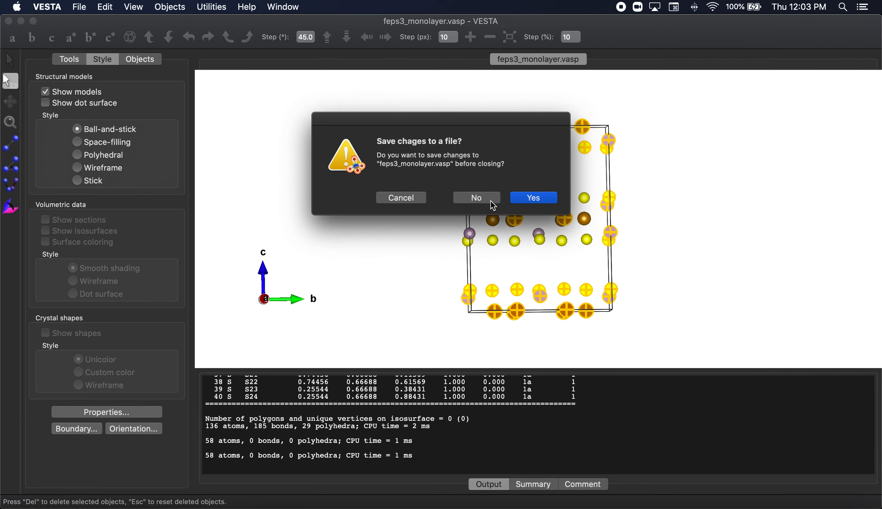
click(475, 197)
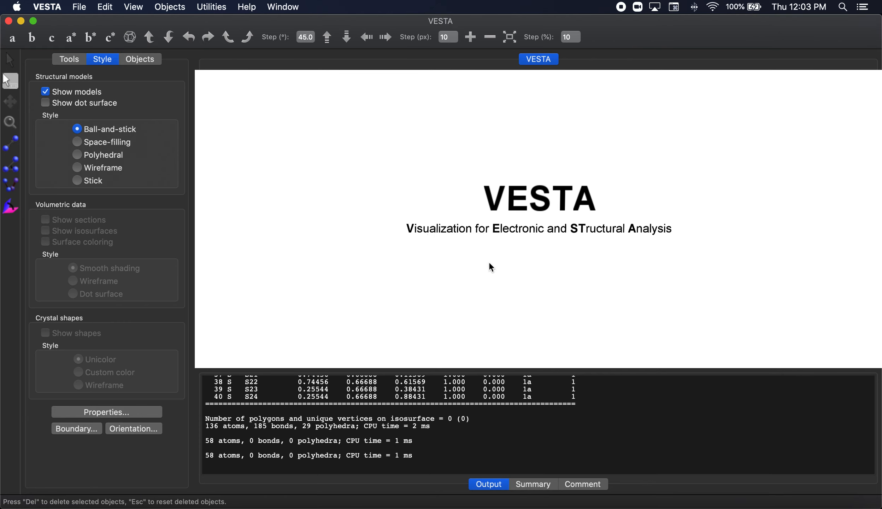
mouse_move(491, 260)
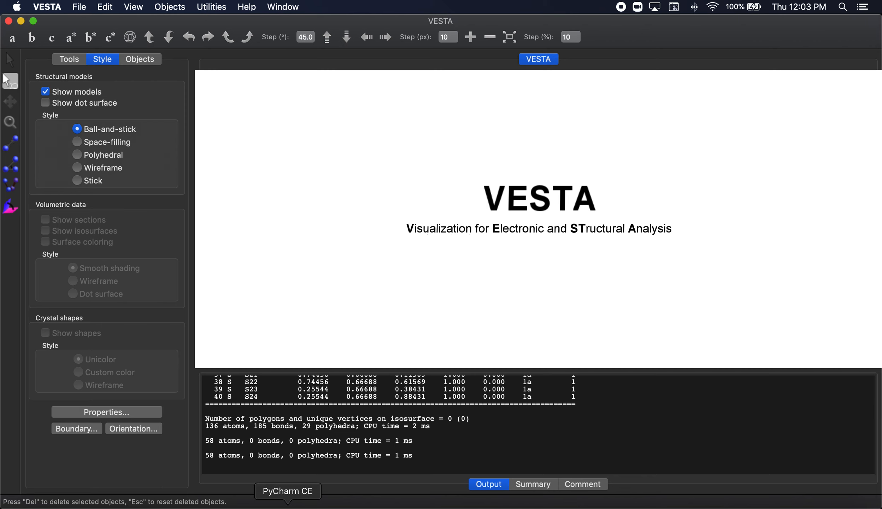
- Check the atom coordinate lines in feps3_monolayer.xyz, then return to the VASP file
click(287, 491)
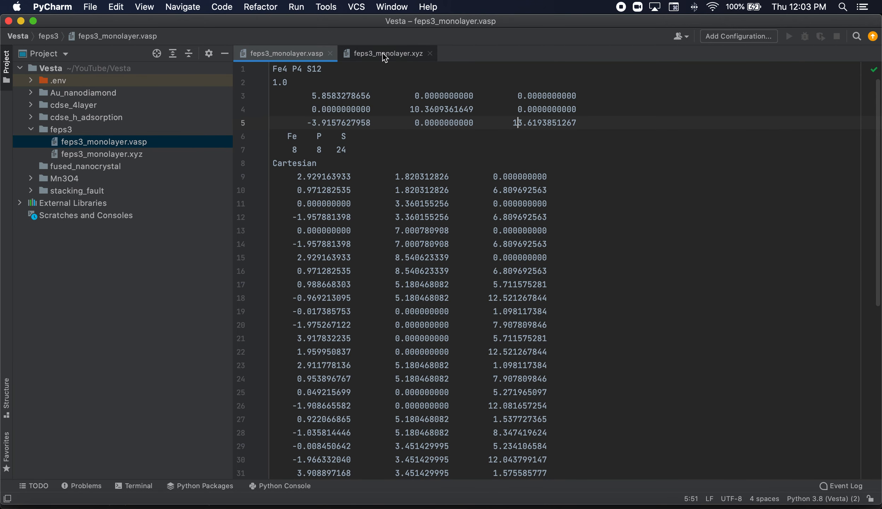
click(386, 53)
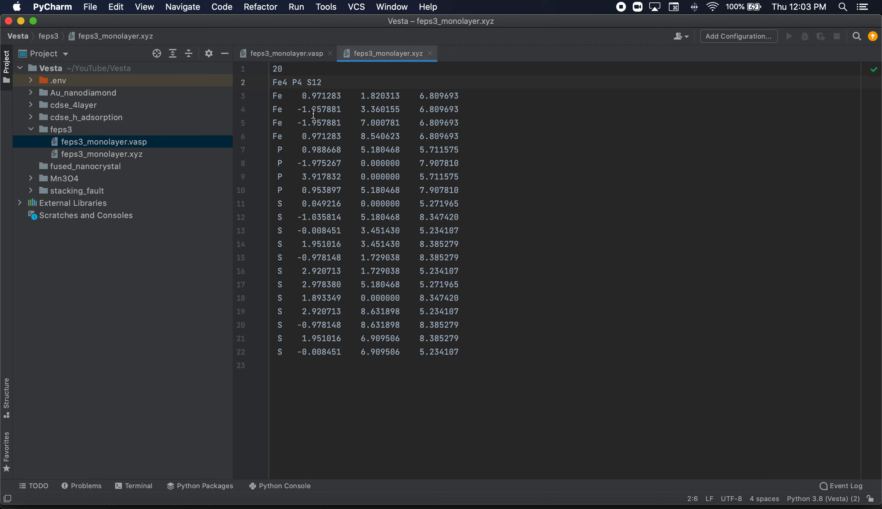
mouse_move(285, 104)
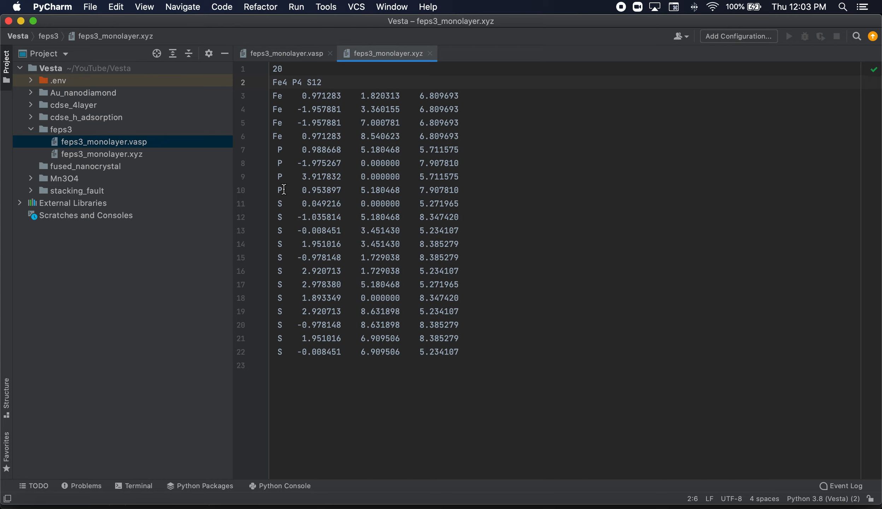
click(277, 95)
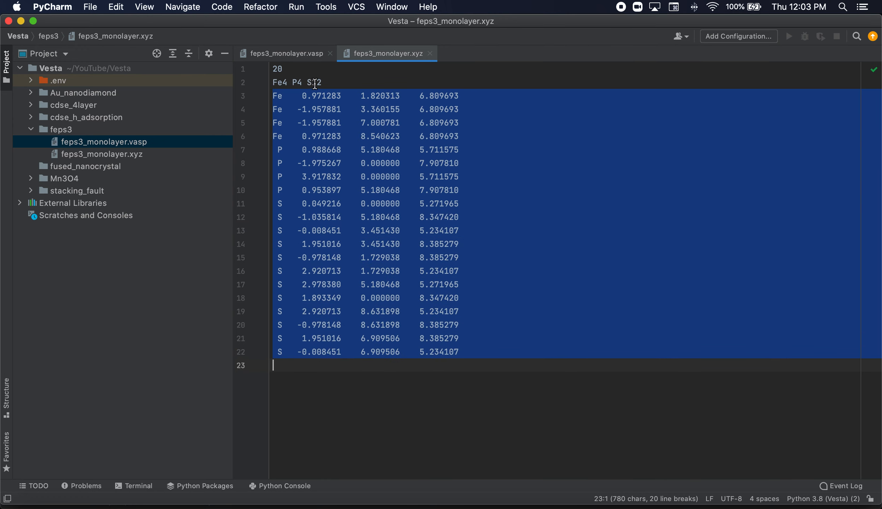
click(284, 53)
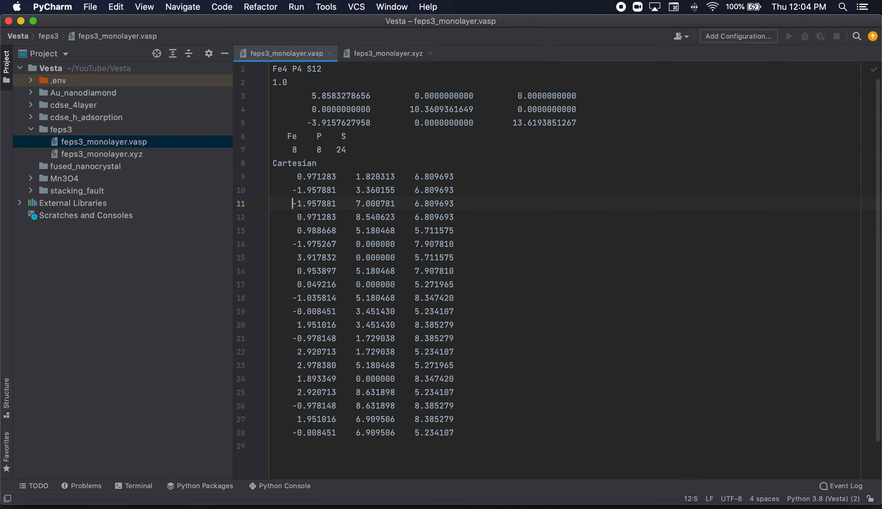
- Set species counts to Fe 4, P 4, S 12 and title the file 'feps3-monolayer'
click(295, 149)
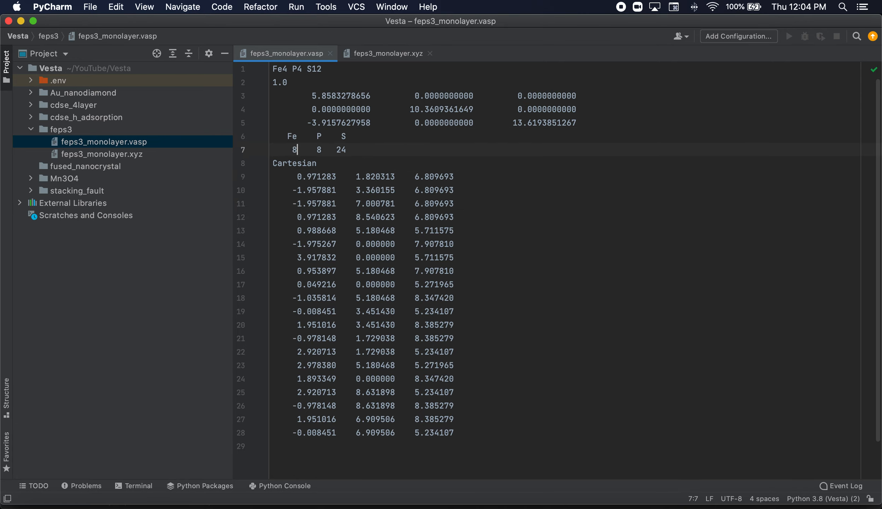
text(4)
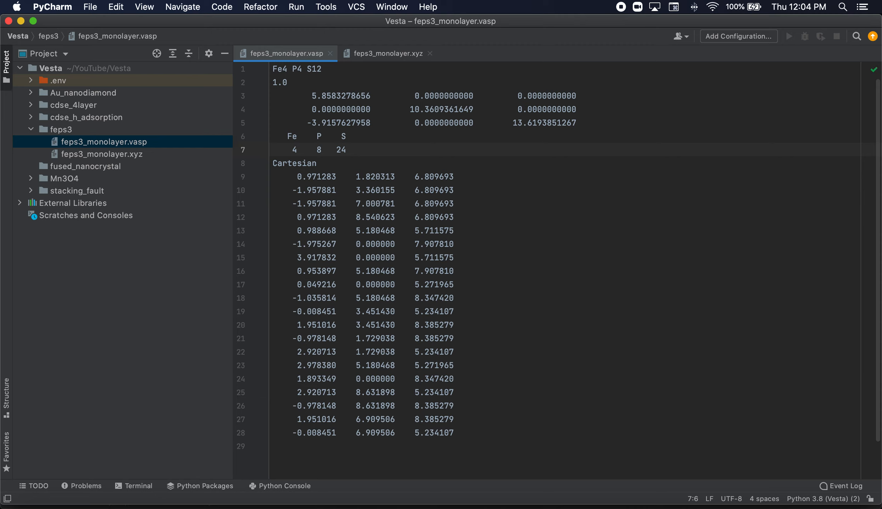
click(322, 150)
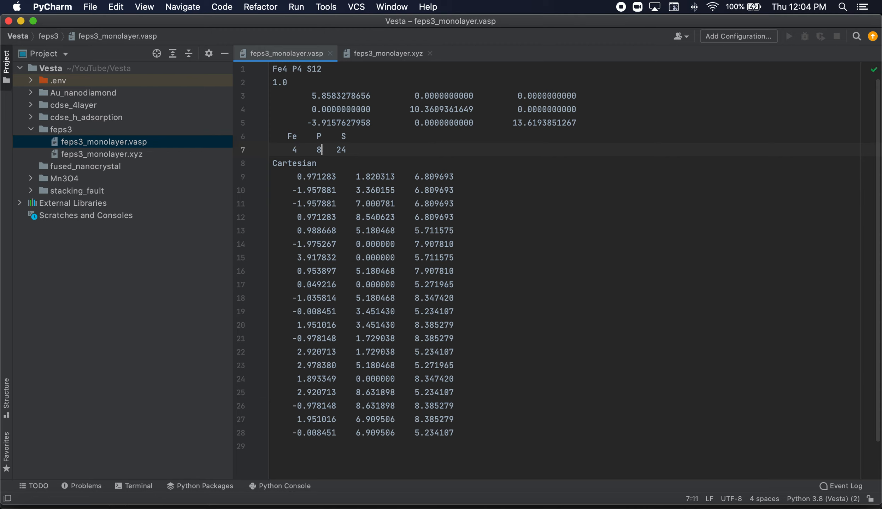
text(4)
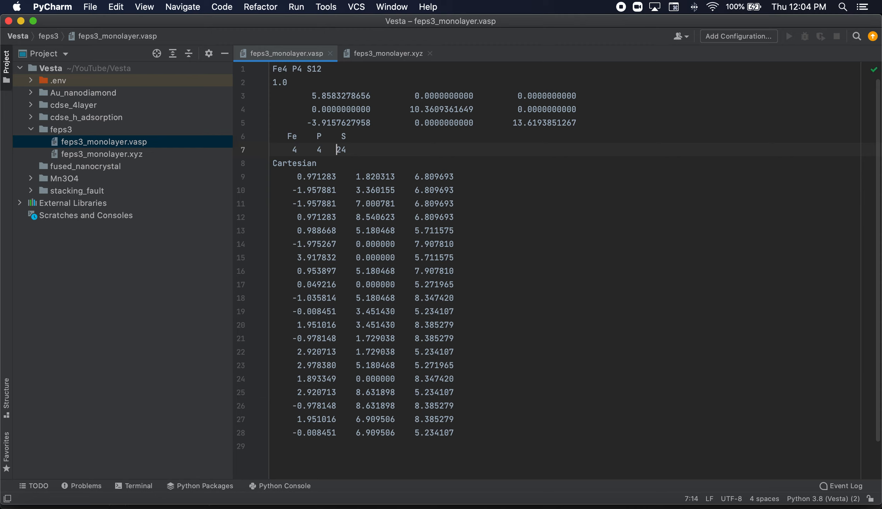
text(12)
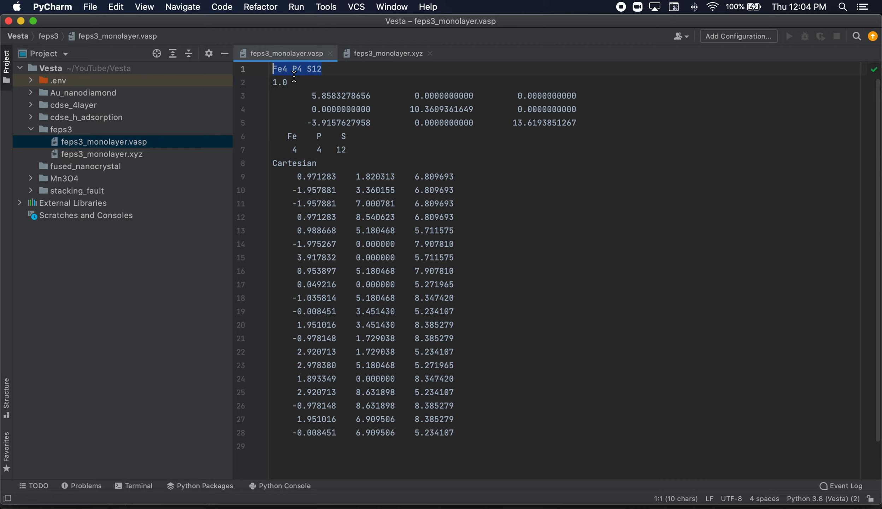
text(feps3)
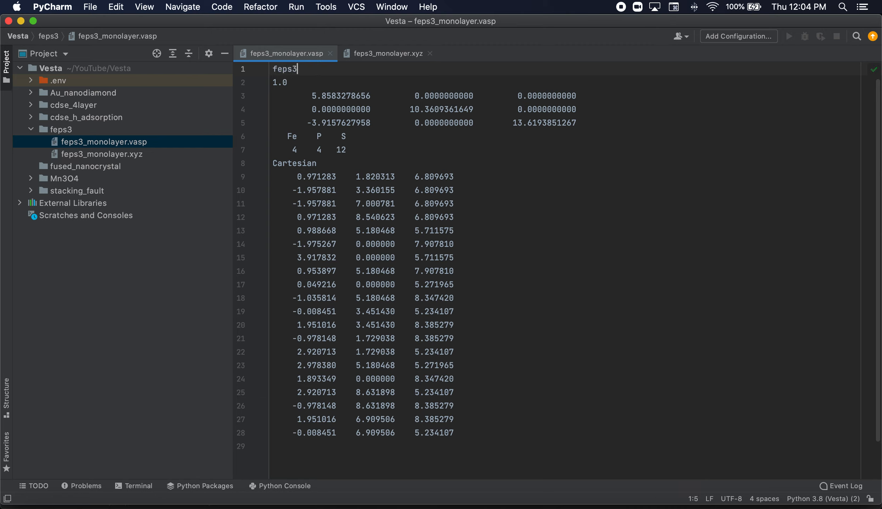
text(-monolayer)
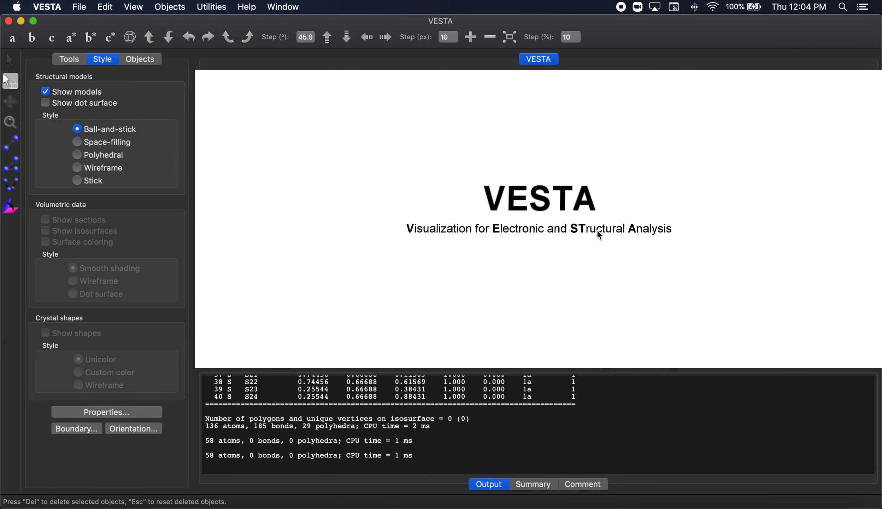
mouse_move(530, 258)
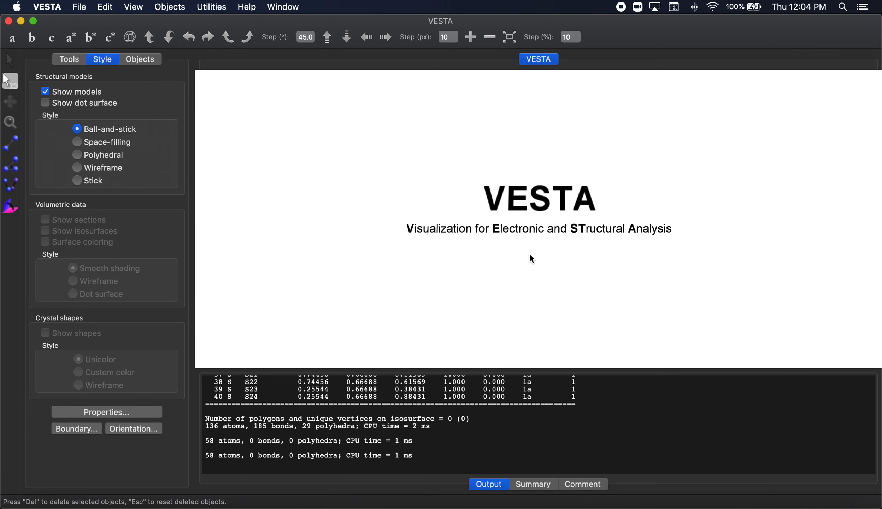
- Start opening a structure file, cancelling the first attempt and beginning again
click(78, 7)
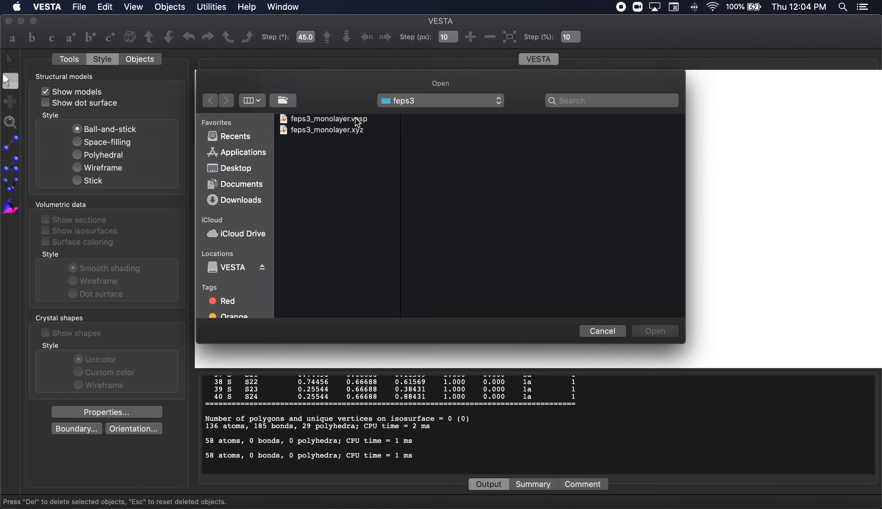
mouse_move(604, 340)
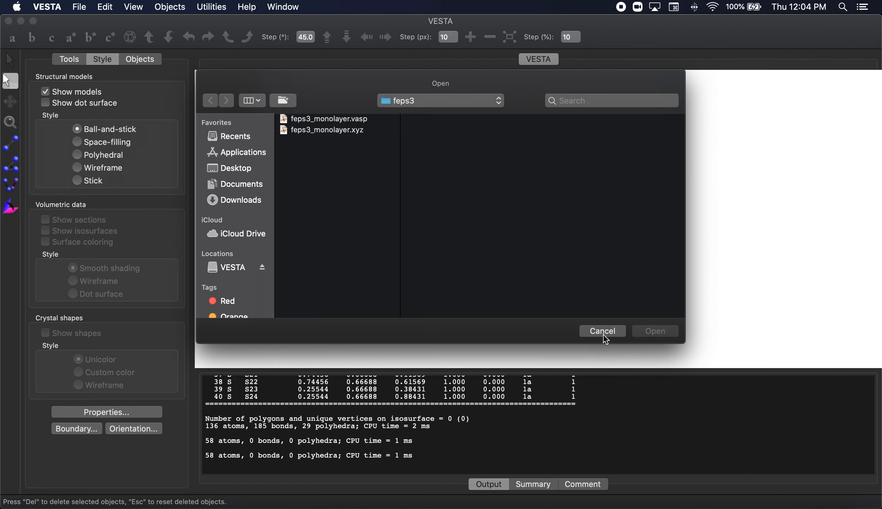
click(602, 331)
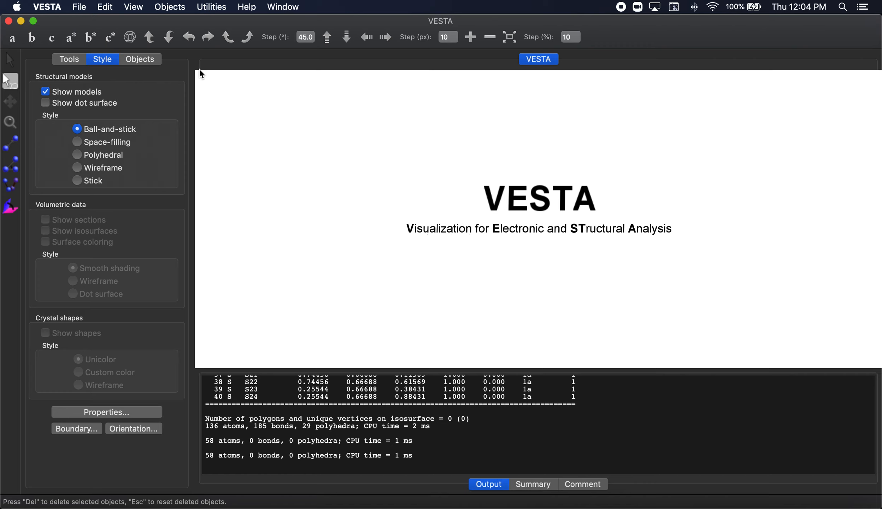
click(78, 7)
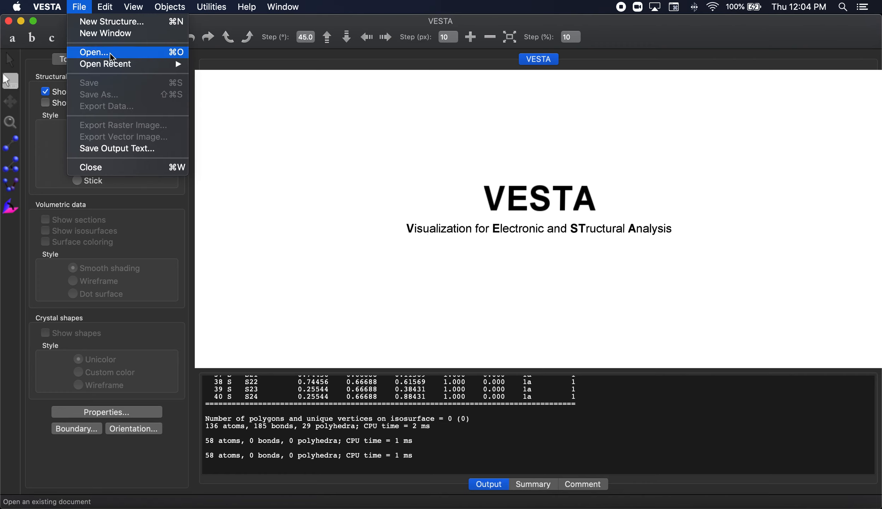
mouse_move(78, 6)
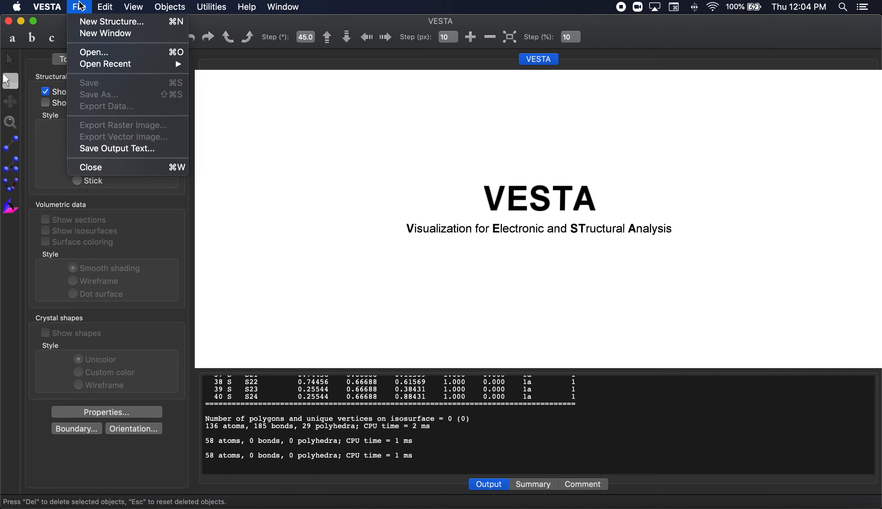
mouse_move(94, 51)
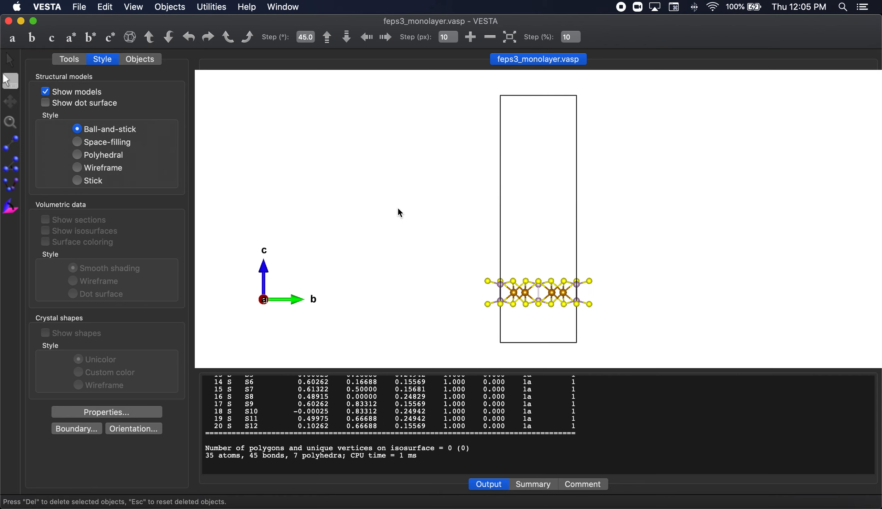
mouse_move(564, 219)
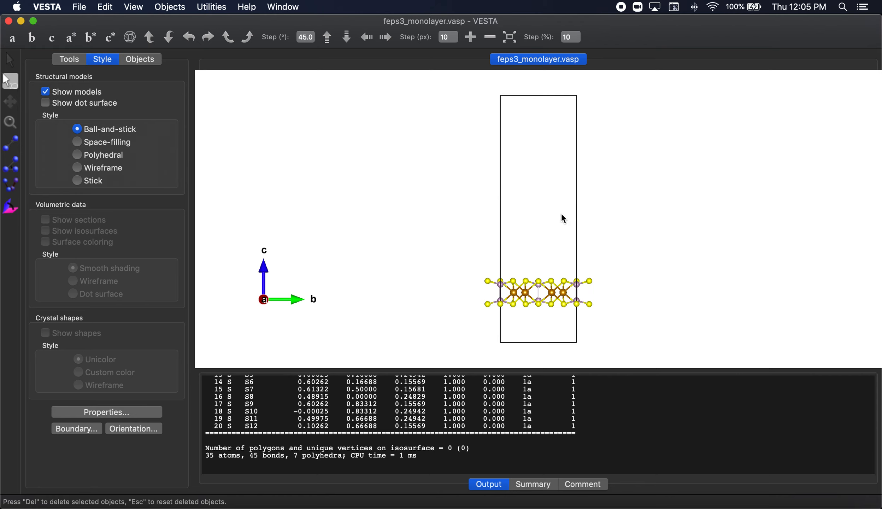
mouse_move(6, 73)
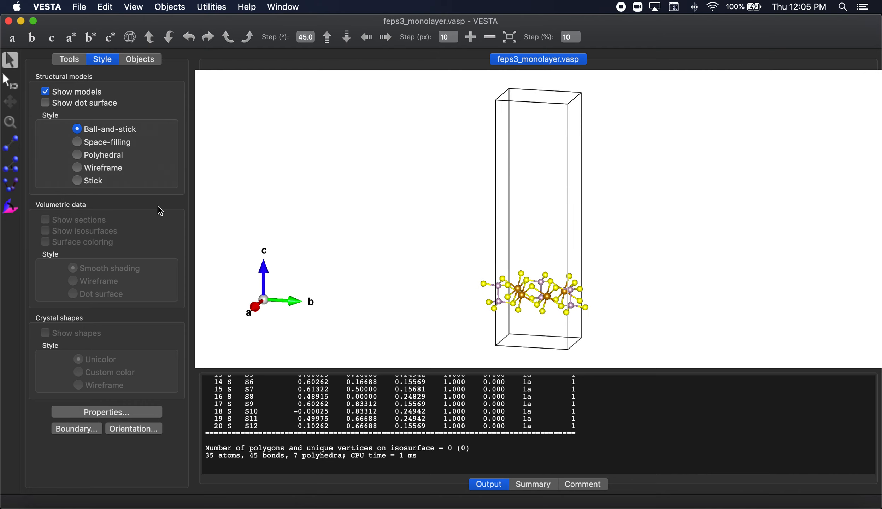
- Enlarge the Boundary x/y range to a 377-atom sheet and render atoms space-filling
click(76, 427)
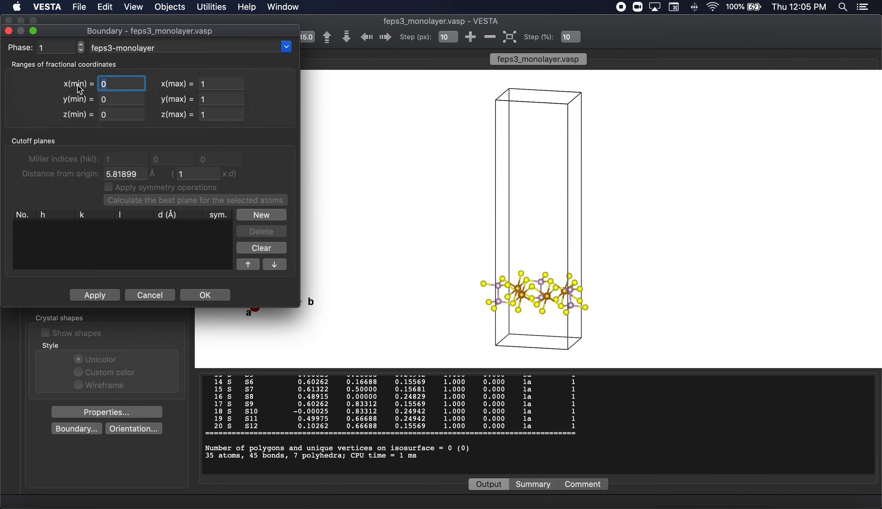
click(204, 294)
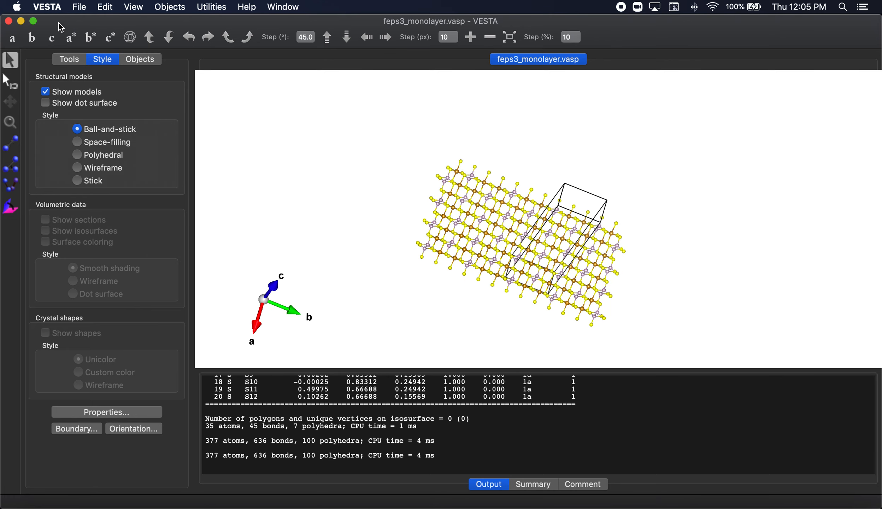
click(32, 38)
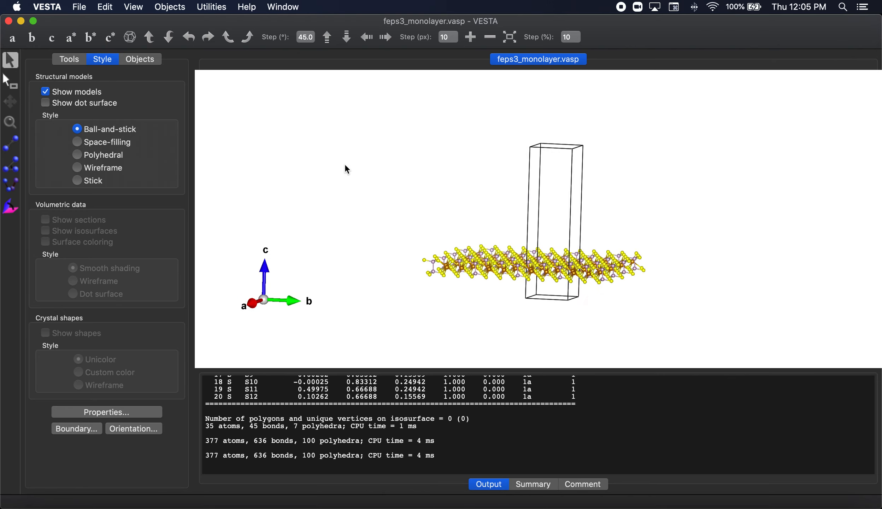
click(77, 141)
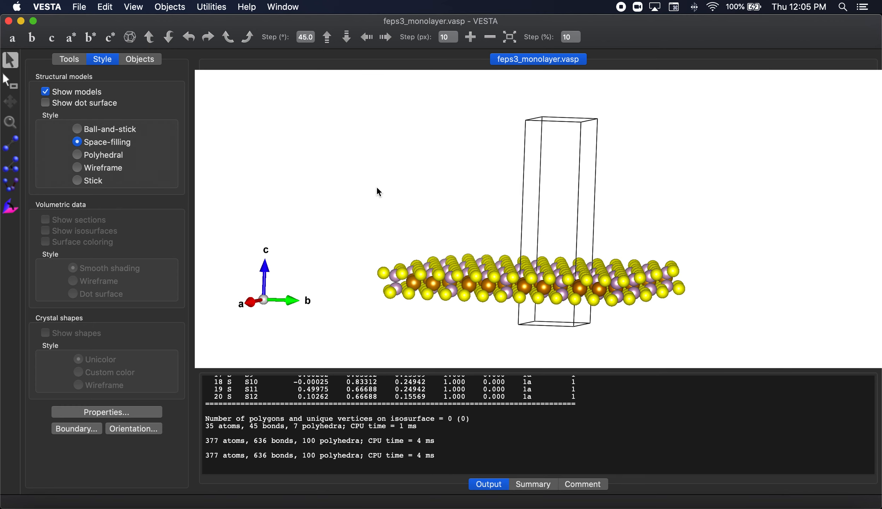
mouse_move(469, 198)
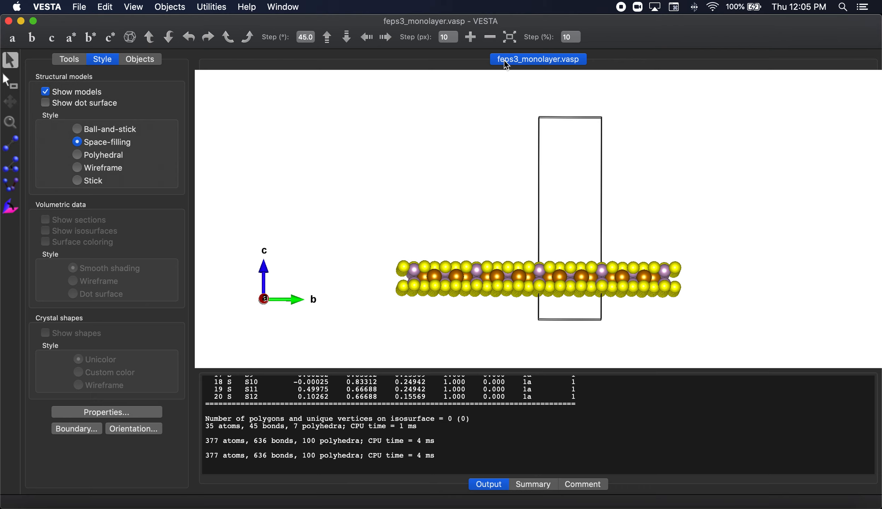
mouse_move(288, 503)
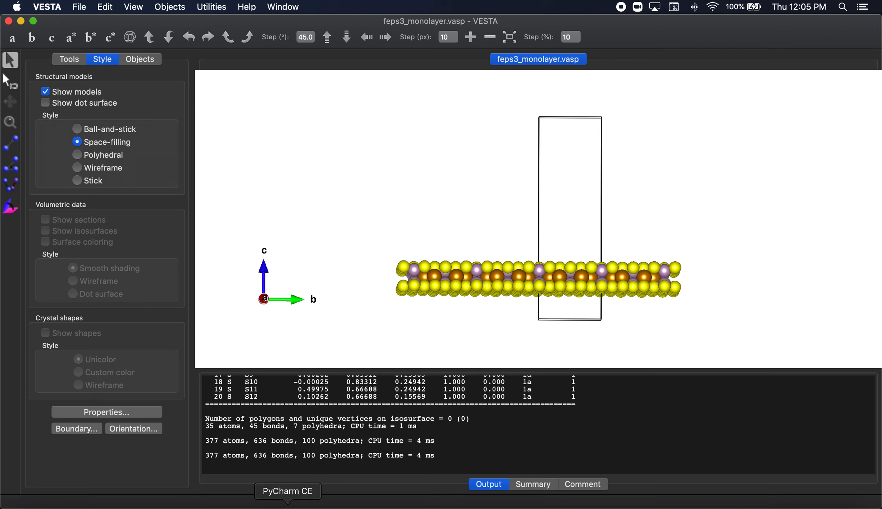
- Show the phase data via Edit Data, listing the phase named feps3-monolayer
click(287, 491)
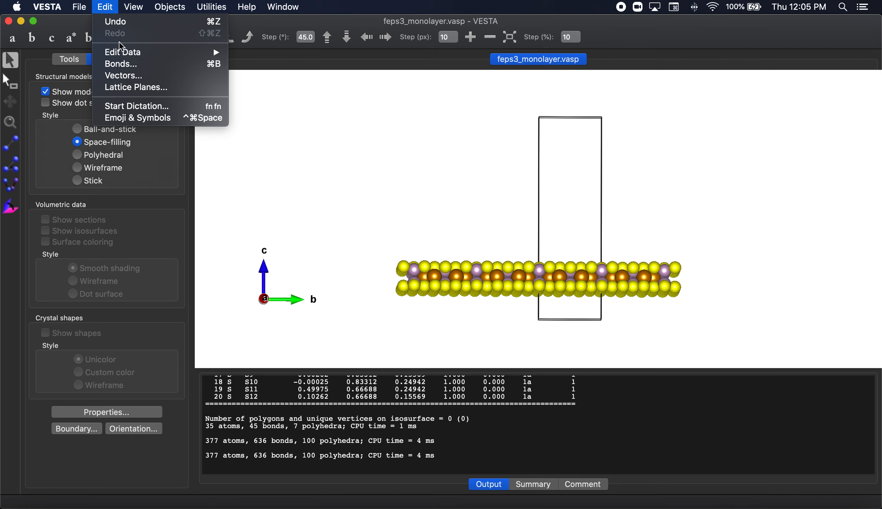
mouse_move(123, 52)
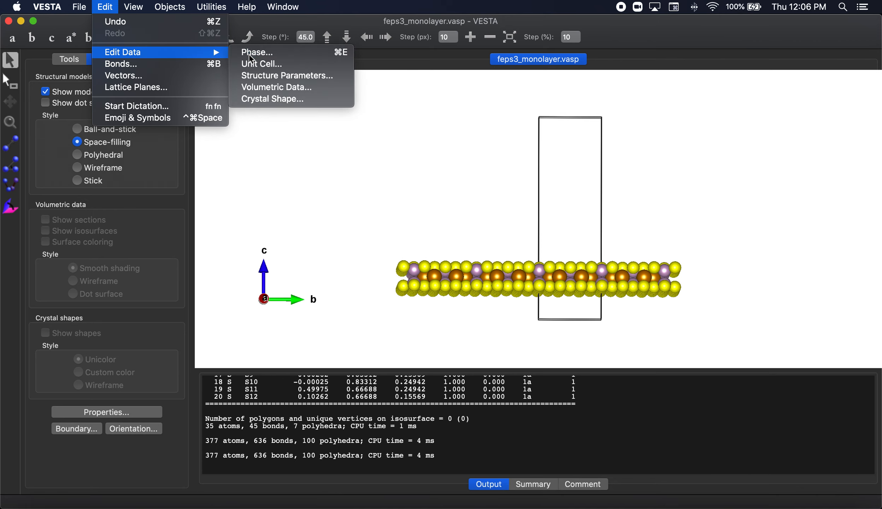
click(257, 51)
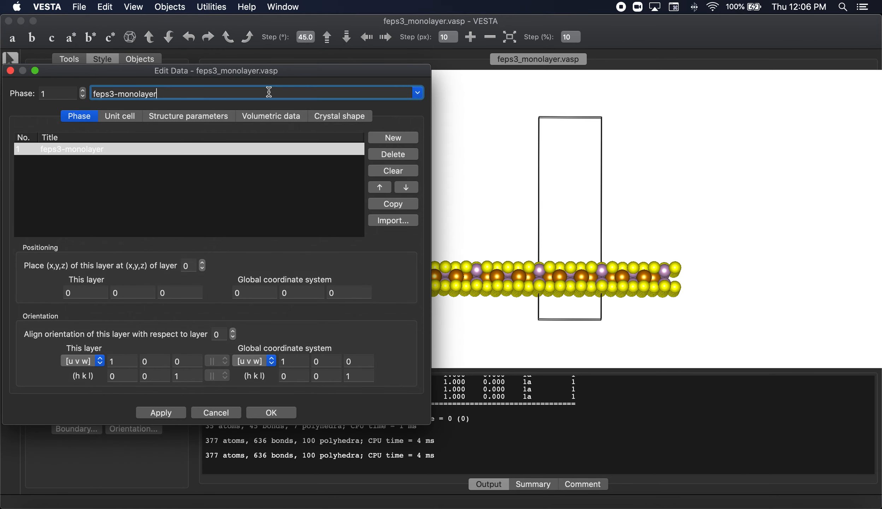
mouse_move(425, 116)
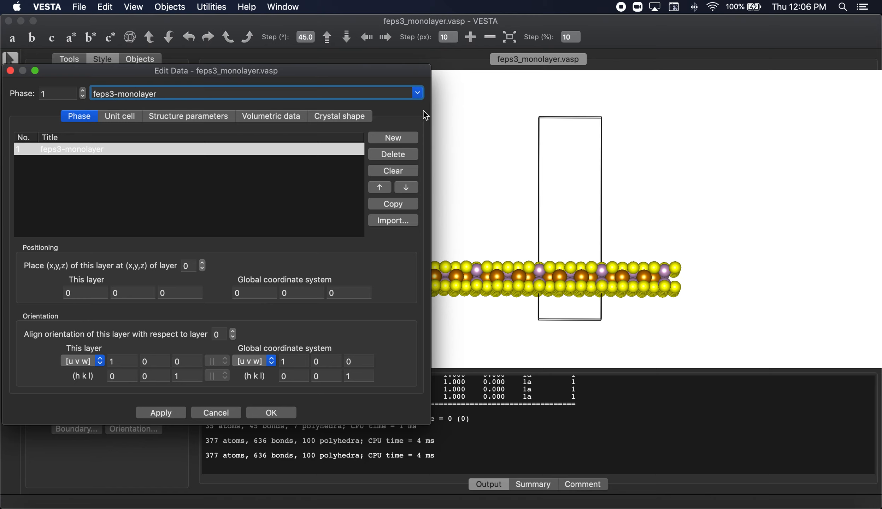
click(416, 92)
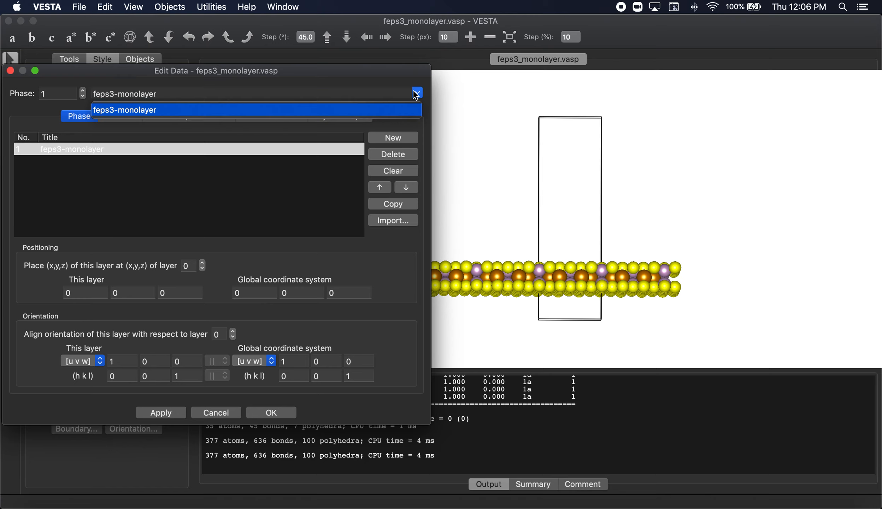
mouse_move(200, 114)
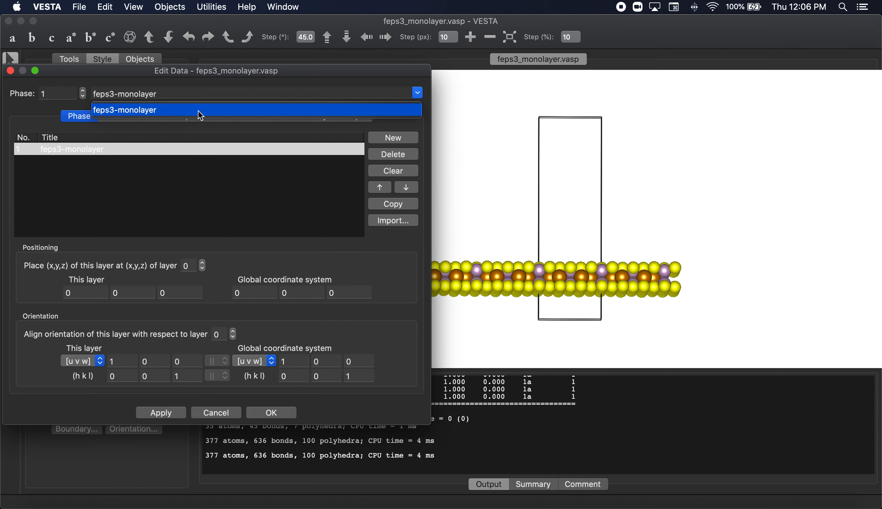
mouse_move(236, 137)
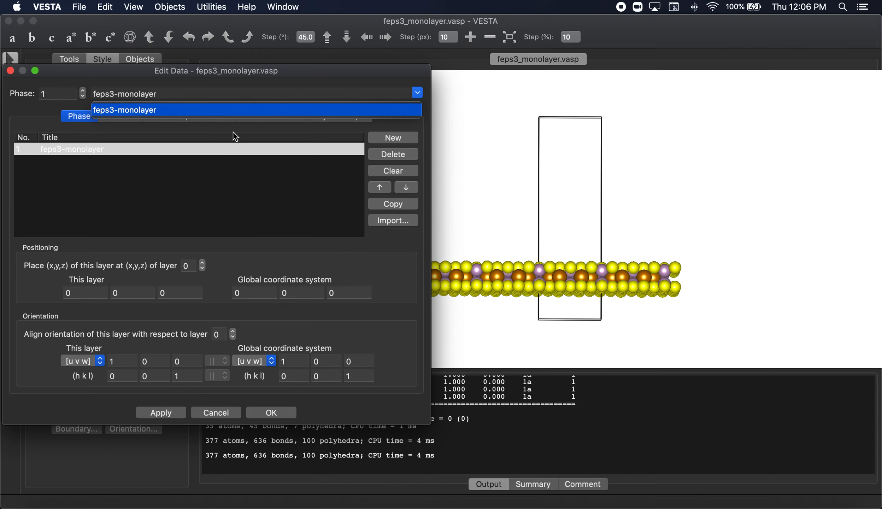
mouse_move(118, 123)
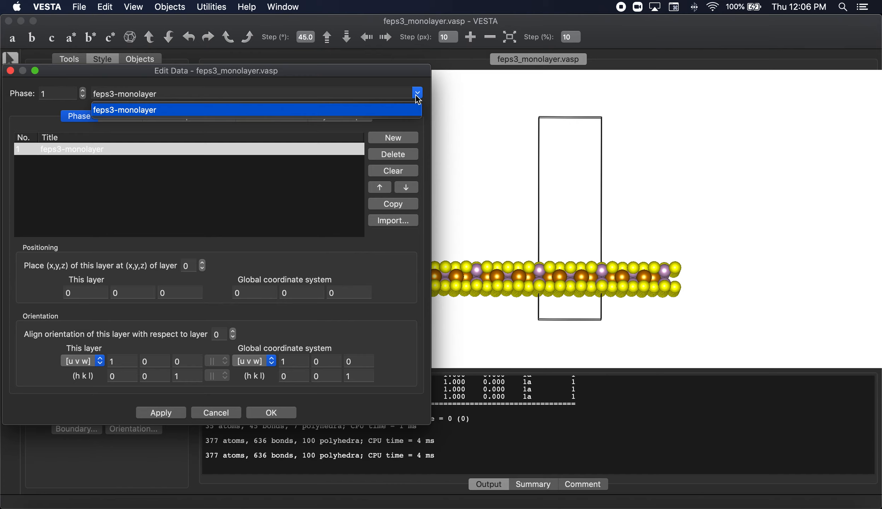
mouse_move(519, 69)
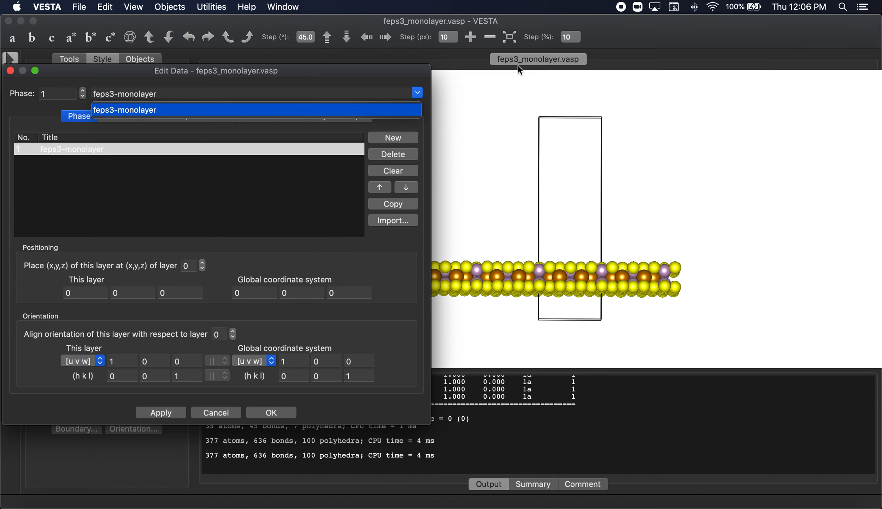
mouse_move(135, 132)
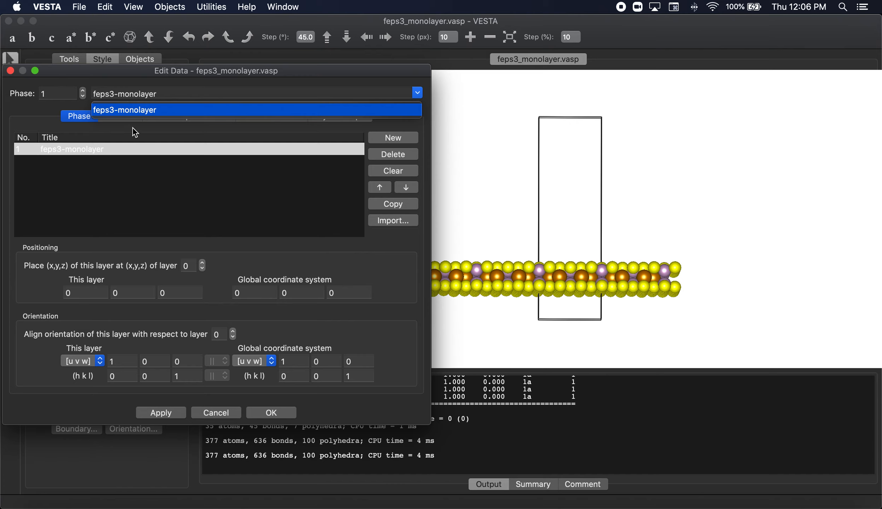
mouse_move(118, 114)
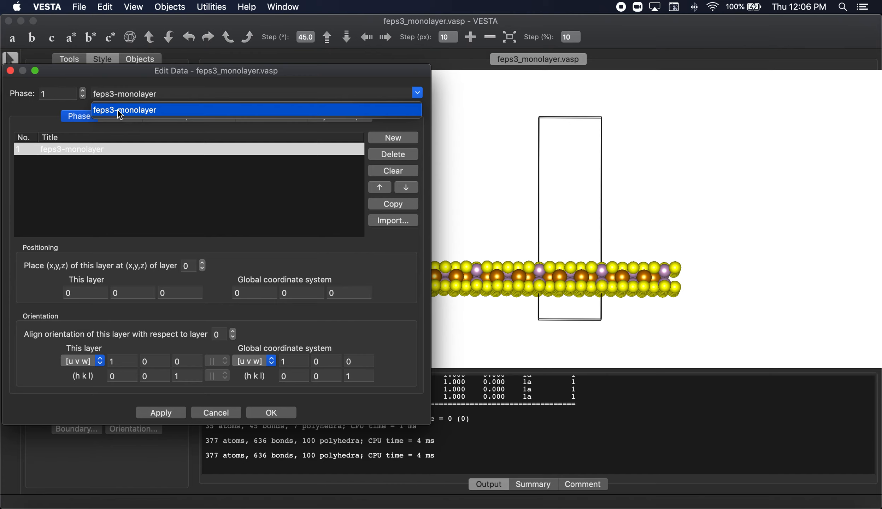
mouse_move(250, 264)
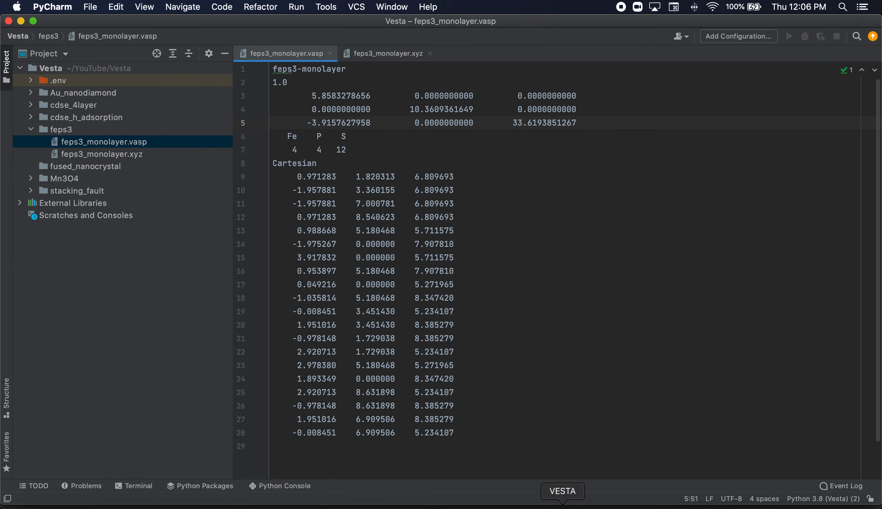
click(563, 491)
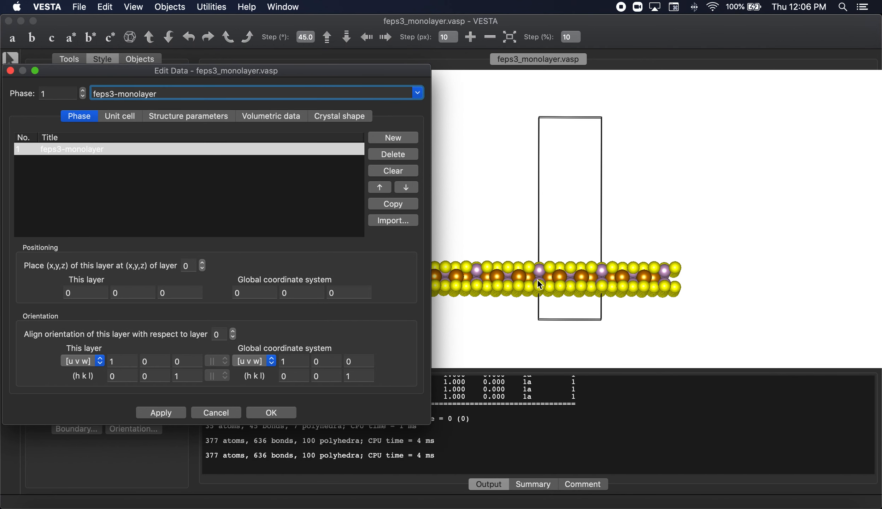